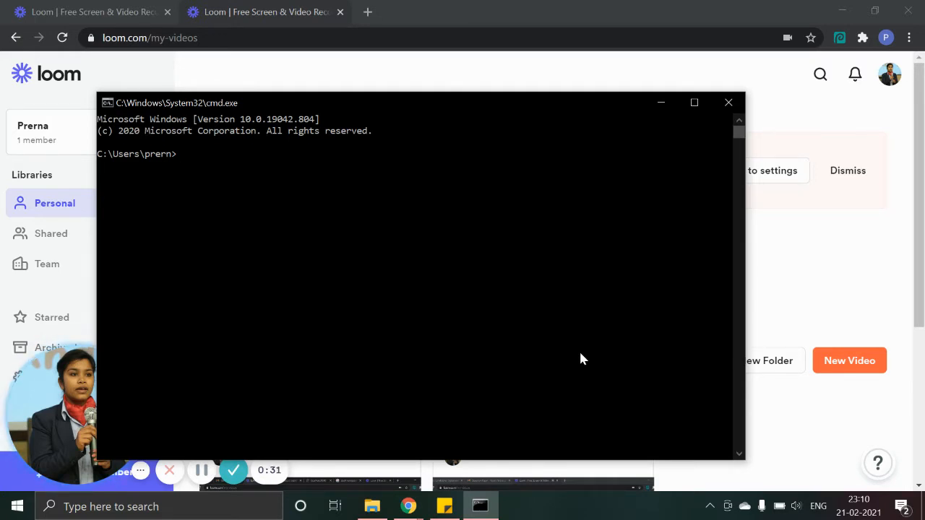
Enter the command 'react-native init MyFirstRNApp' at the cmd prompt
text(rea)
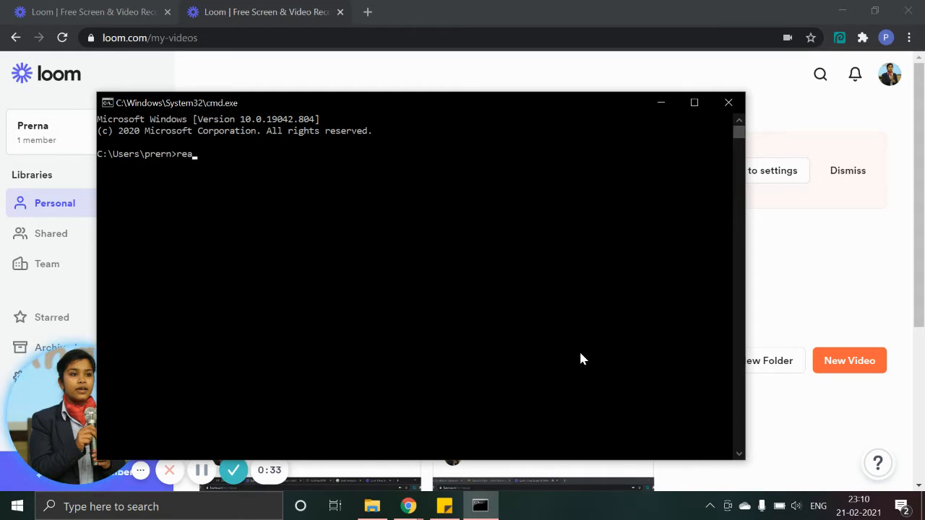
text(ct)
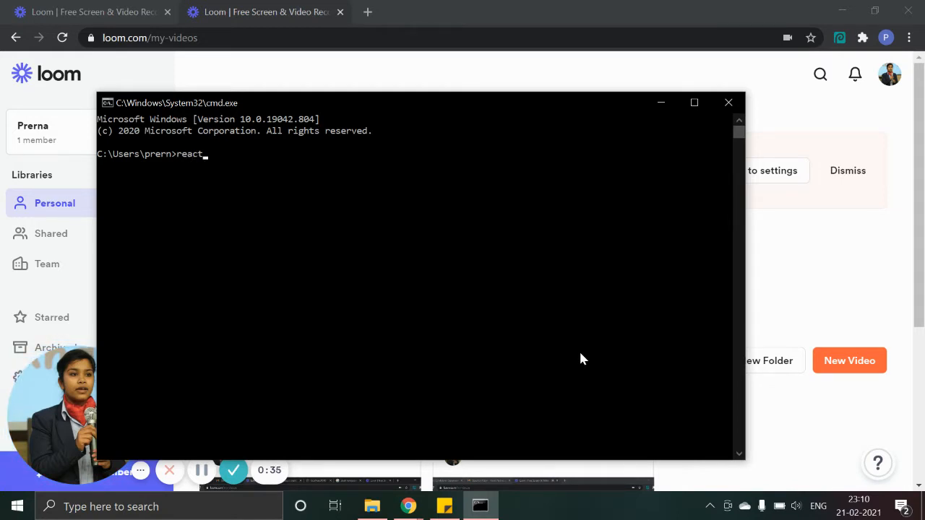
text(-nat)
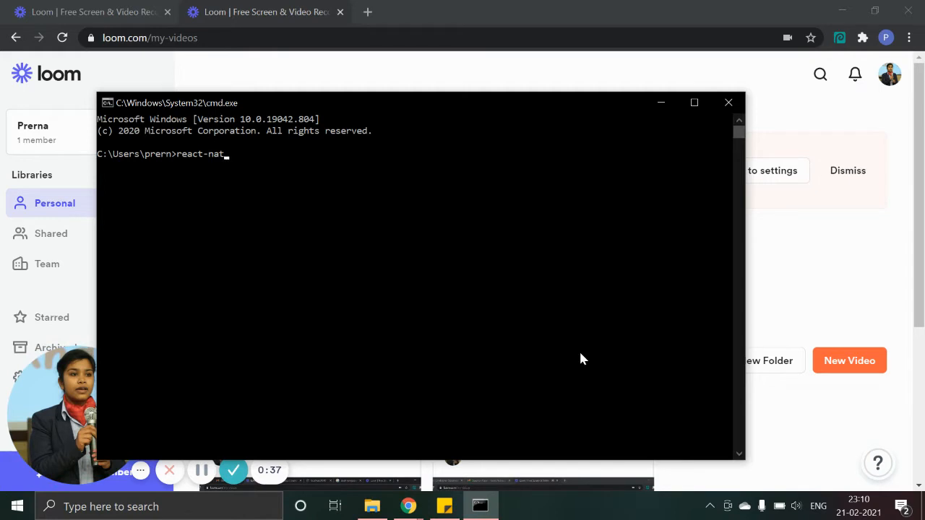
text(ive)
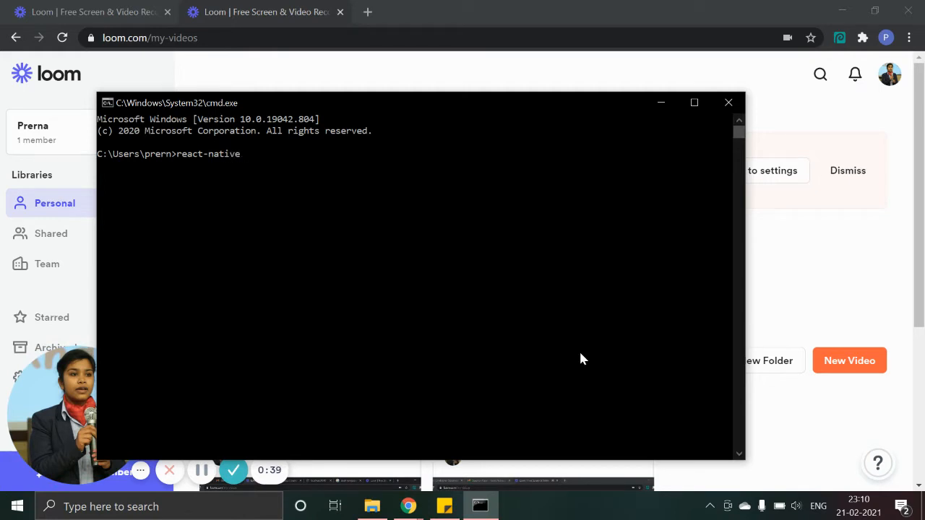
text(ini)
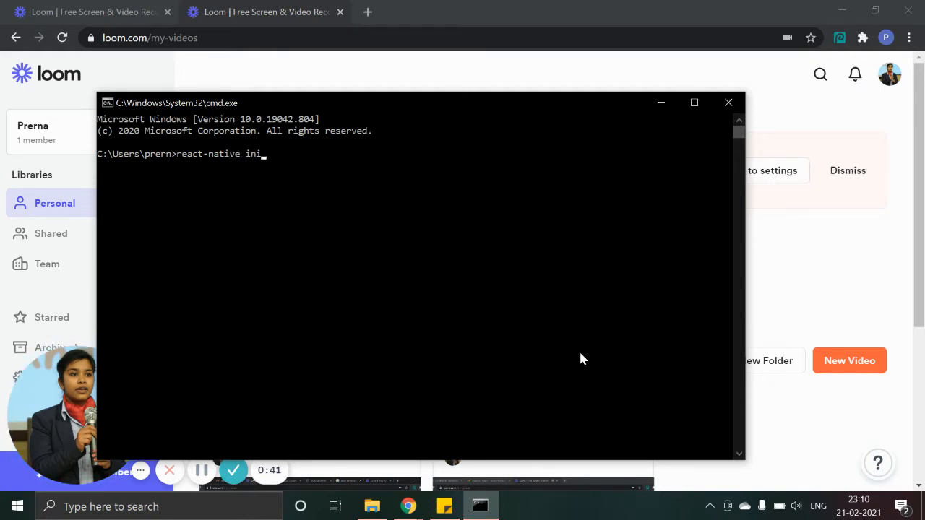
text(t)
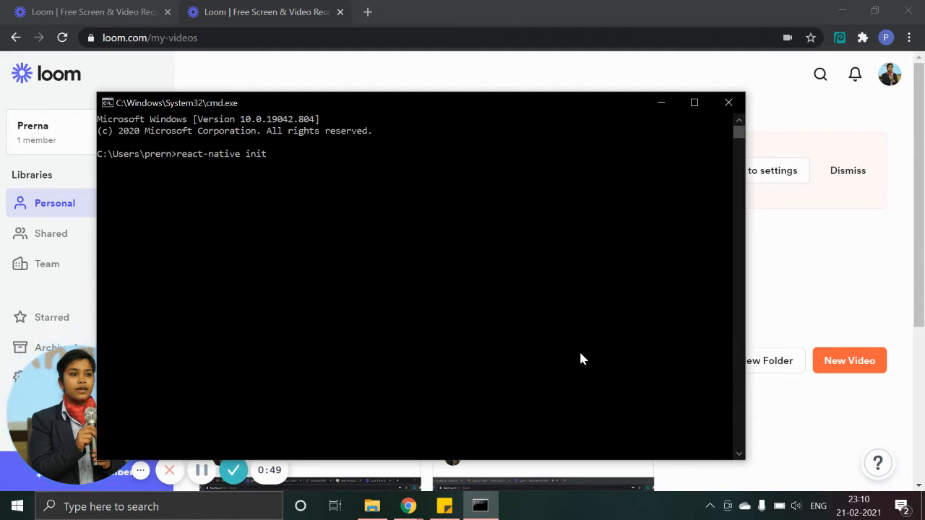
text(My)
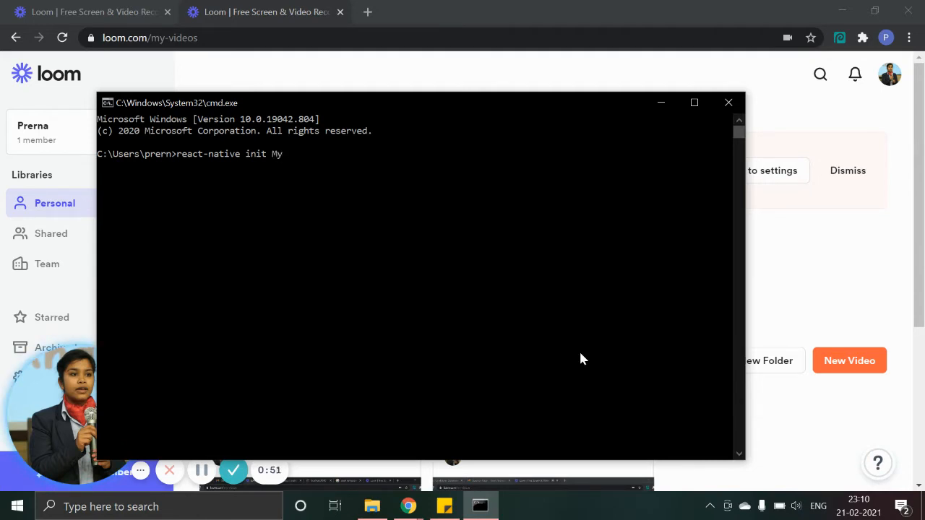
text(First)
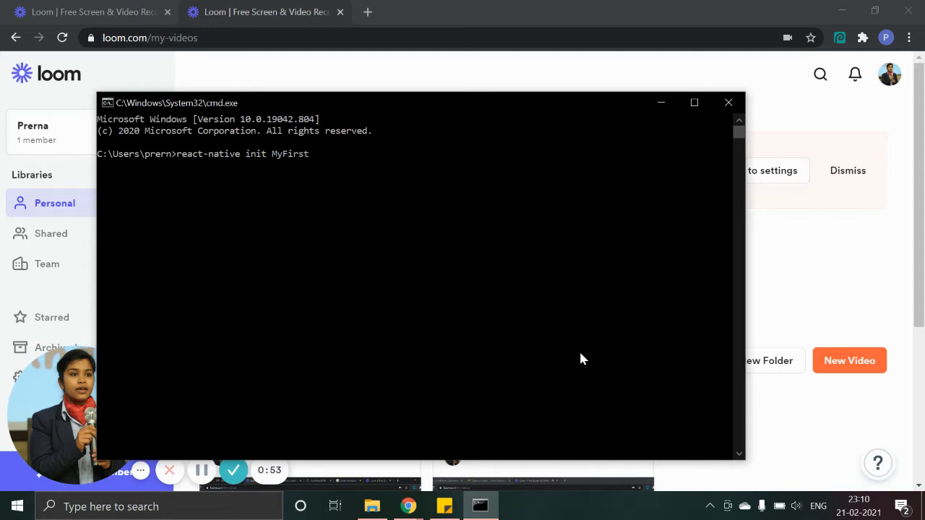
text(RN)
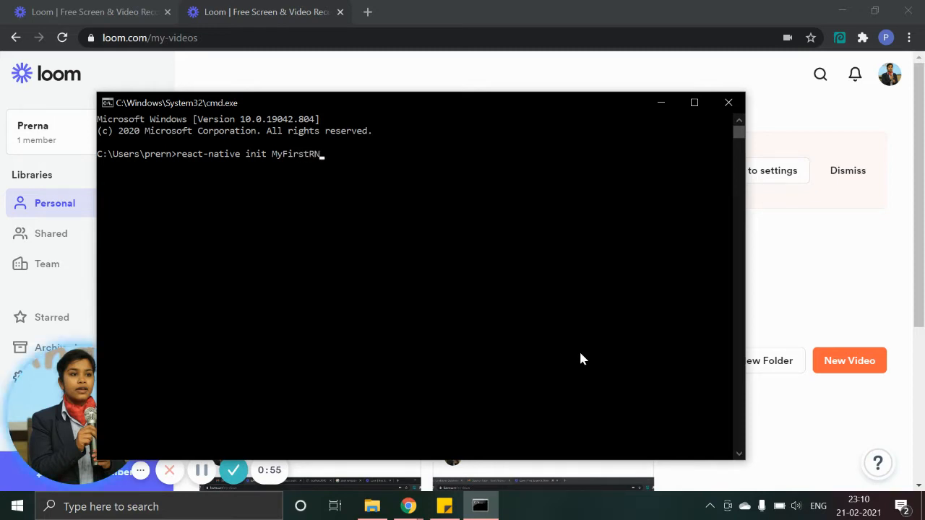
text(App)
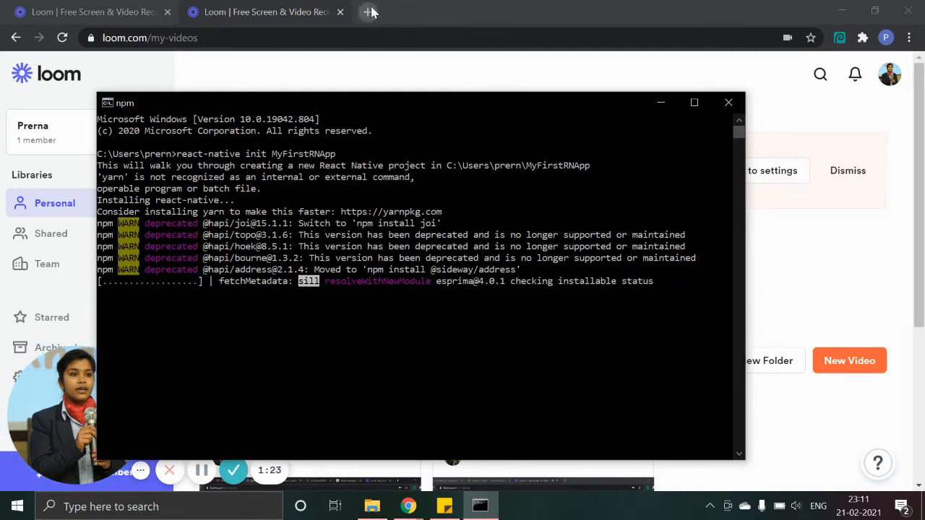
mouse_move(370, 11)
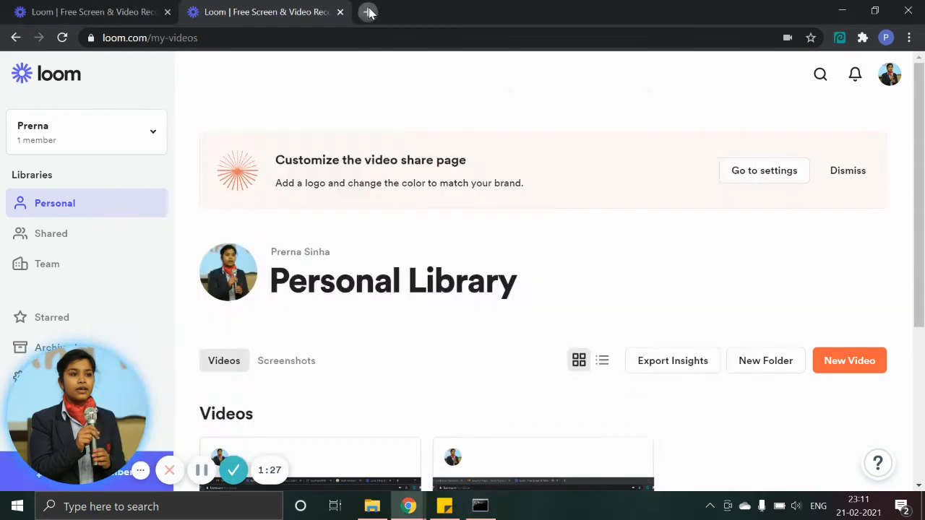
Go to reactnative.dev's Get started docs and expand Environment setup in the sidebar
click(368, 12)
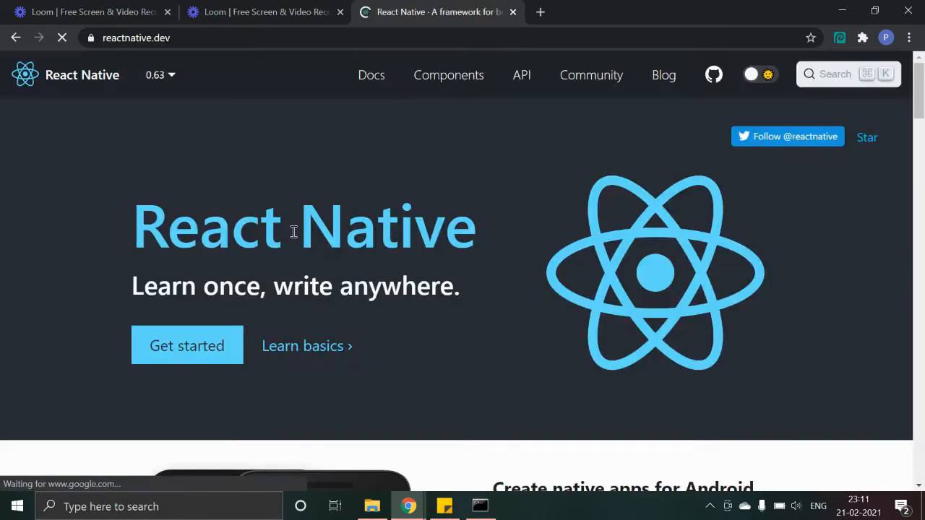
click(187, 345)
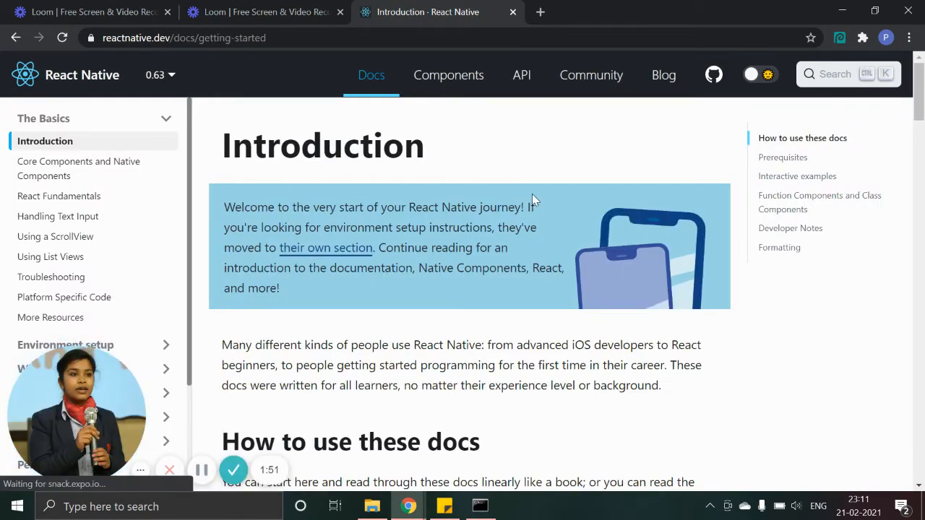
scroll(down, 3)
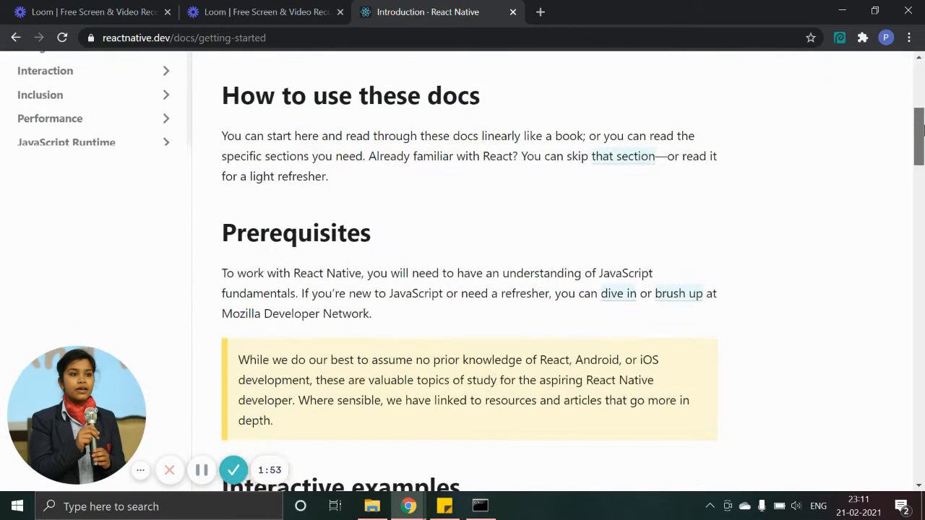
scroll(up, 3)
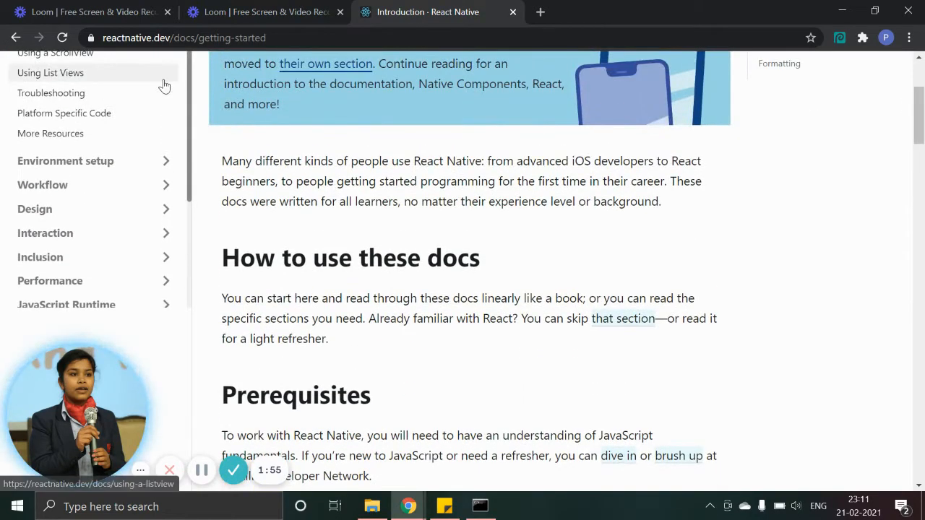
click(67, 160)
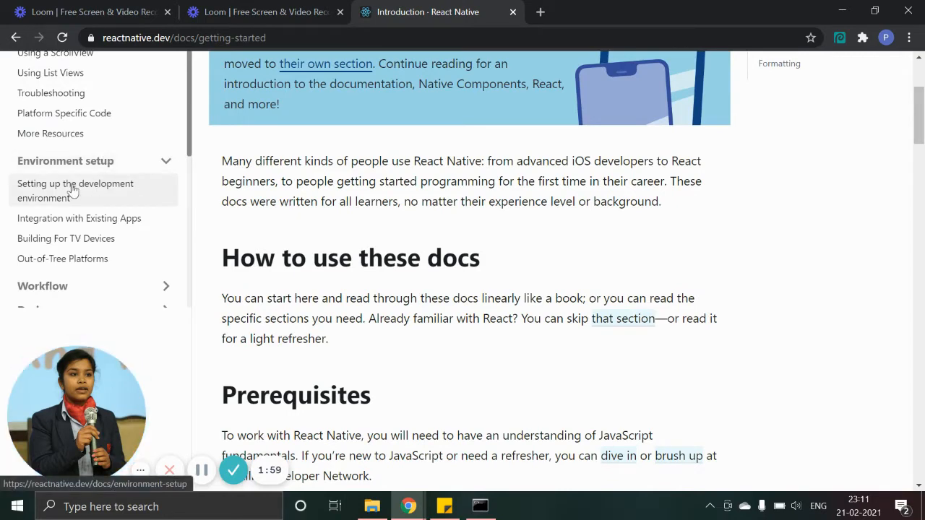
View the Setting up the development environment guide, CLI Quickstart for Windows and Android
click(75, 191)
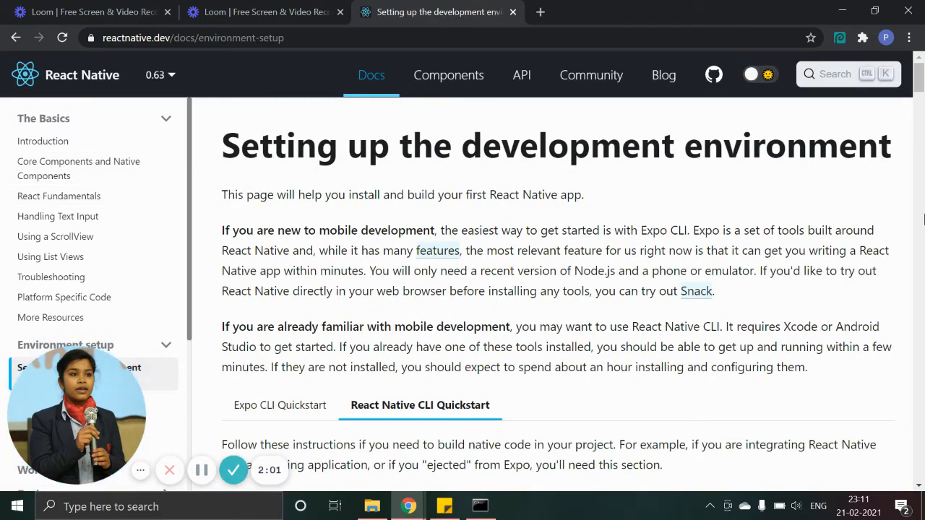
scroll(down, 3)
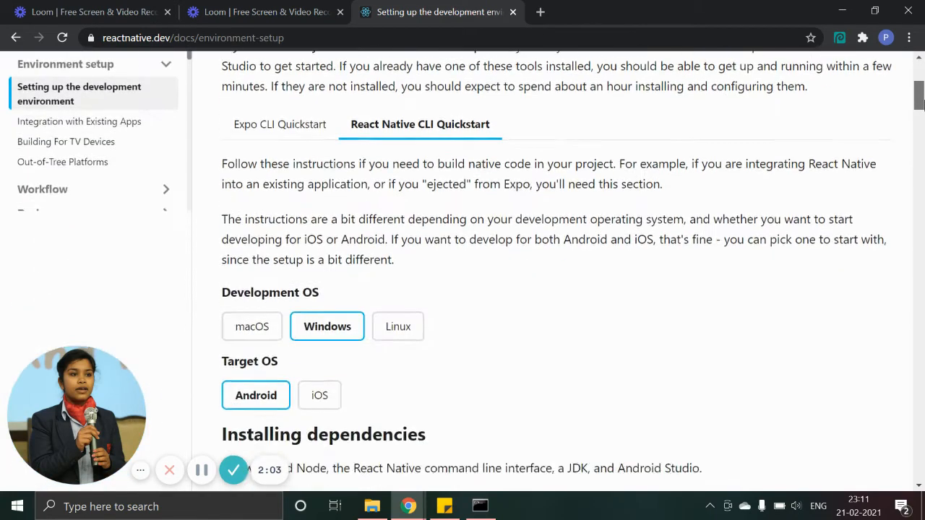
scroll(down, 3)
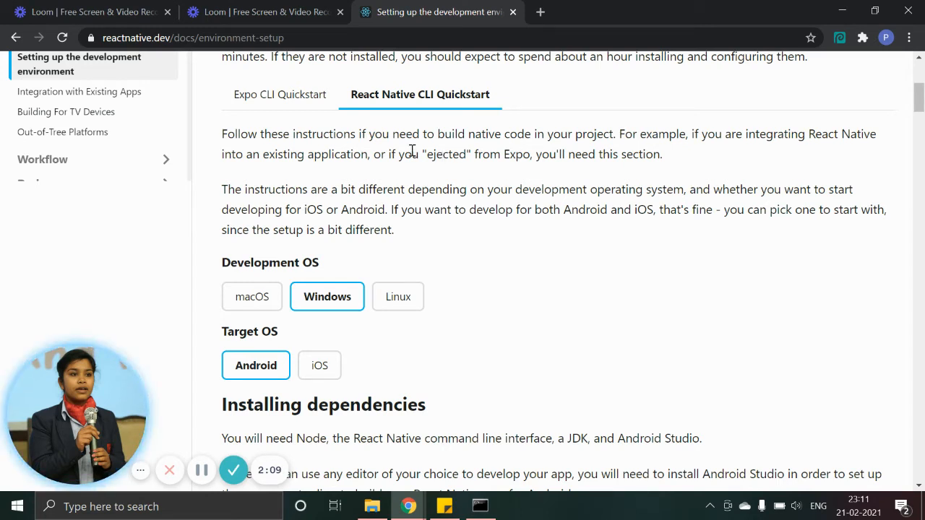
mouse_move(401, 127)
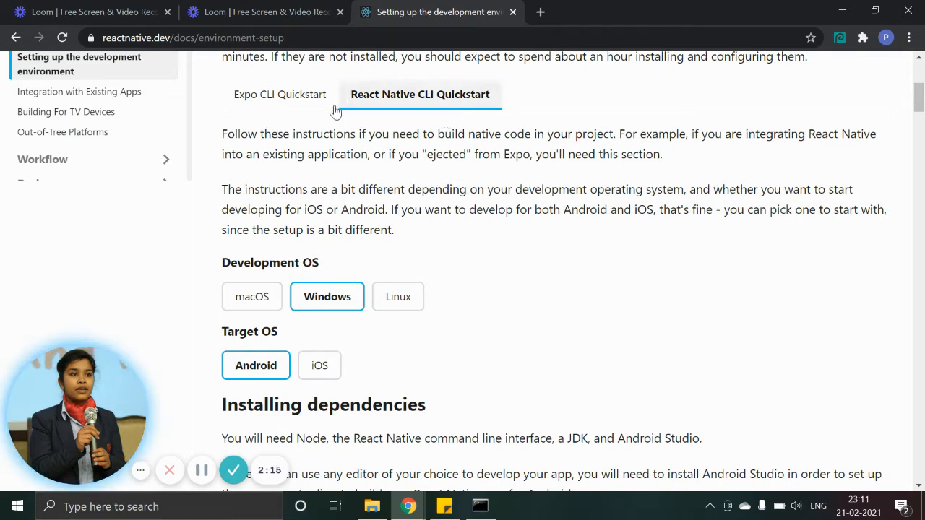
mouse_move(758, 237)
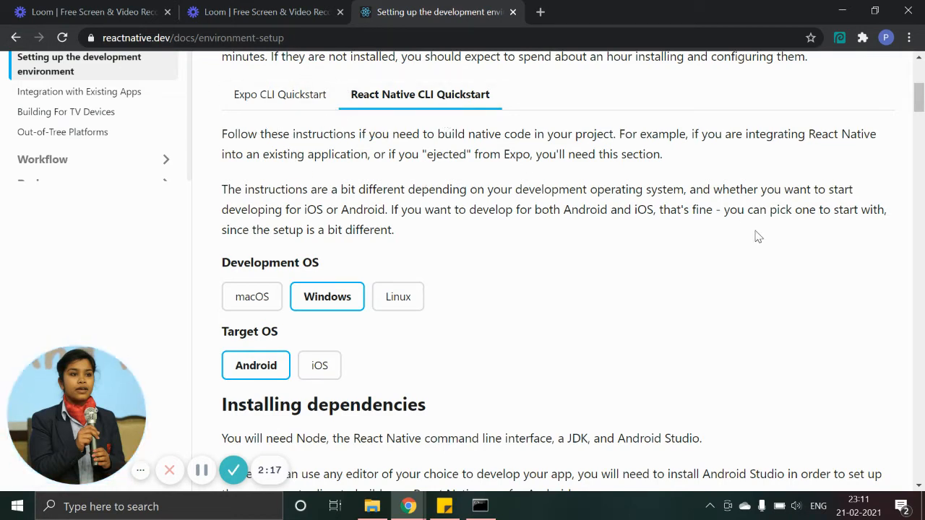
scroll(up, 3)
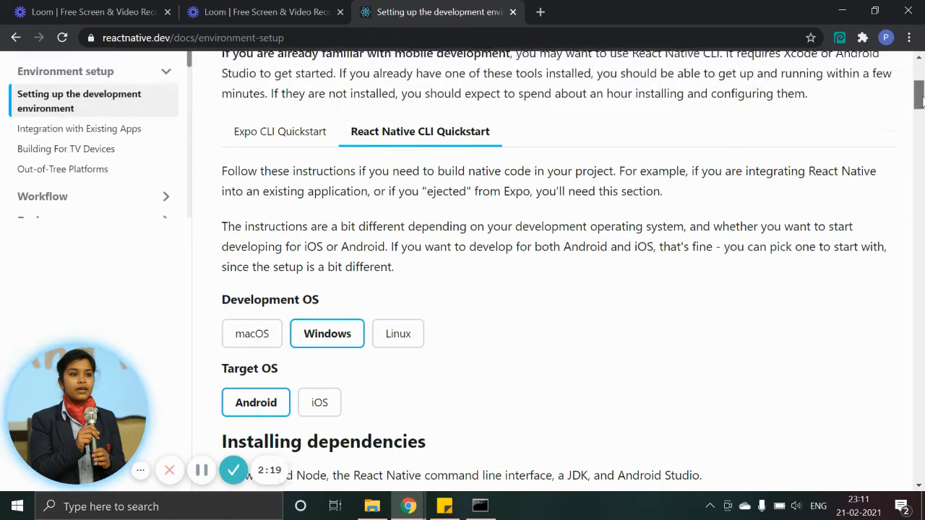
scroll(up, 3)
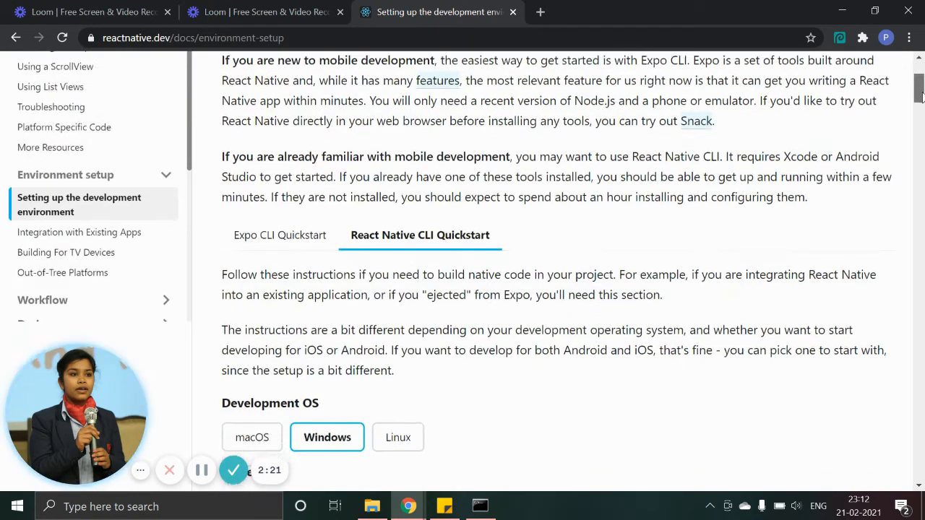
scroll(up, 3)
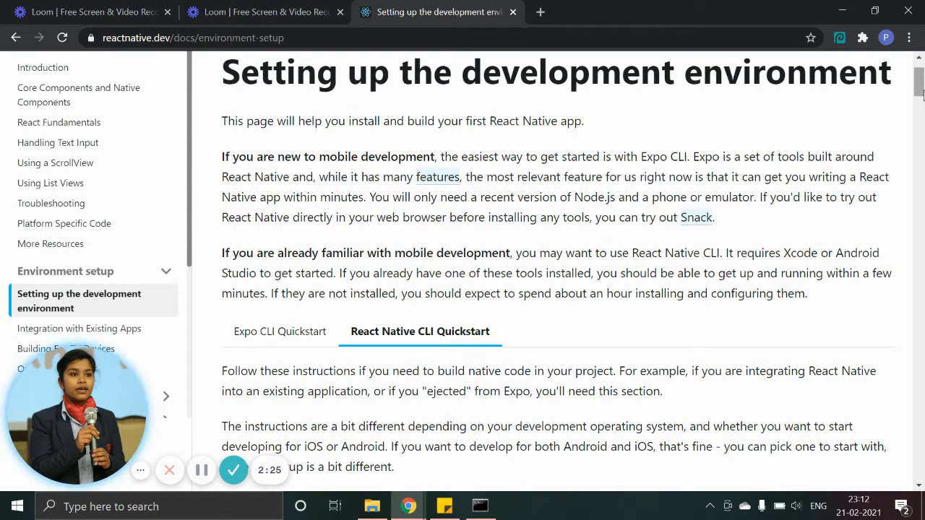
scroll(down, 3)
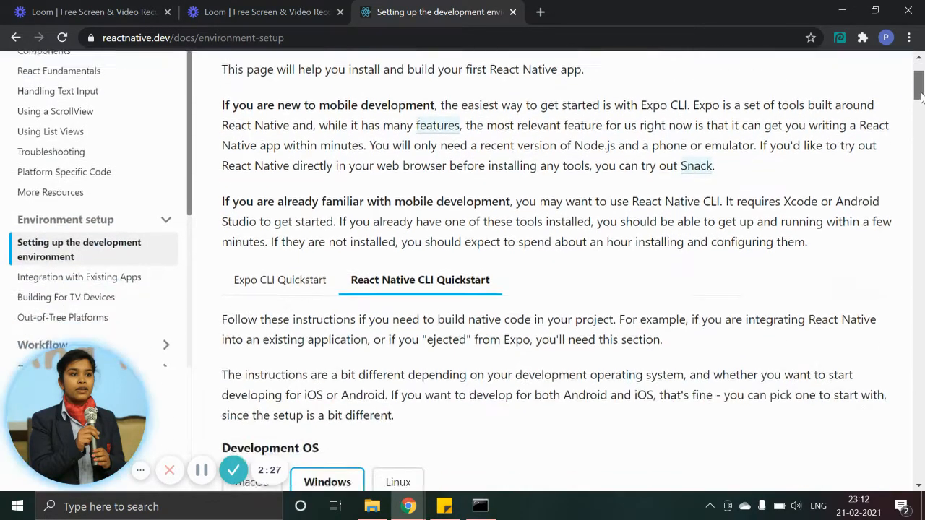
Scroll the guide down to the ANDROID_HOME variable and platform-tools Path steps
scroll(down, 3)
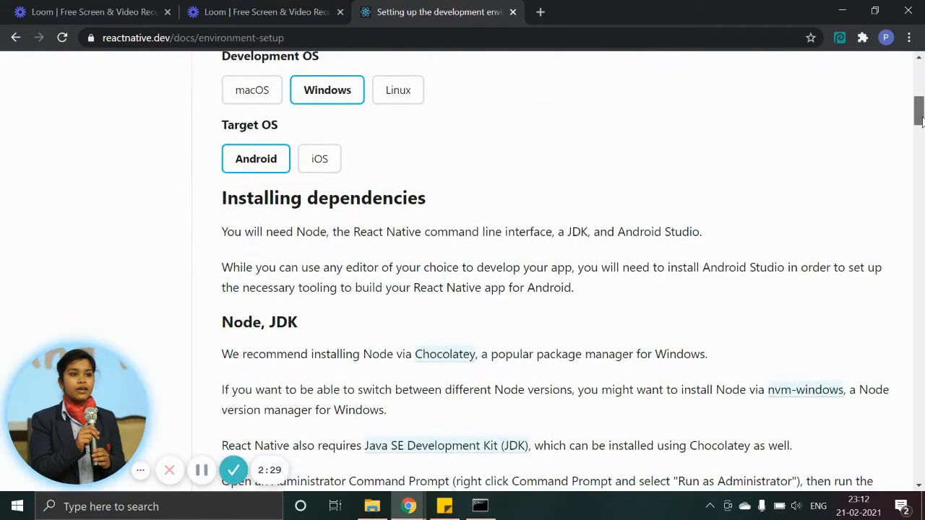
scroll(down, 3)
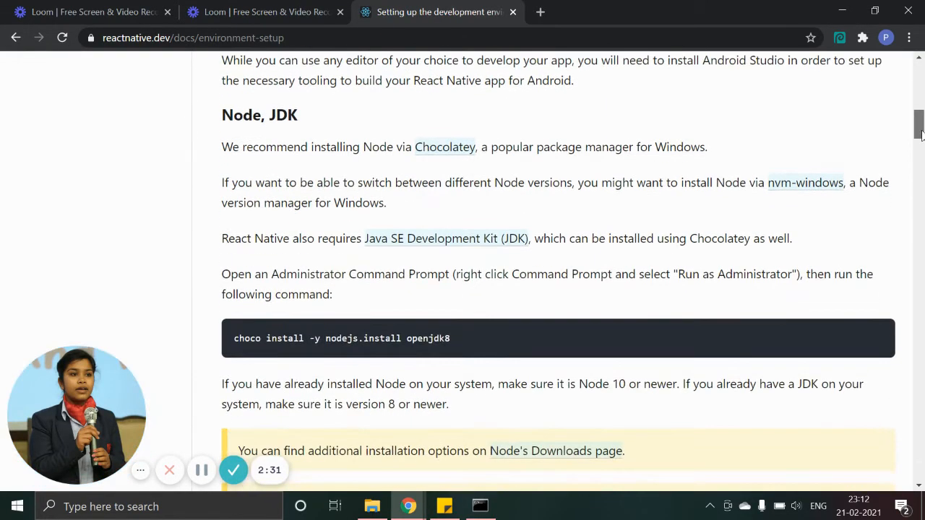
scroll(down, 3)
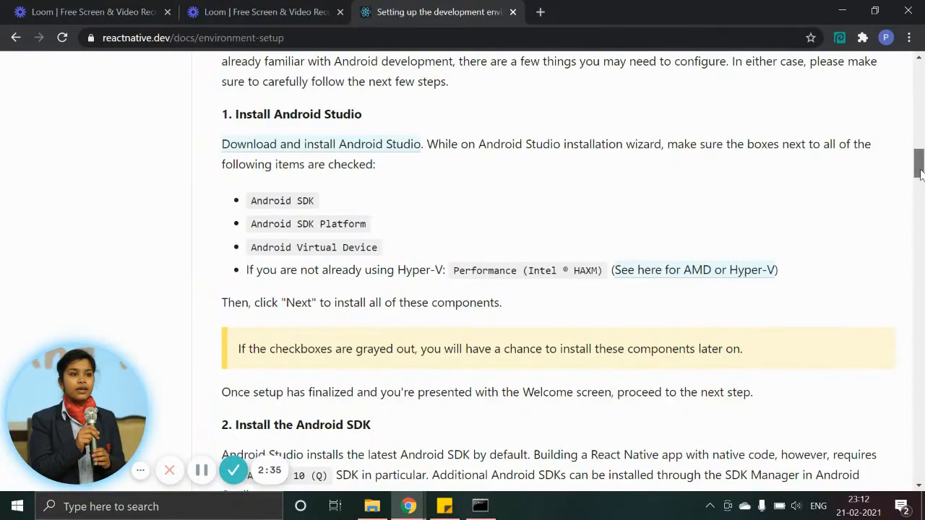
scroll(down, 3)
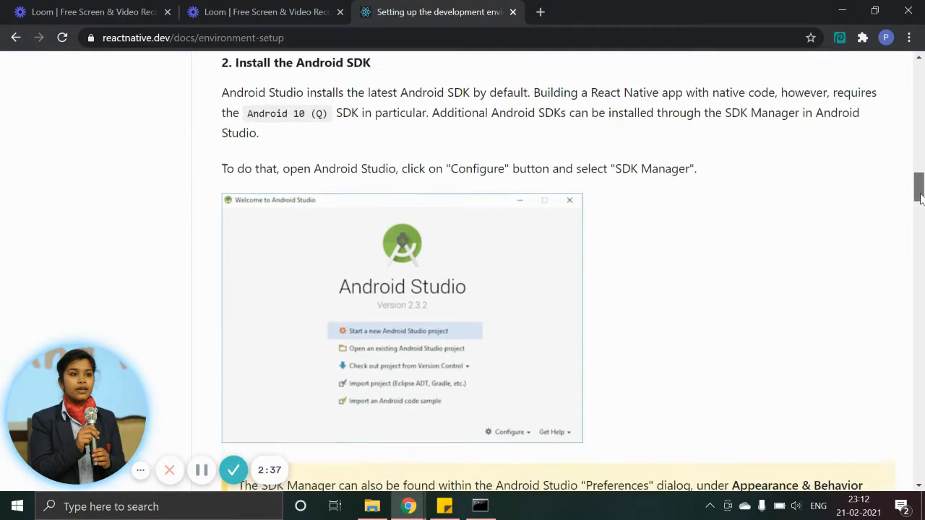
scroll(down, 3)
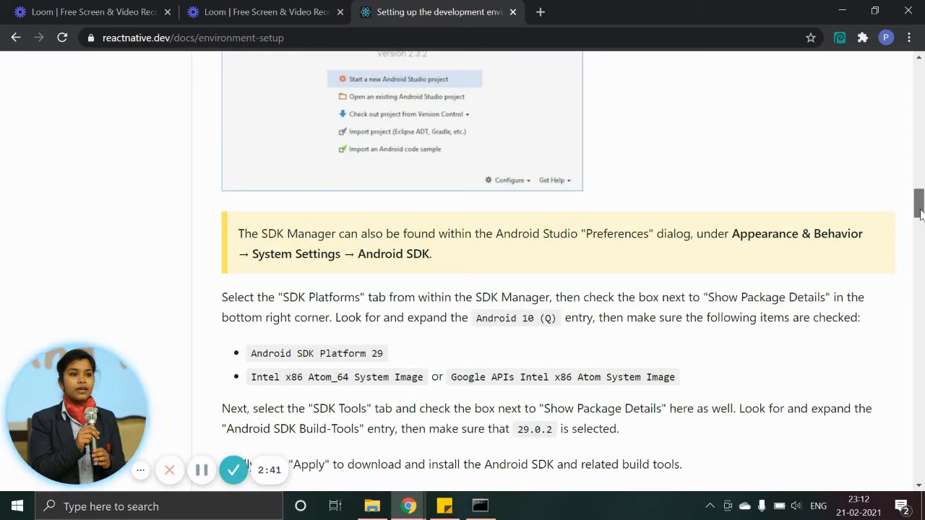
scroll(down, 3)
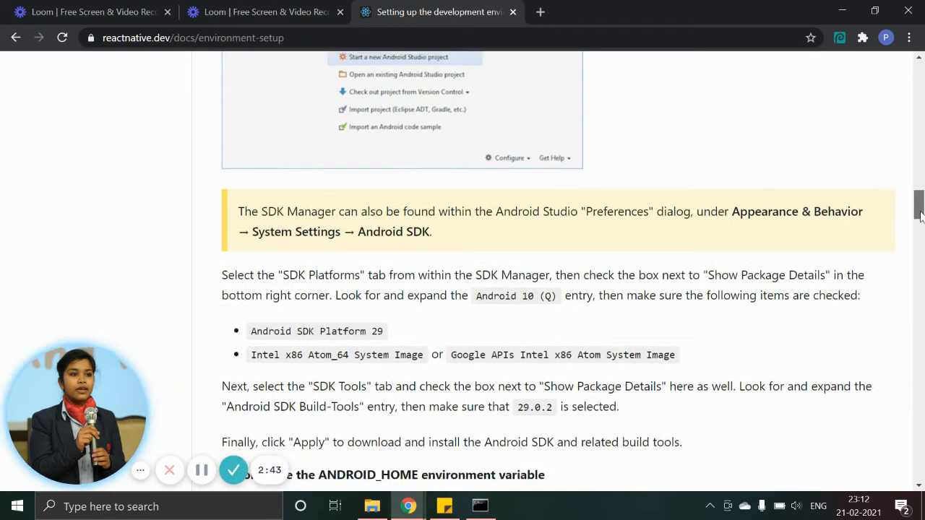
scroll(down, 3)
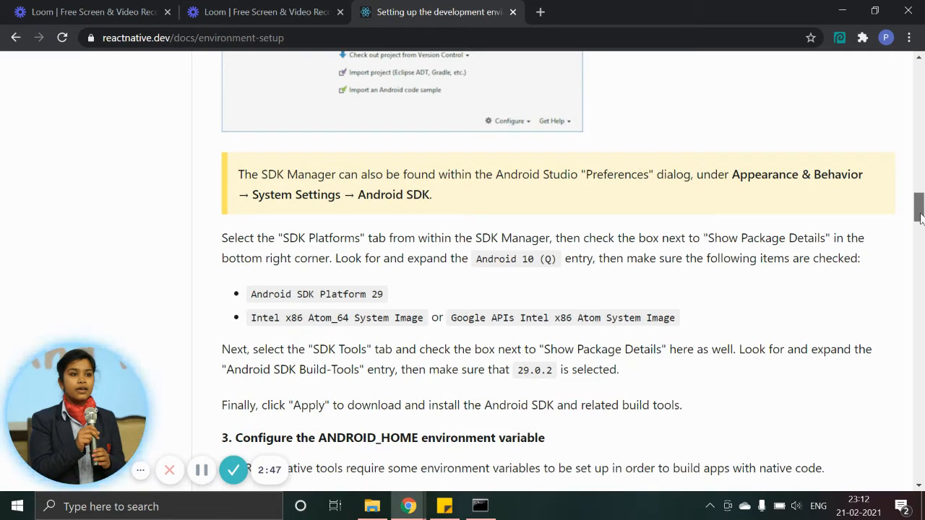
scroll(down, 3)
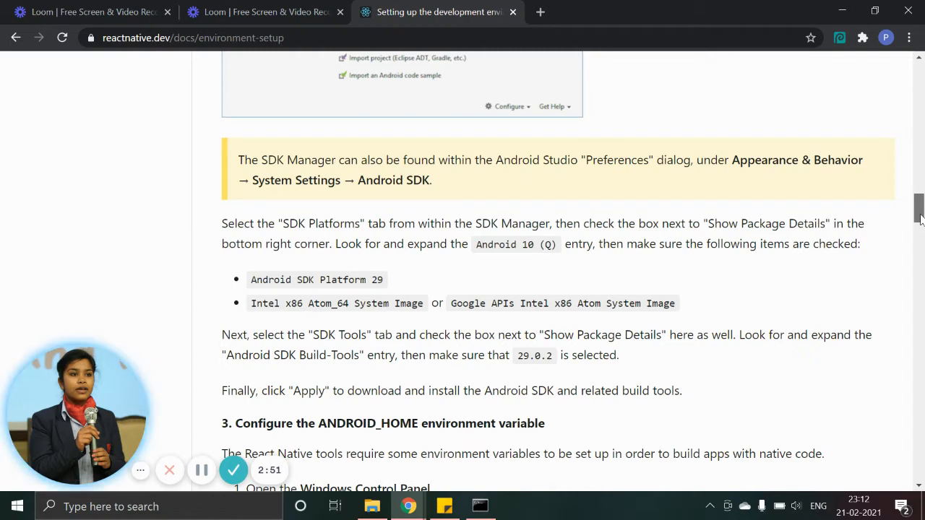
scroll(down, 3)
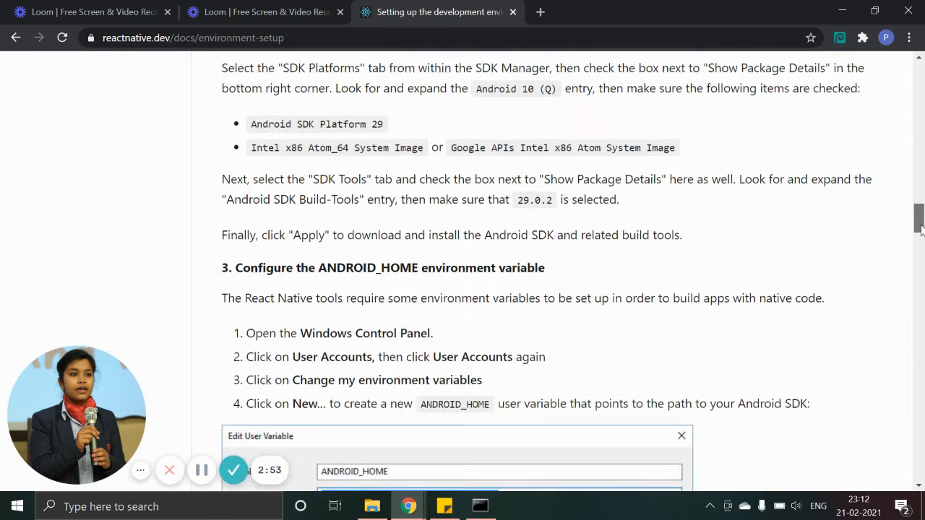
scroll(down, 3)
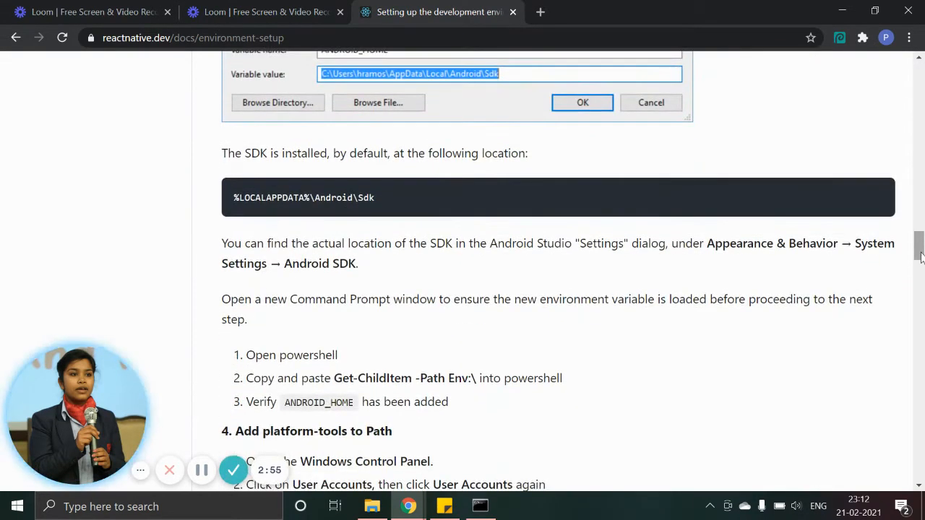
Check the npm install progress in cmd, then continue scrolling the setup guide
click(479, 506)
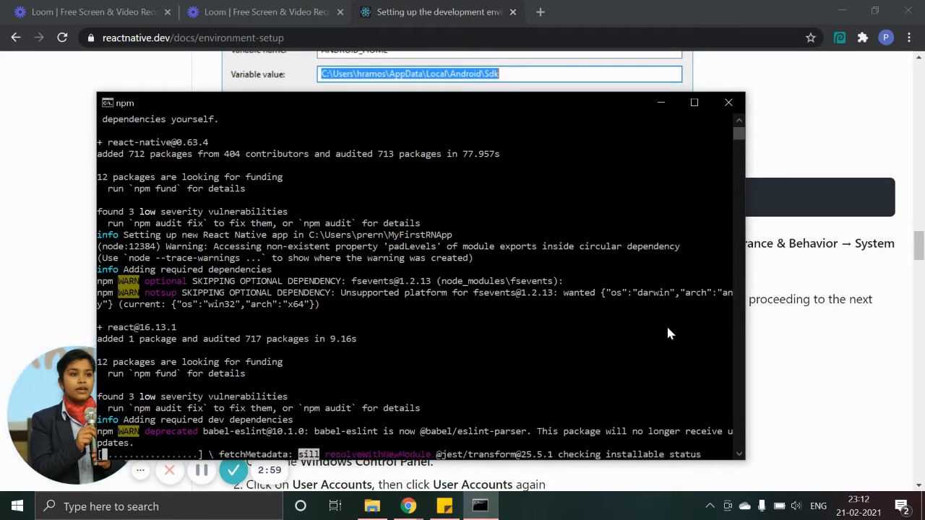
mouse_move(658, 123)
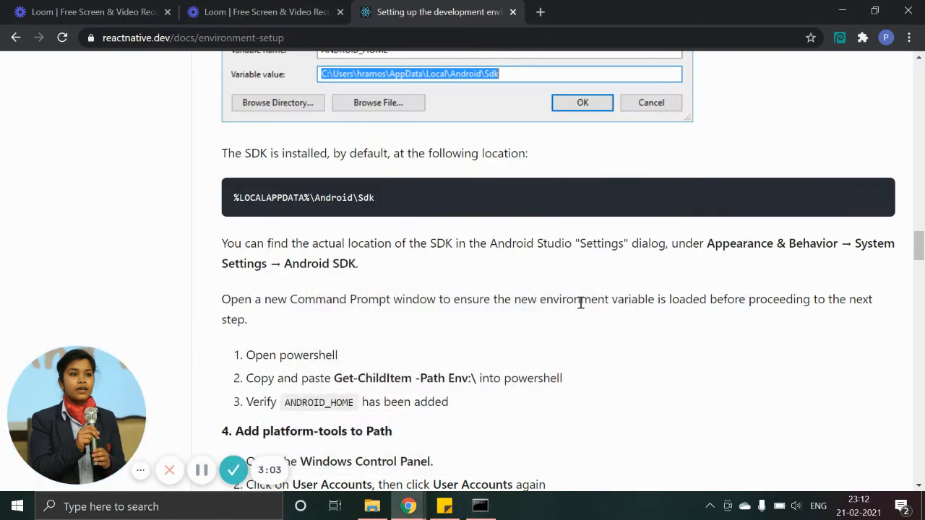
mouse_move(332, 196)
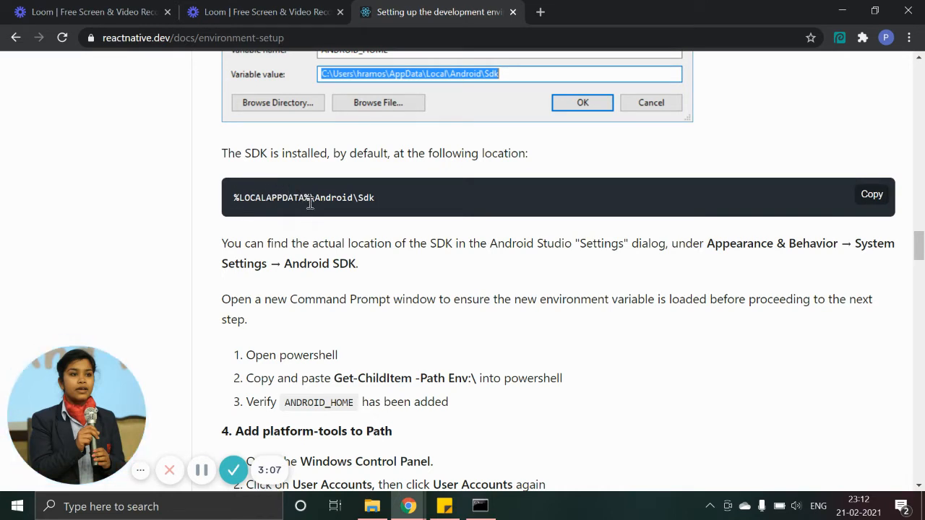
mouse_move(584, 275)
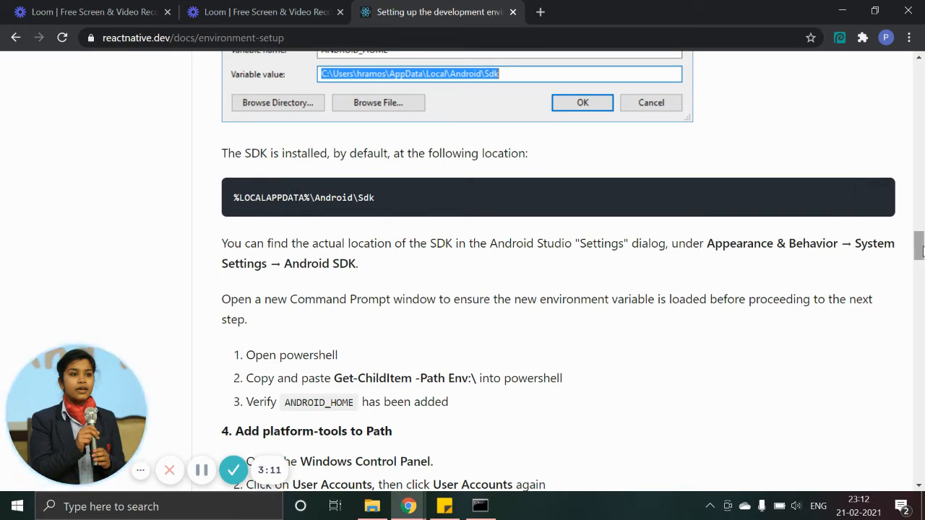
scroll(down, 3)
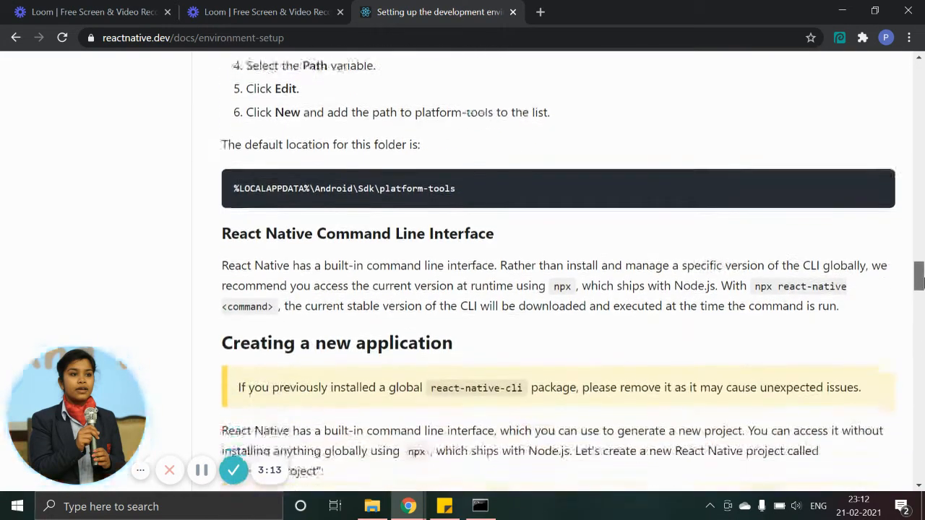
scroll(down, 3)
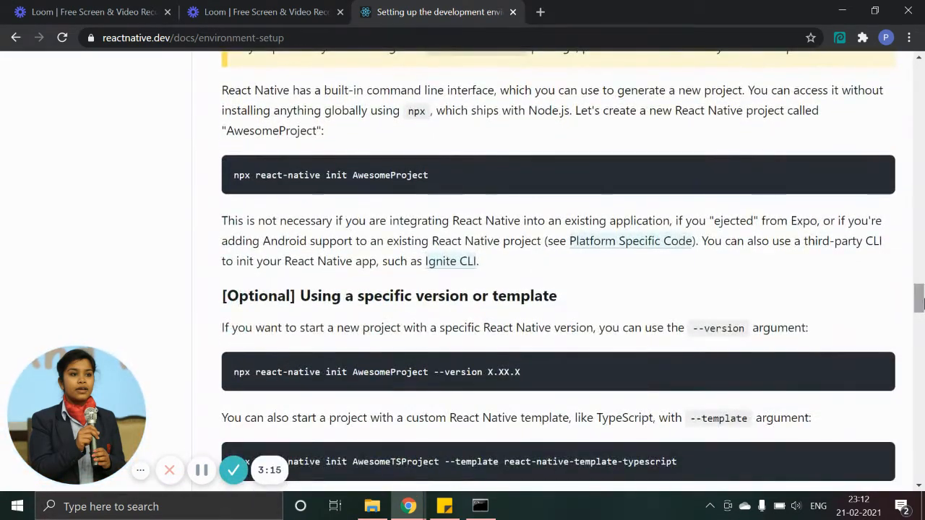
mouse_move(263, 199)
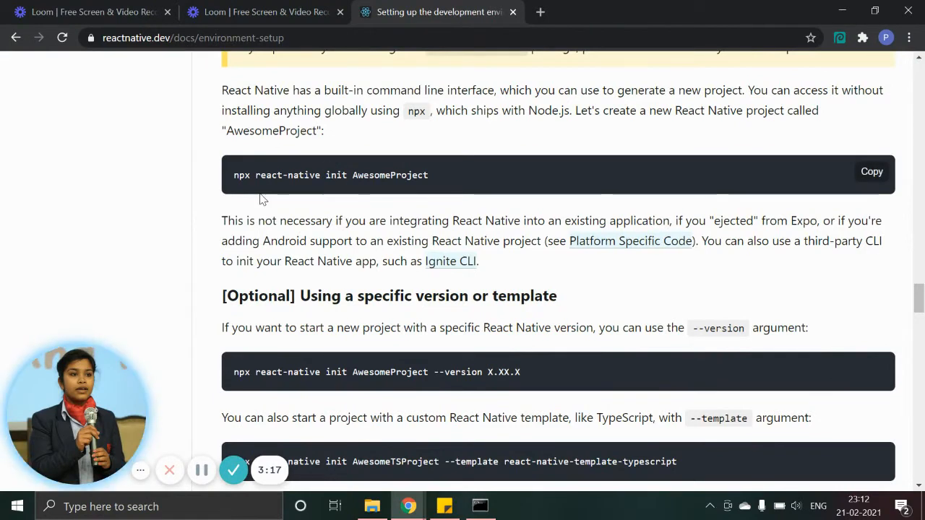
mouse_move(243, 195)
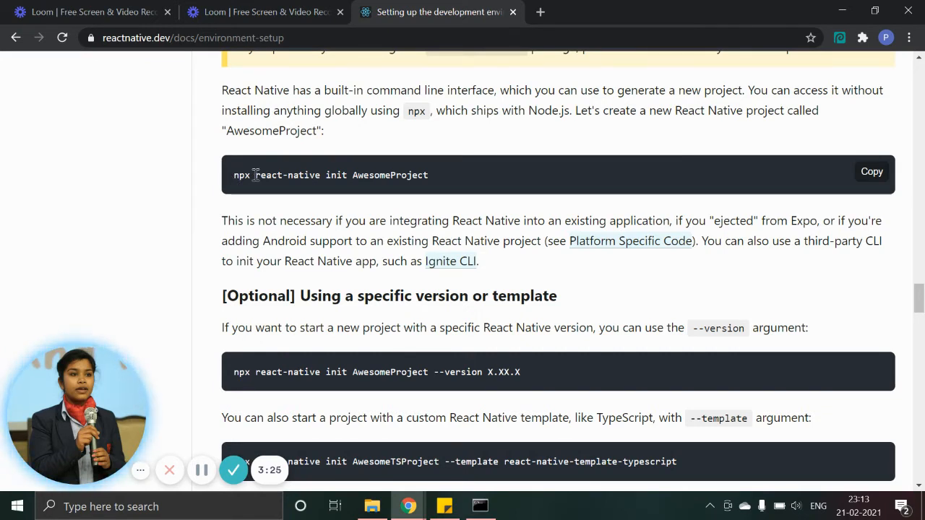
mouse_move(427, 175)
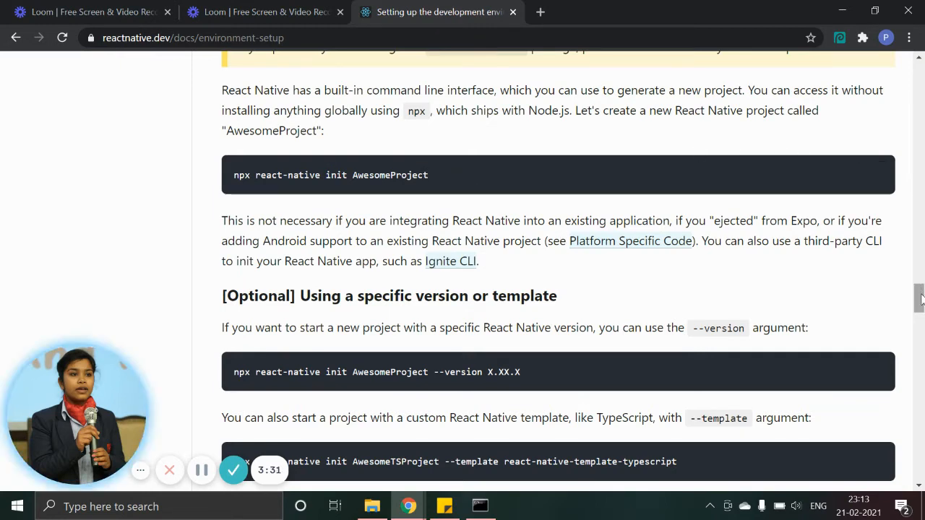
scroll(up, 3)
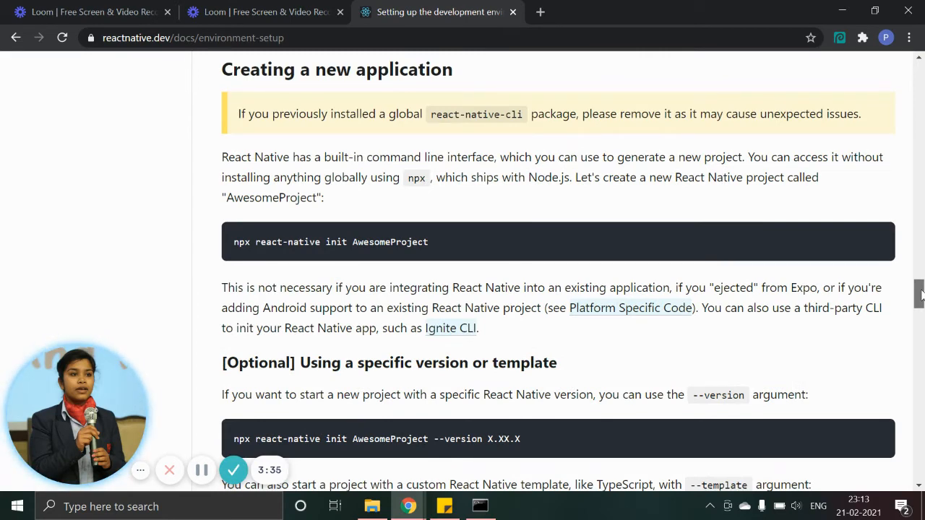
scroll(down, 3)
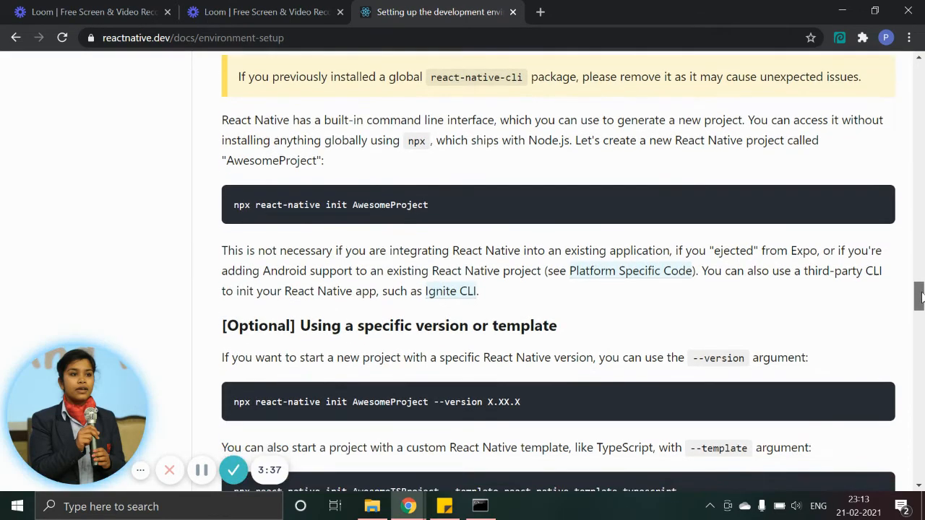
scroll(down, 3)
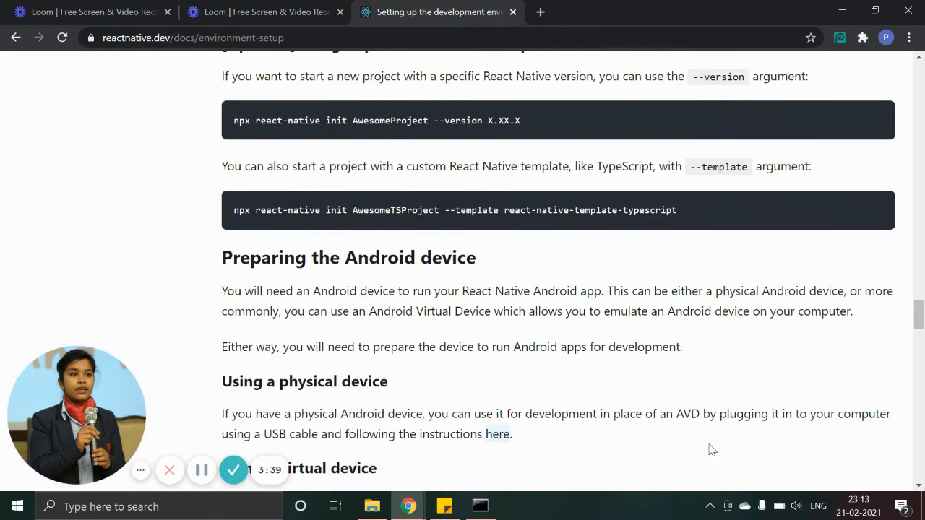
Check cmd again and scroll the guide to the Preparing the Android device section
click(480, 506)
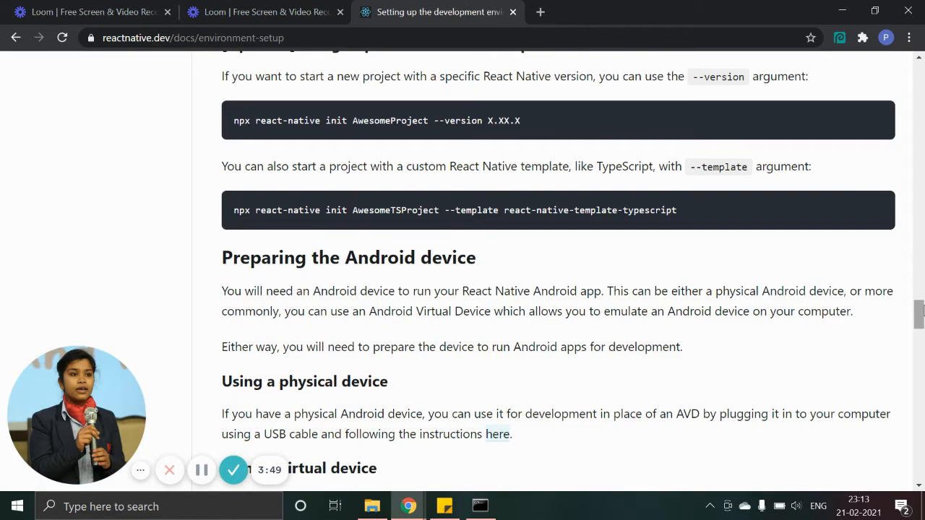
scroll(down, 3)
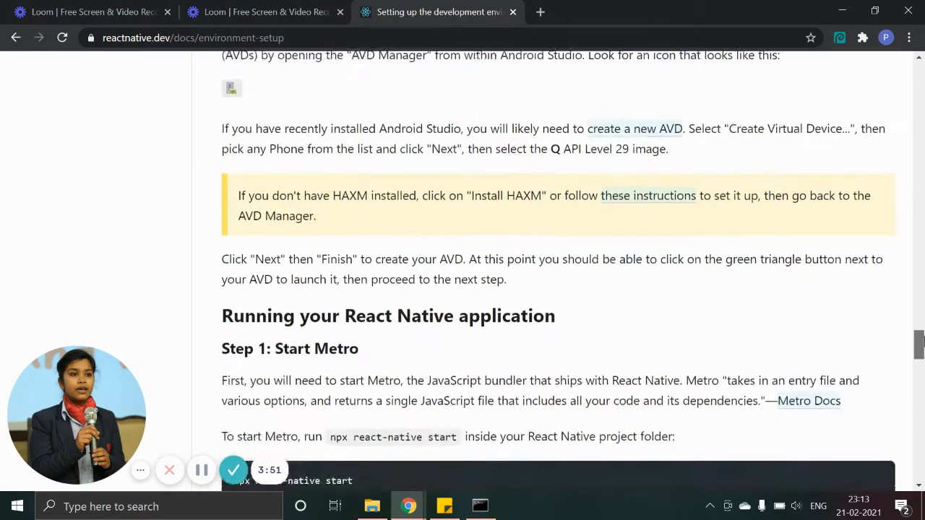
scroll(down, 3)
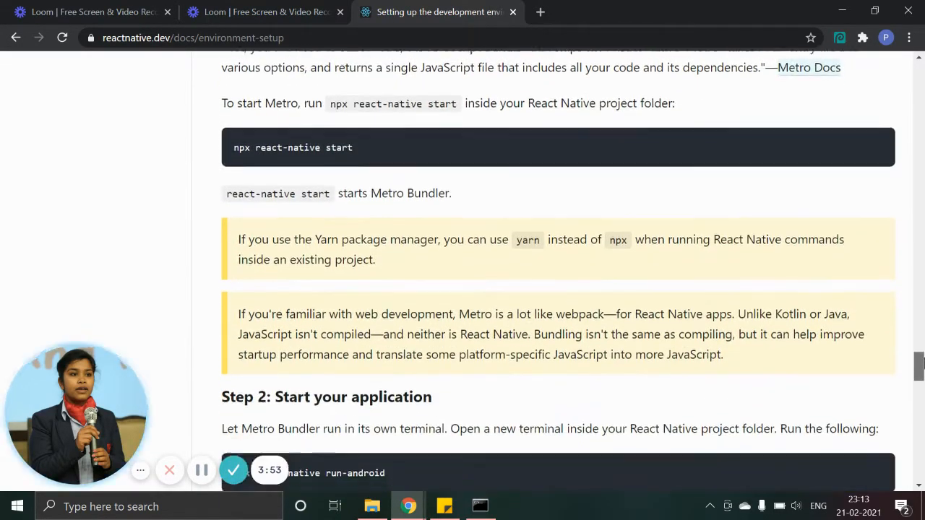
scroll(up, 3)
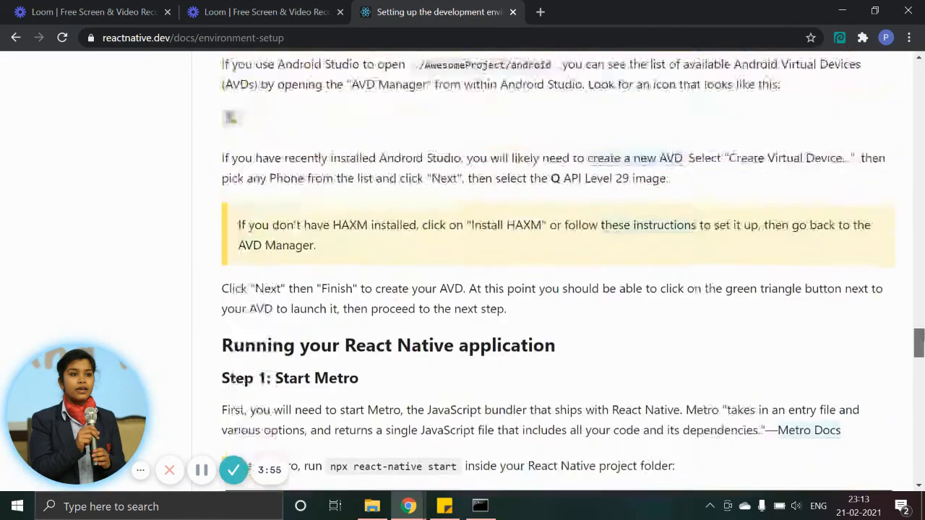
scroll(up, 3)
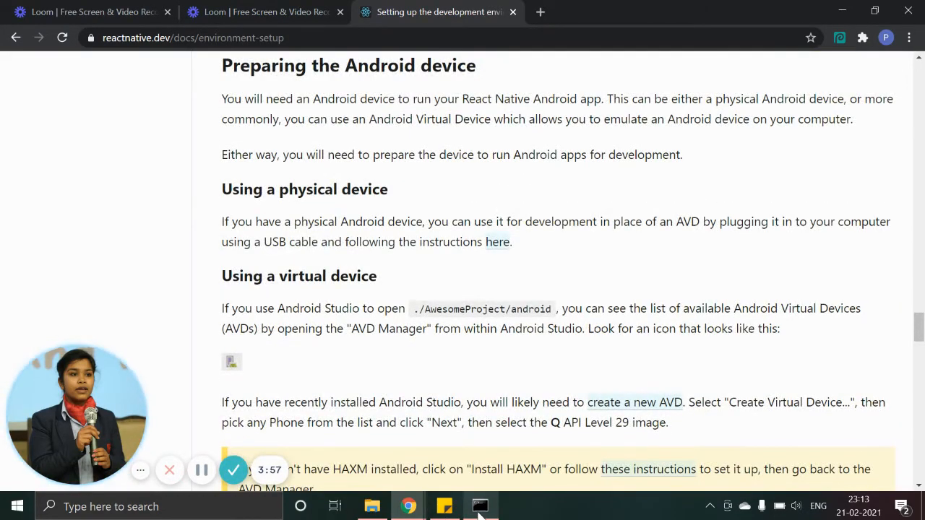
Run 'react-native' from C:\Users\prem after the project creation finishes, getting an error
click(480, 505)
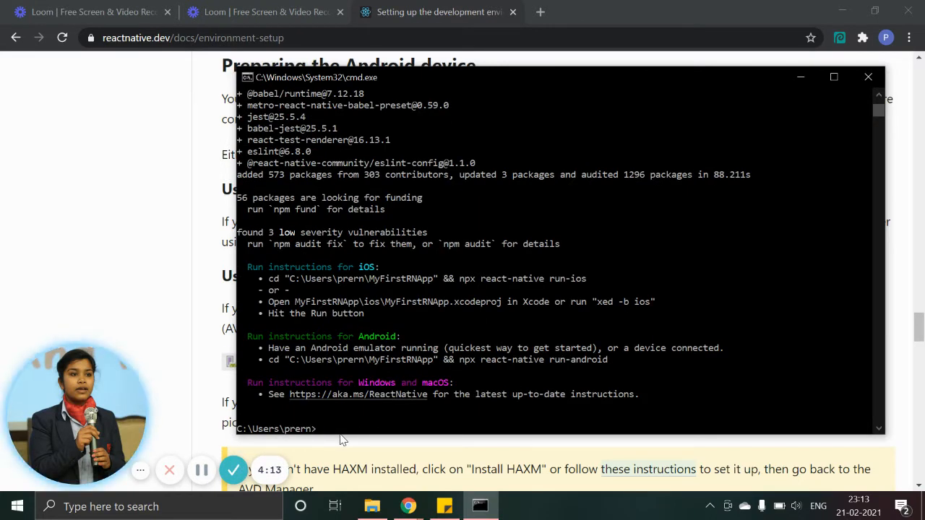
mouse_move(346, 425)
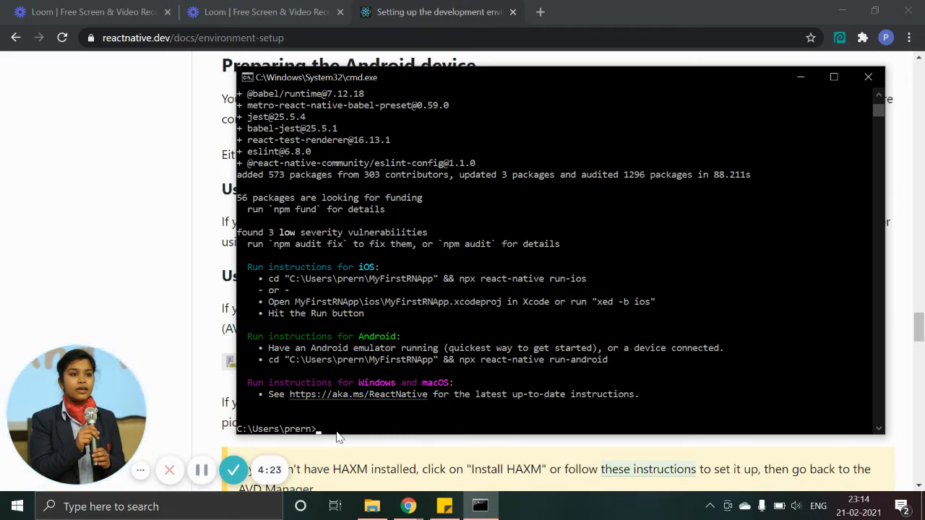
text(react)
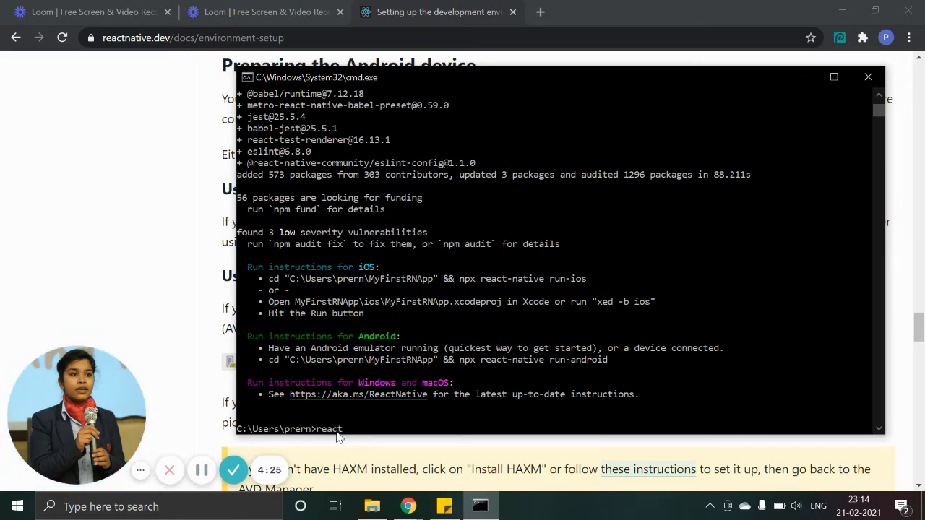
text(-)
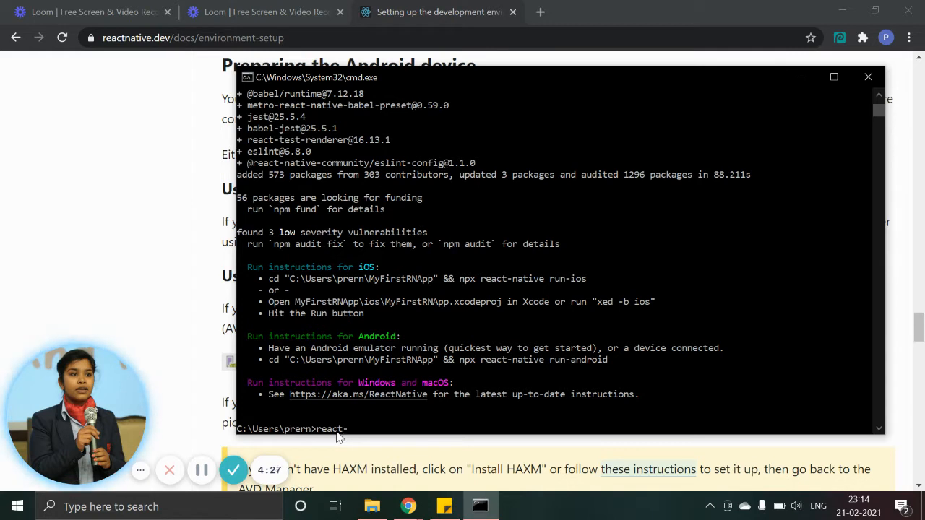
text(nat)
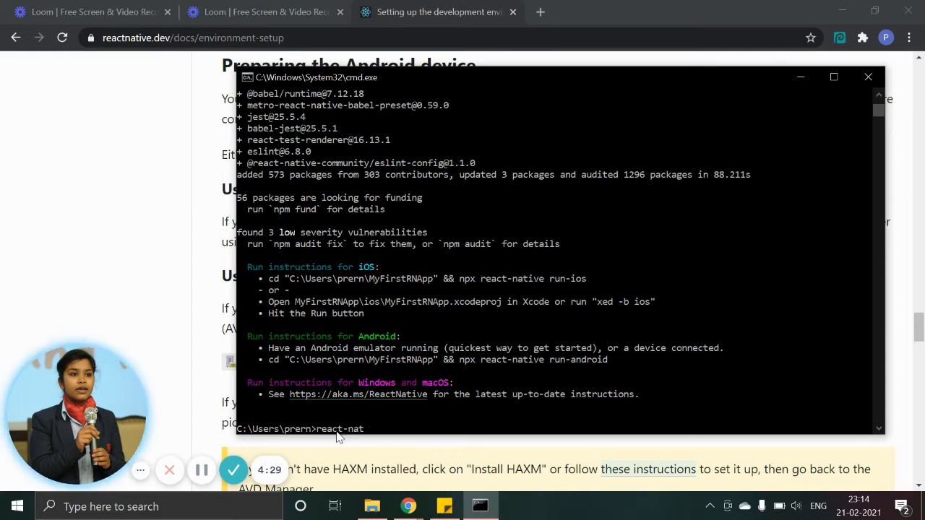
text(ive)
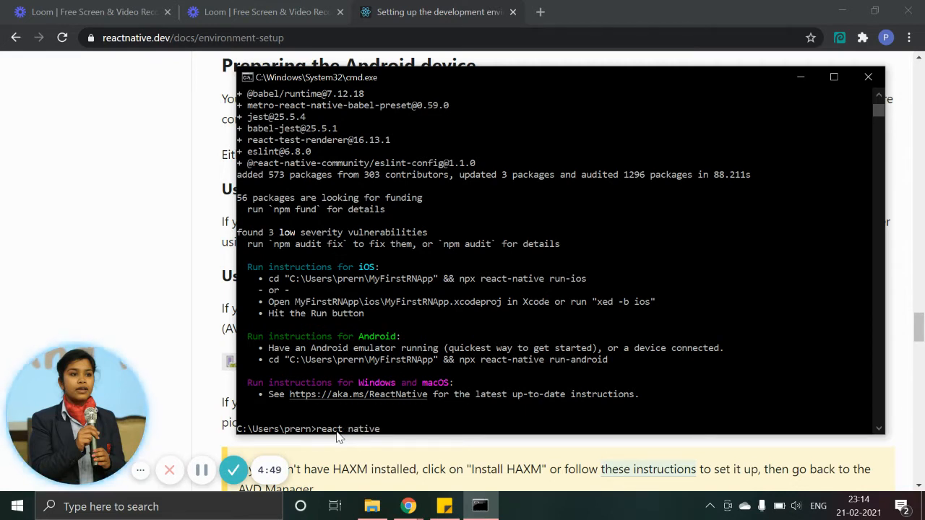
key(Return)
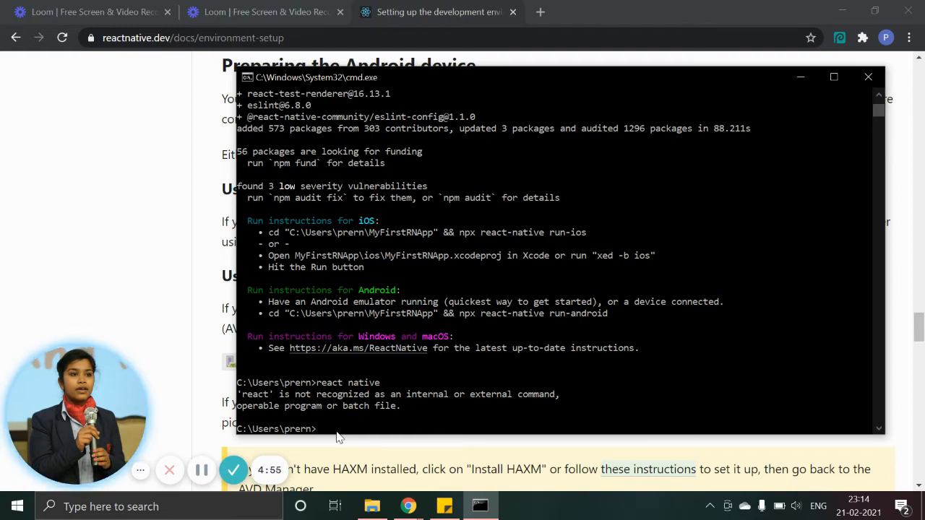
Enter 'react-native run-android' from the home folder, which also fails
text(re)
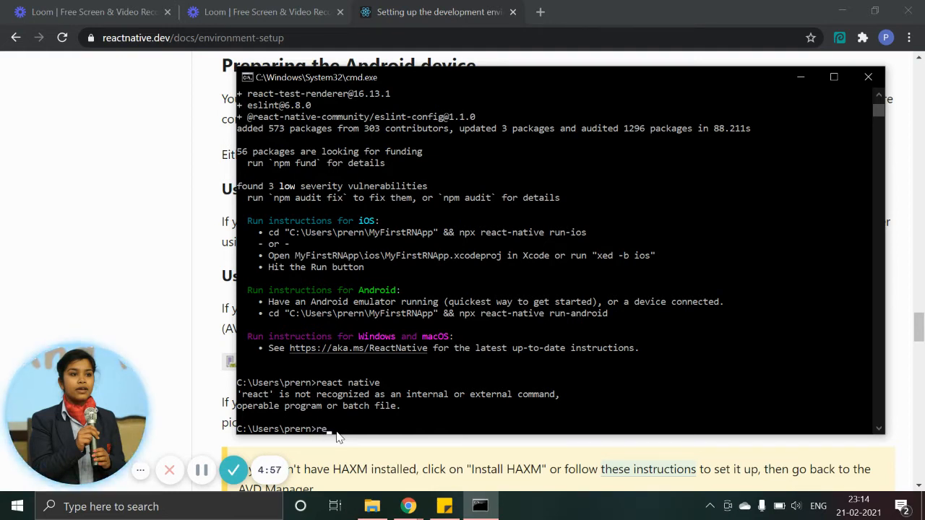
text(react-)
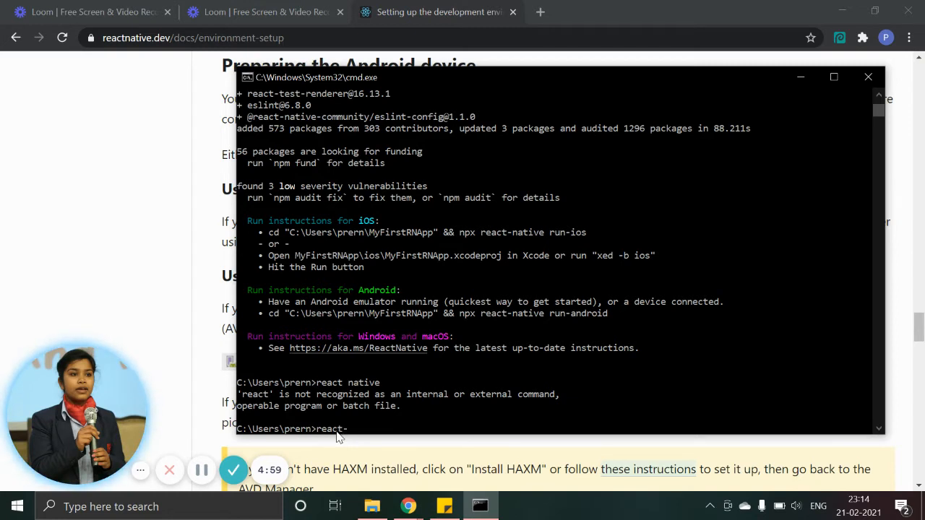
text(native)
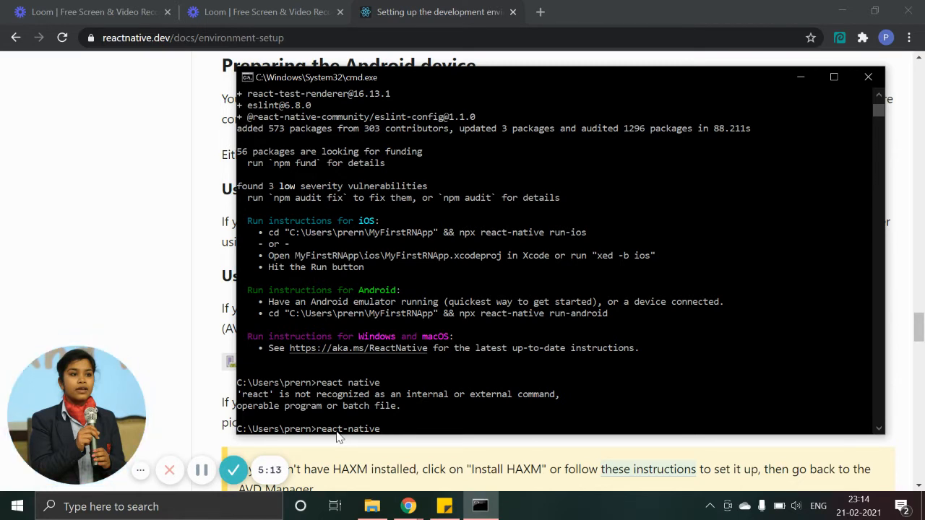
text(run-android)
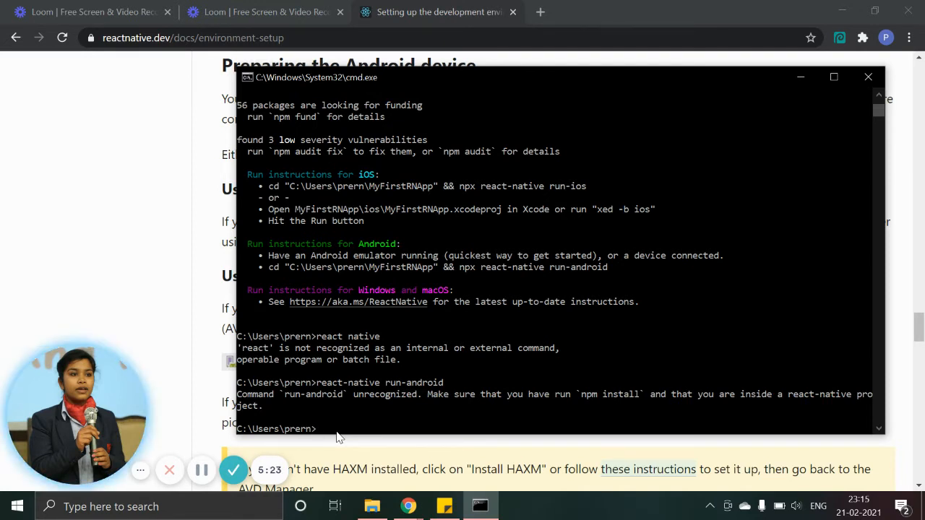
mouse_move(846, 92)
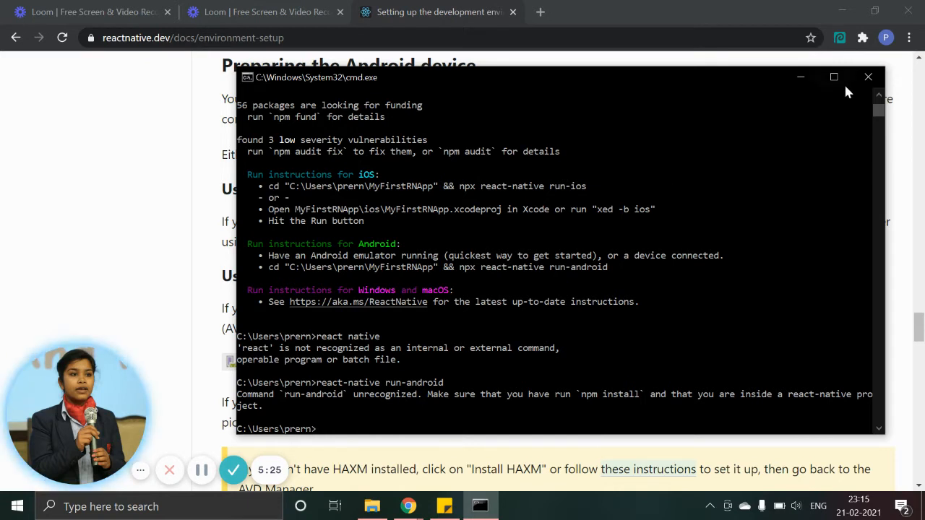
Change into MyFirstRNApp and run 'react-native run-android' there
text(cd)
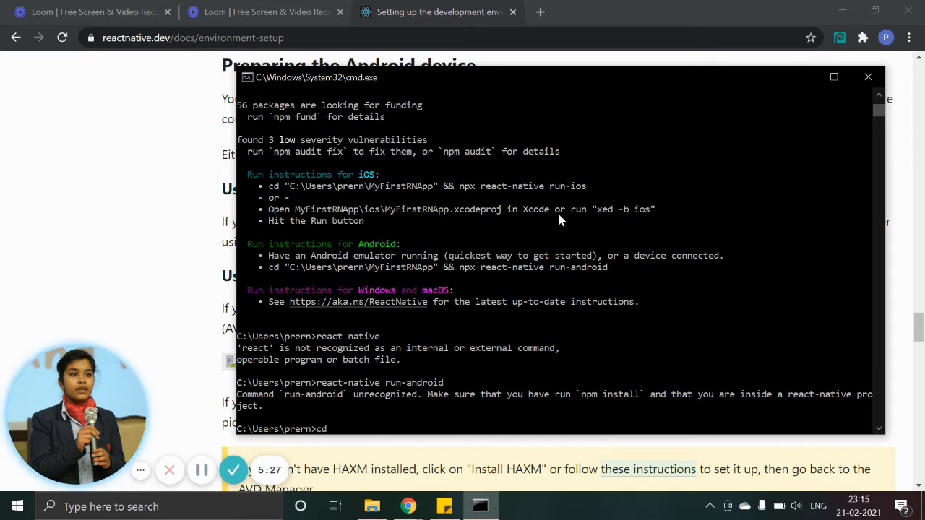
mouse_move(383, 255)
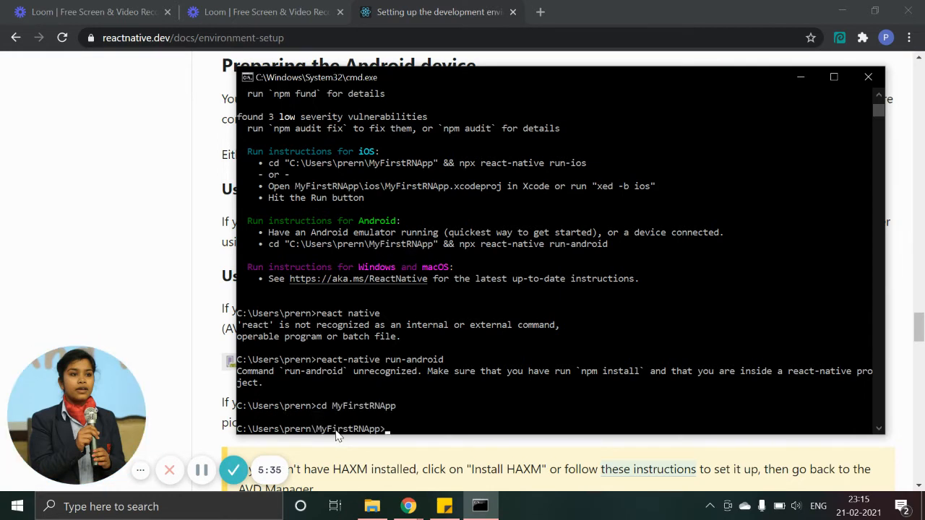
text(react-native r)
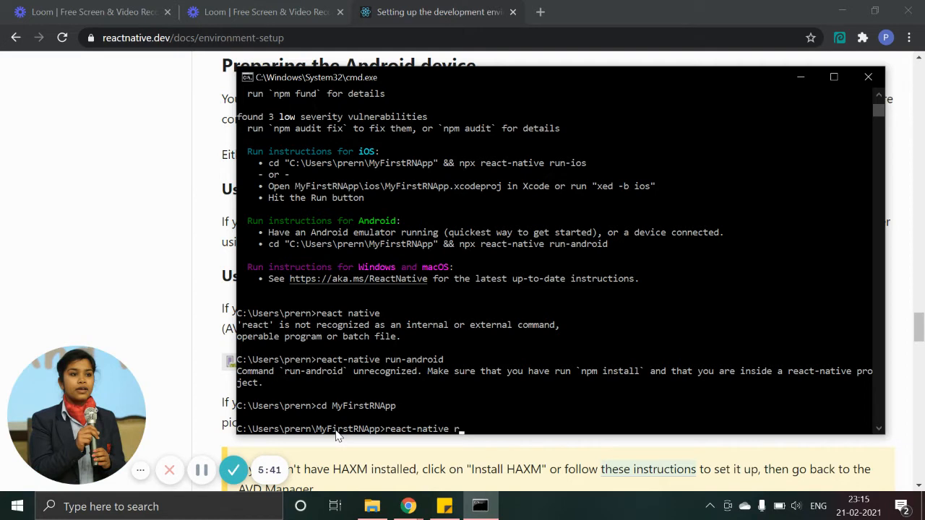
text(un-android)
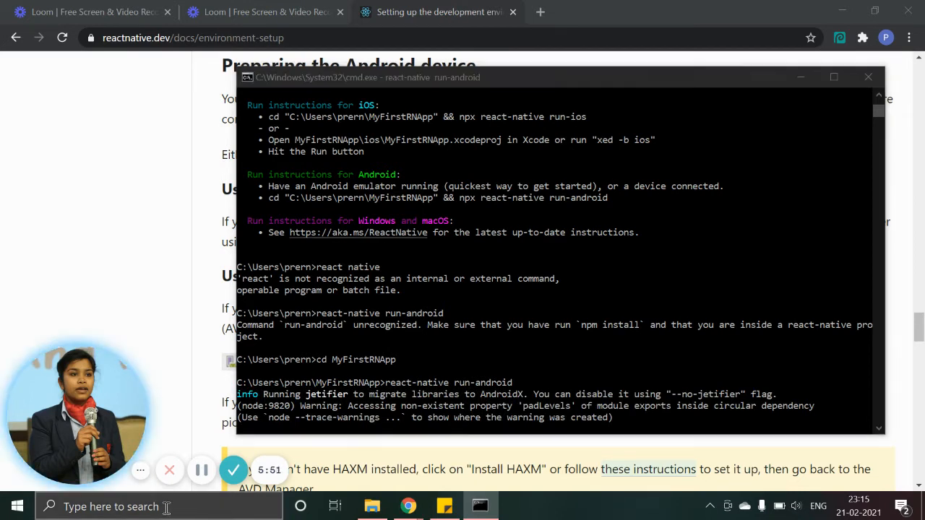
Switch to the launching Android Emulator window while the build proceeds
click(109, 505)
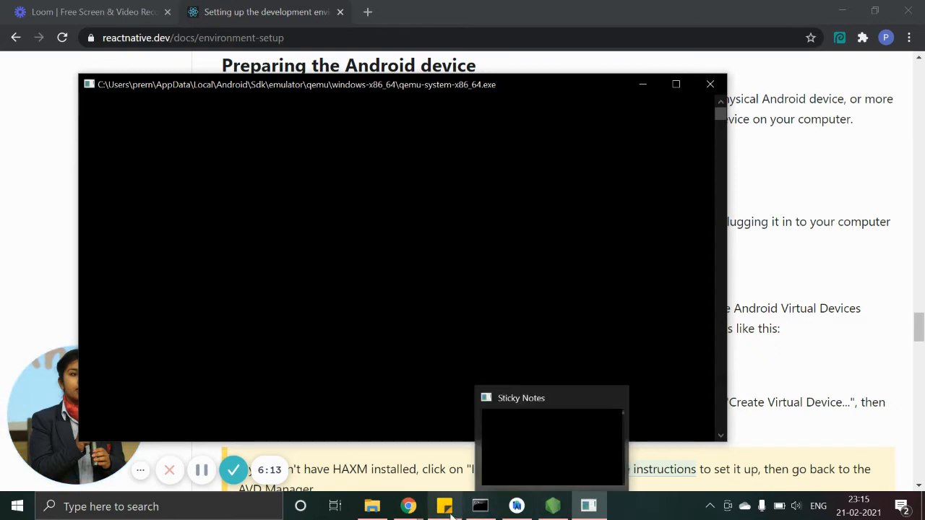
mouse_move(590, 455)
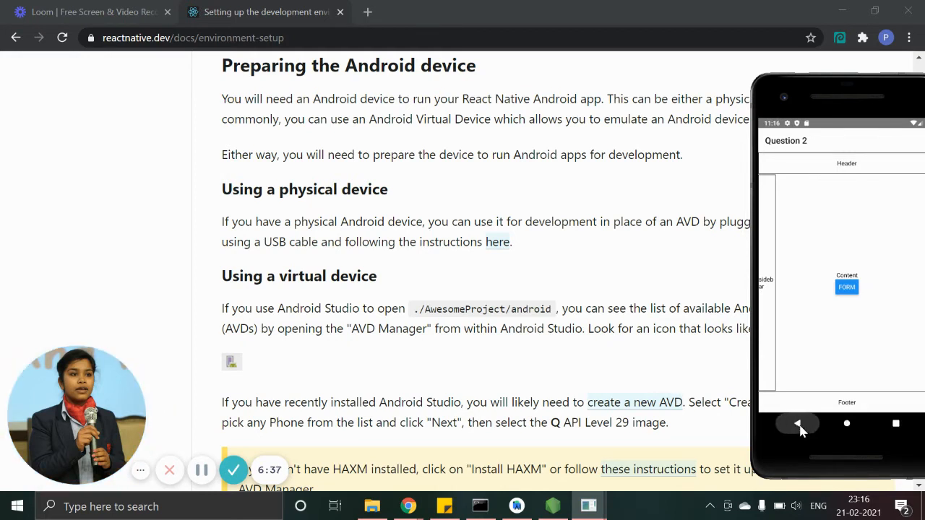
mouse_move(829, 437)
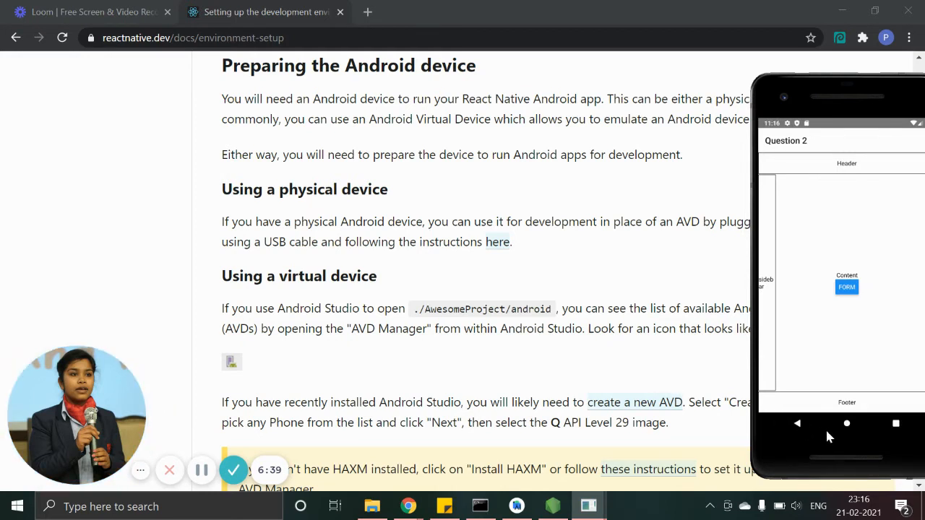
mouse_move(827, 325)
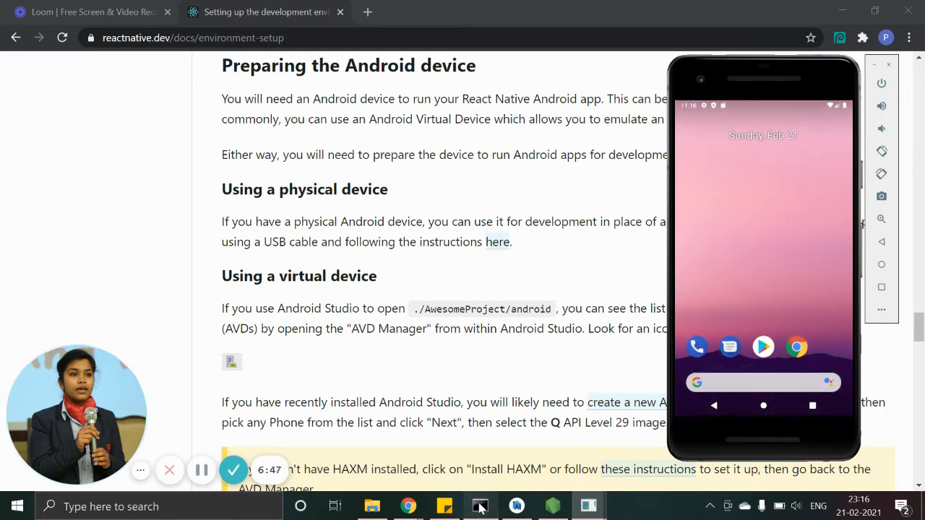
Return to cmd showing BUILD FAILED with a Gradle class-initialization error
click(480, 506)
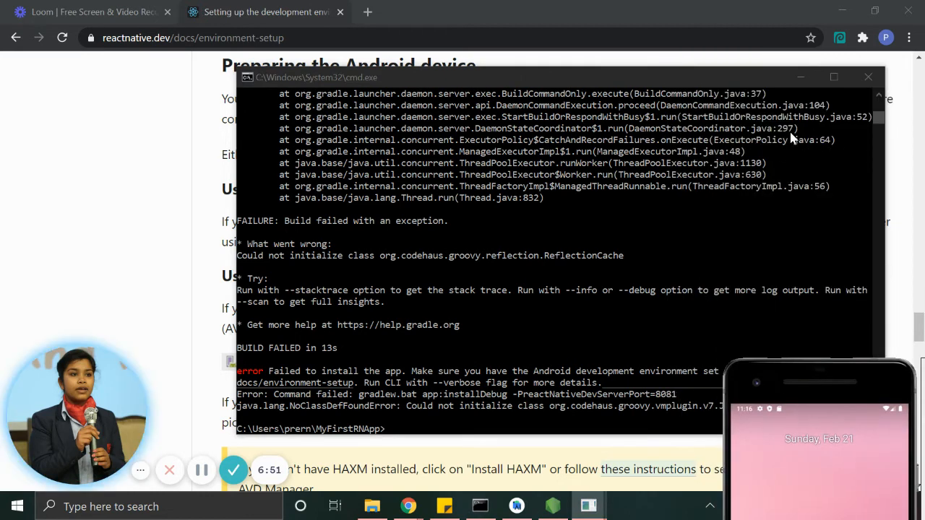
mouse_move(696, 81)
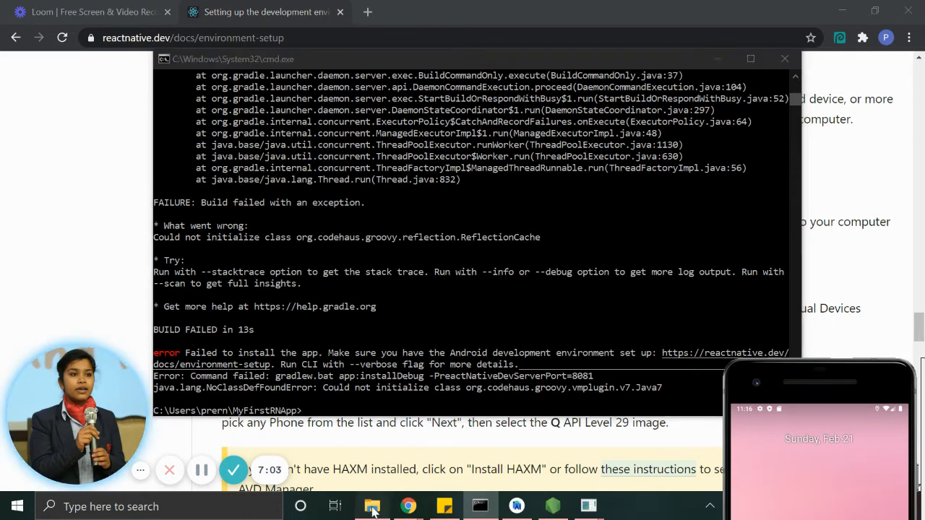
From File Explorer, open cmd in MyFirstRNApp and launch VS Code with 'code .'
click(373, 506)
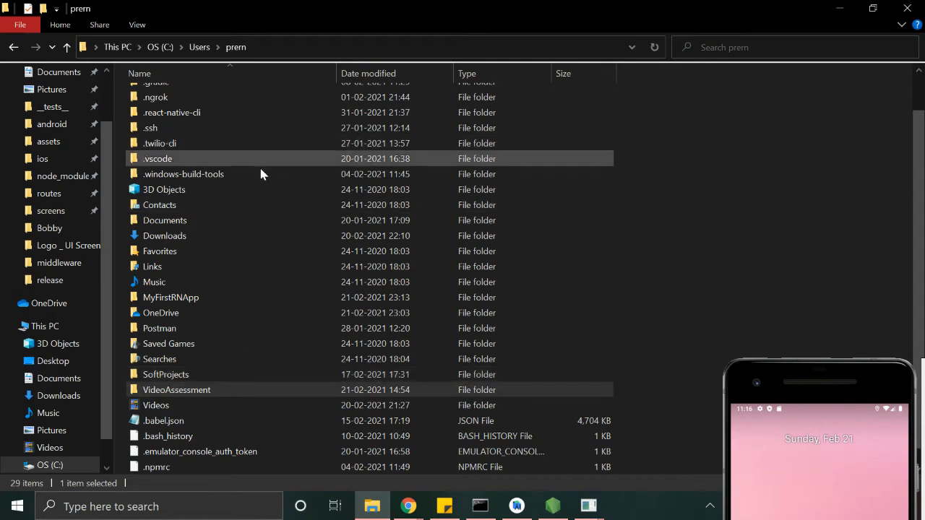
double_click(170, 297)
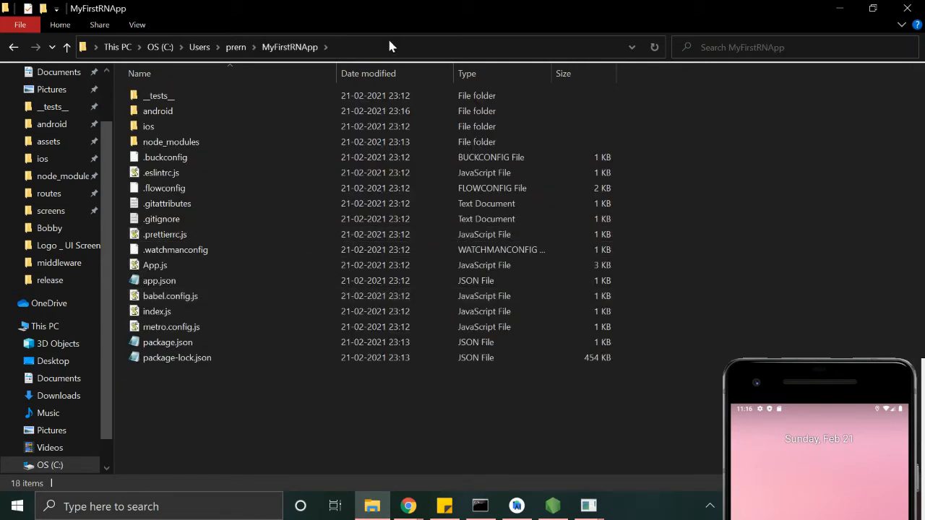
text(cm)
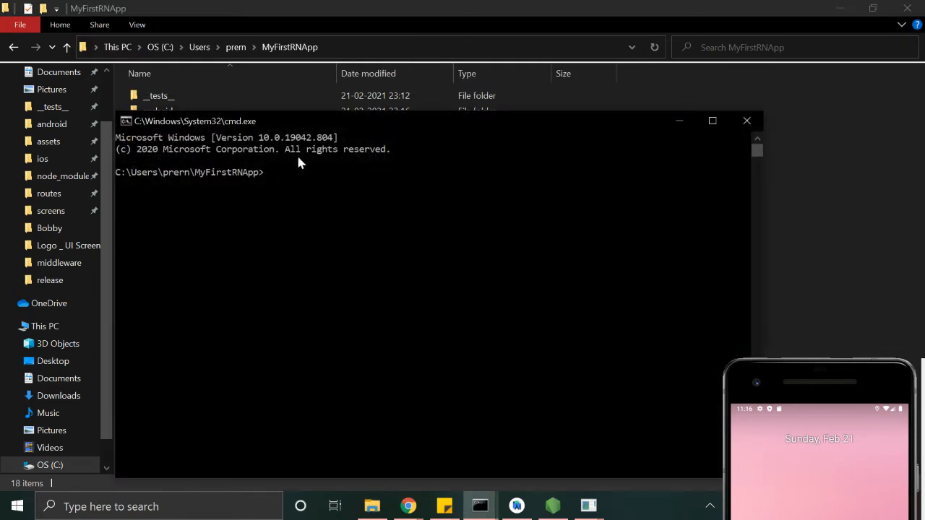
text(code .)
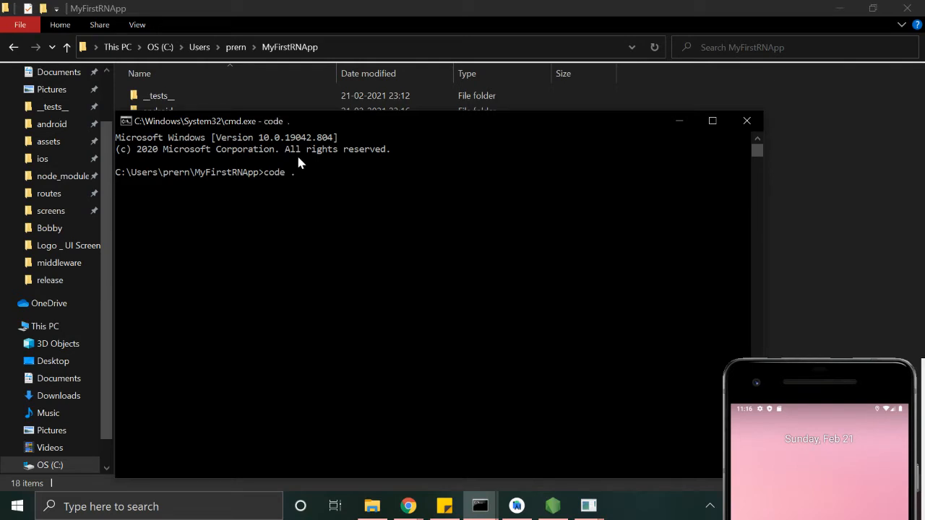
key(Return)
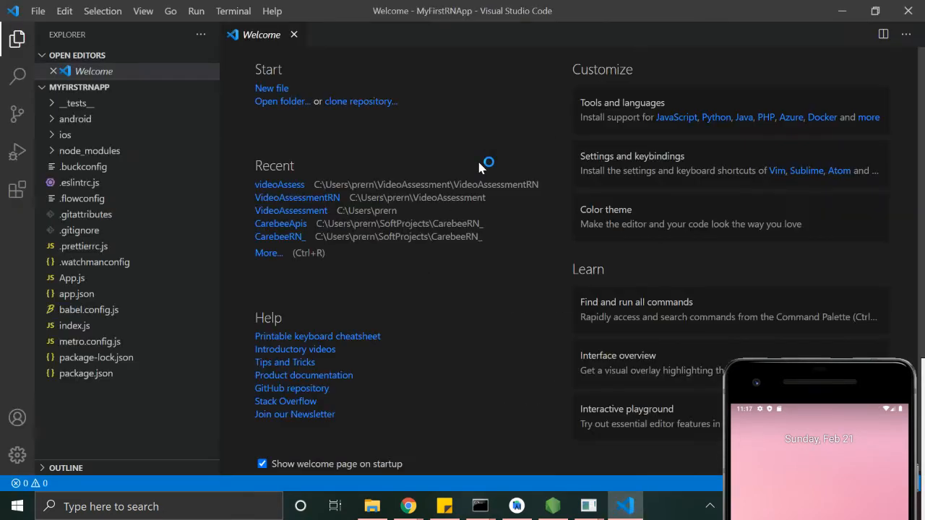
mouse_move(108, 55)
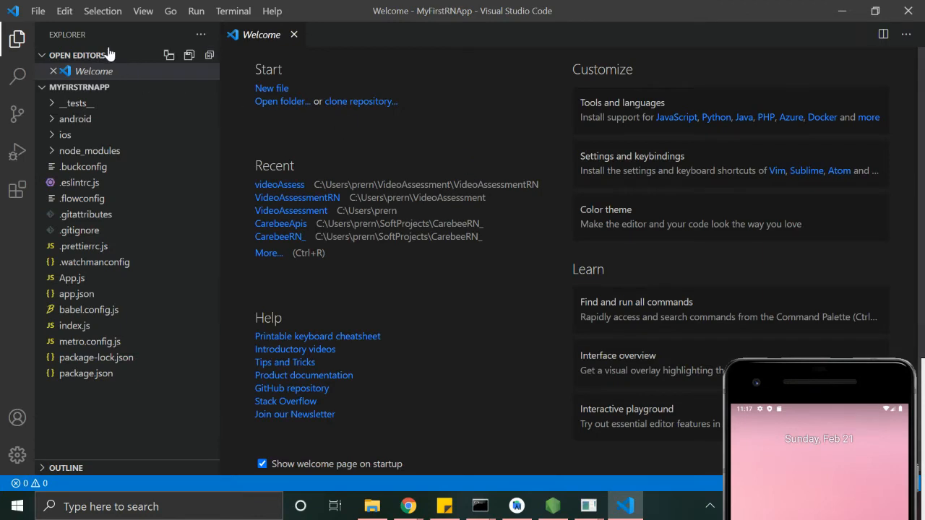
Close the Welcome tab and expand android, then gradle\wrapper in the Explorer
click(294, 35)
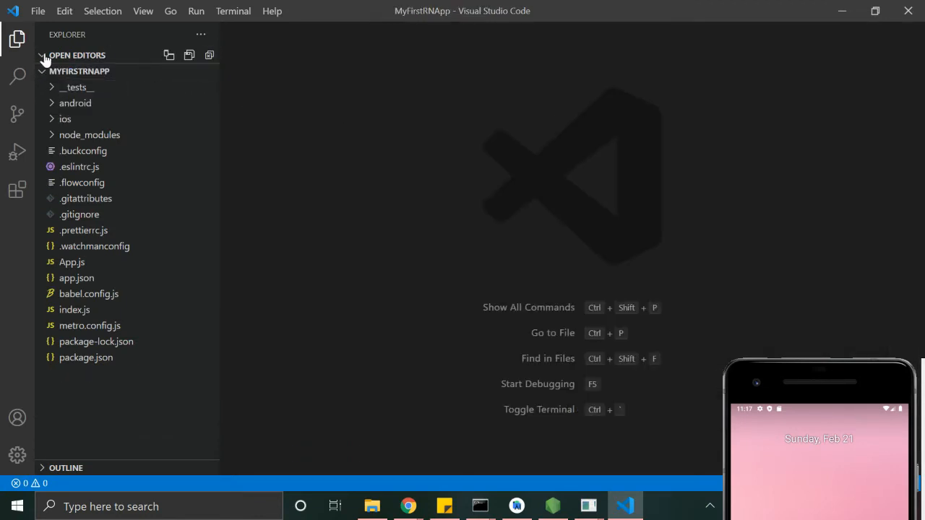
mouse_move(280, 134)
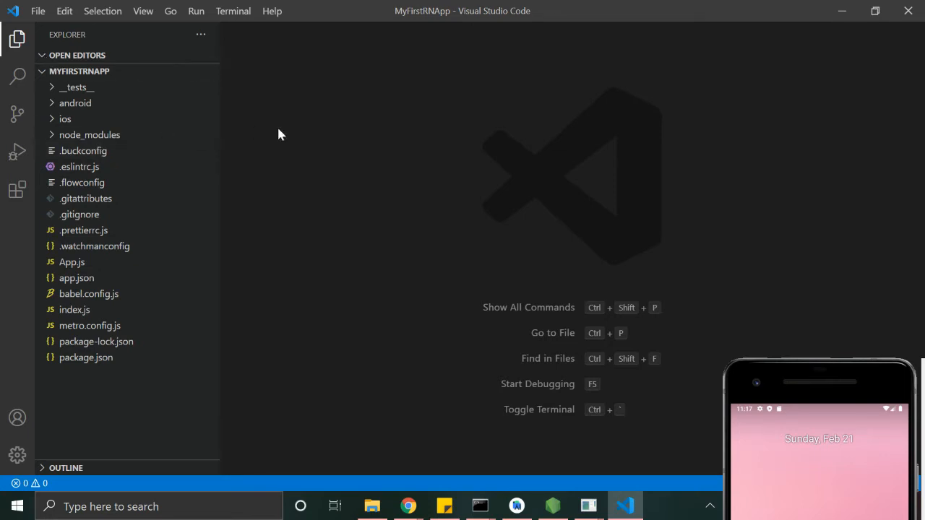
mouse_move(305, 137)
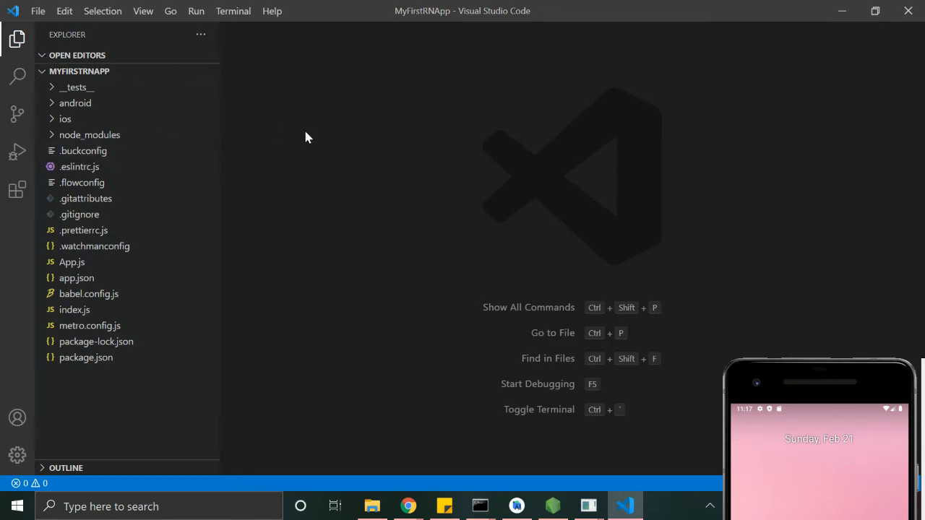
mouse_move(296, 253)
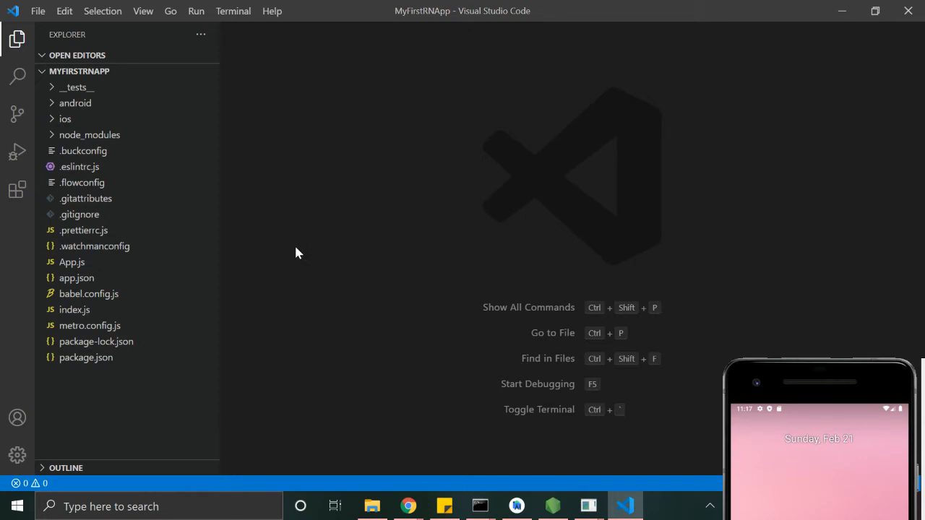
mouse_move(90, 174)
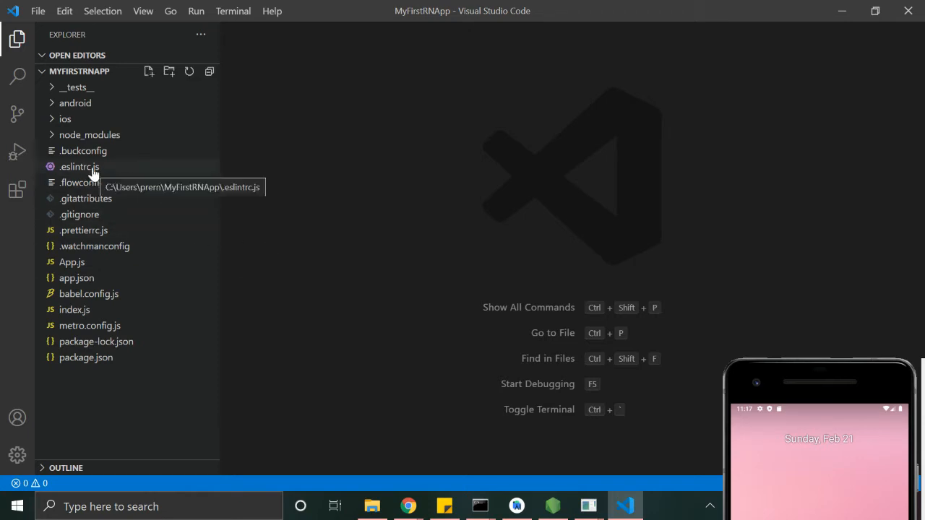
click(75, 102)
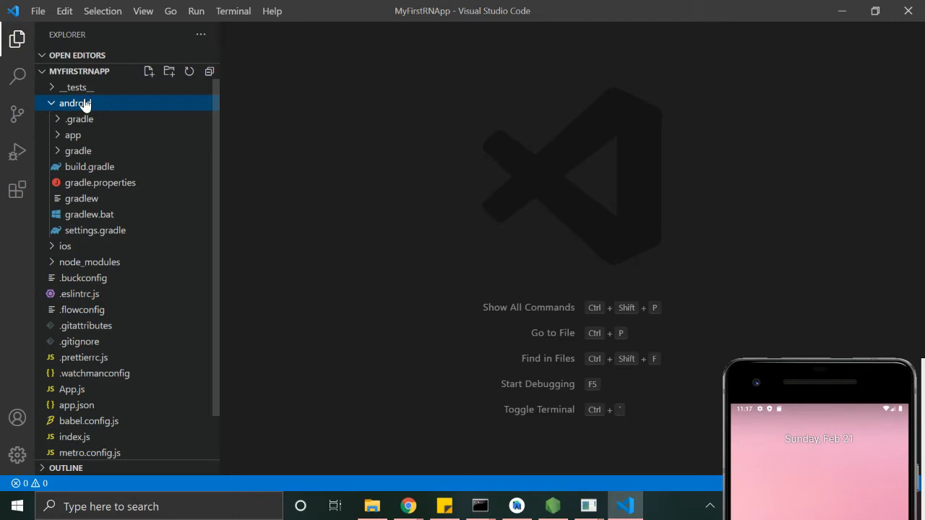
mouse_move(98, 151)
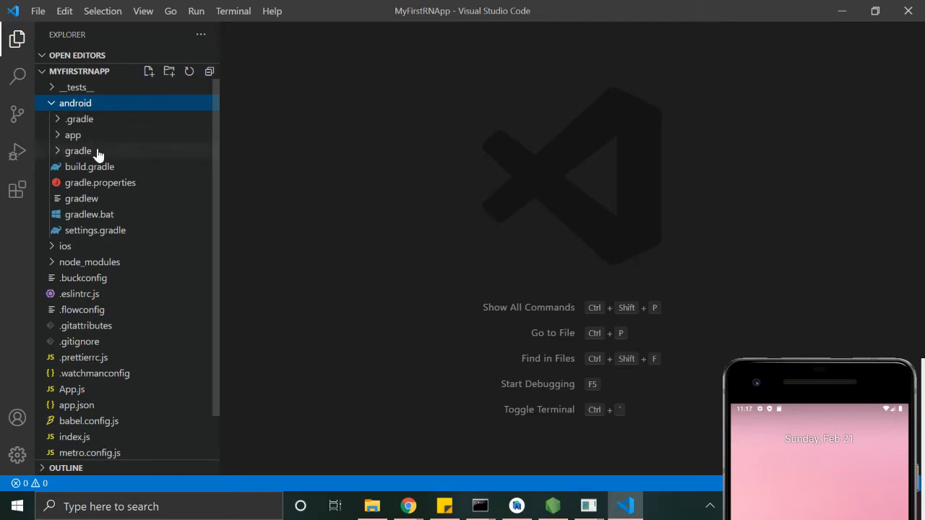
mouse_move(78, 150)
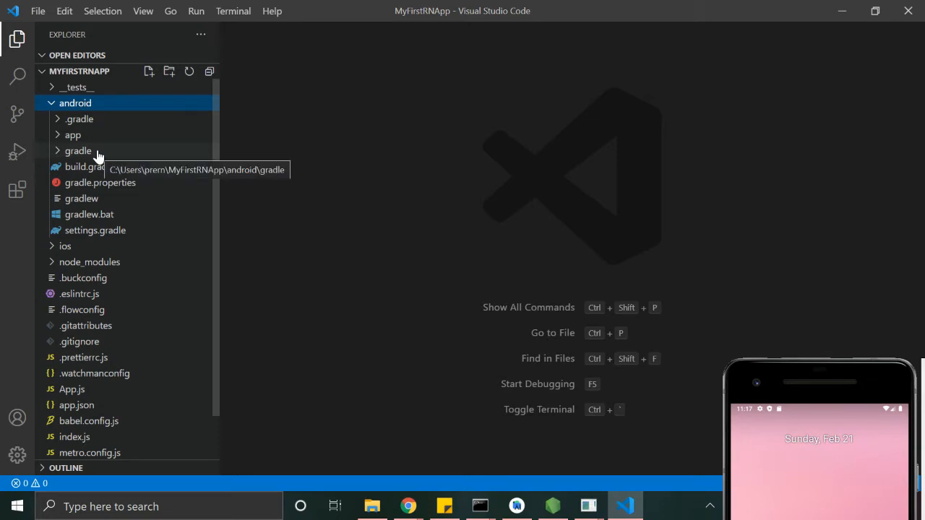
click(78, 150)
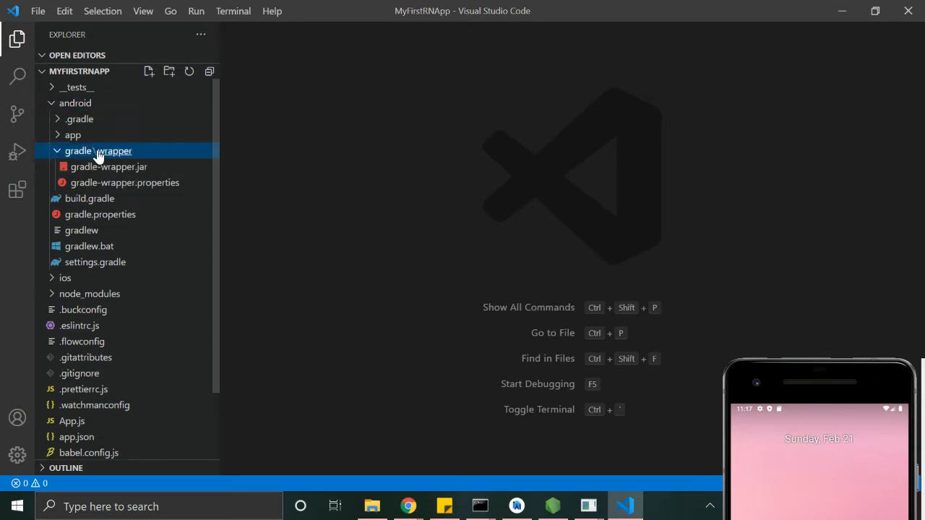
mouse_move(109, 193)
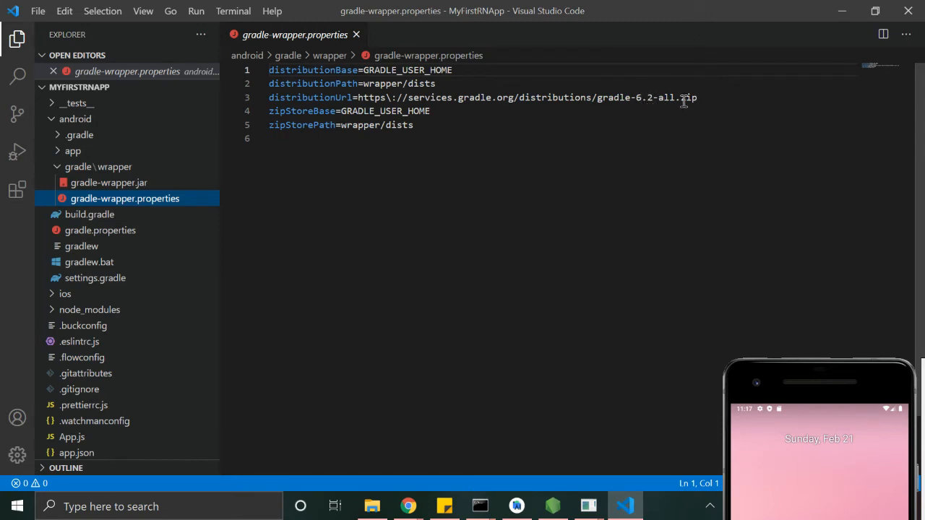
mouse_move(638, 124)
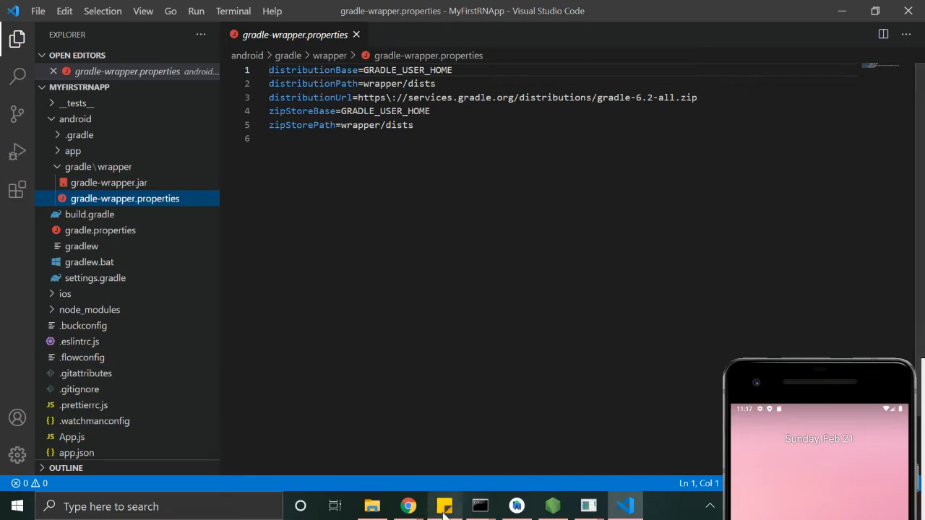
Copy the Gradle 6.4.1 address from the notes and edit distributionUrl to gradle-6.4.1-all.zip
click(445, 506)
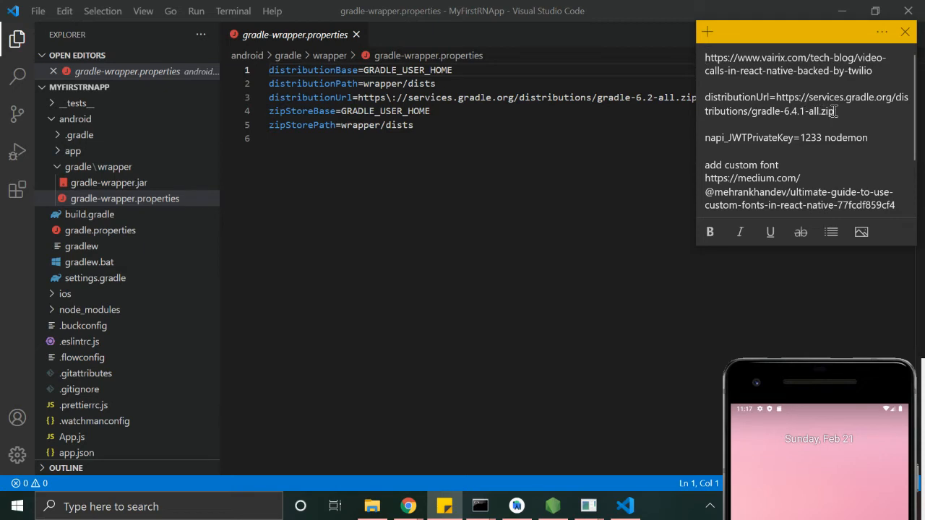
double_click(825, 110)
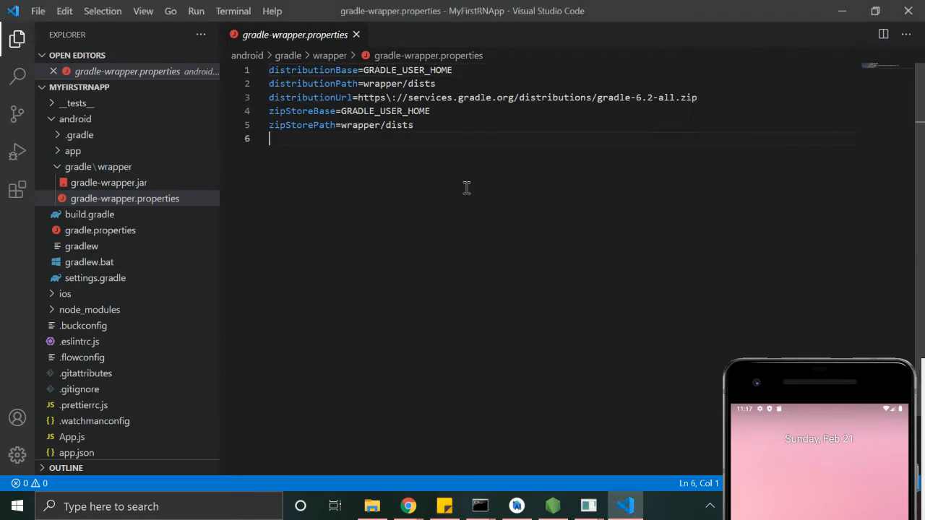
click(697, 98)
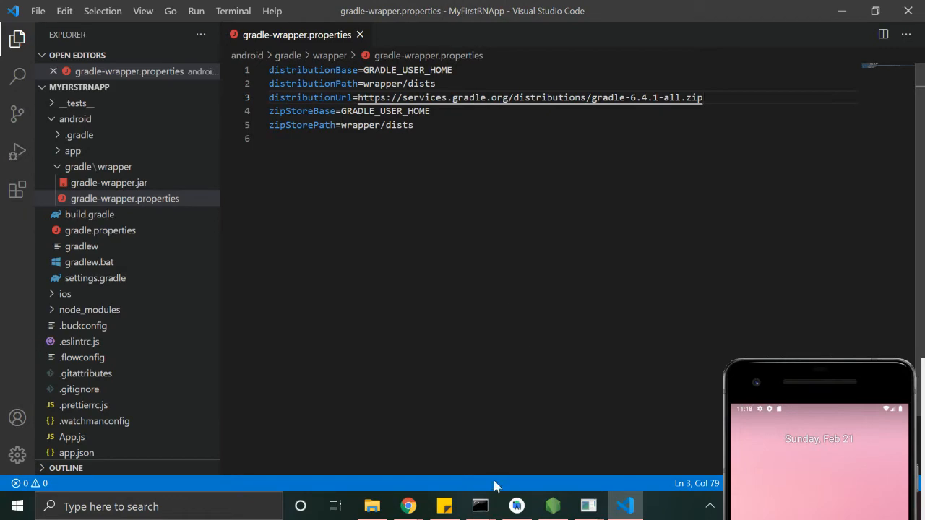
mouse_move(480, 506)
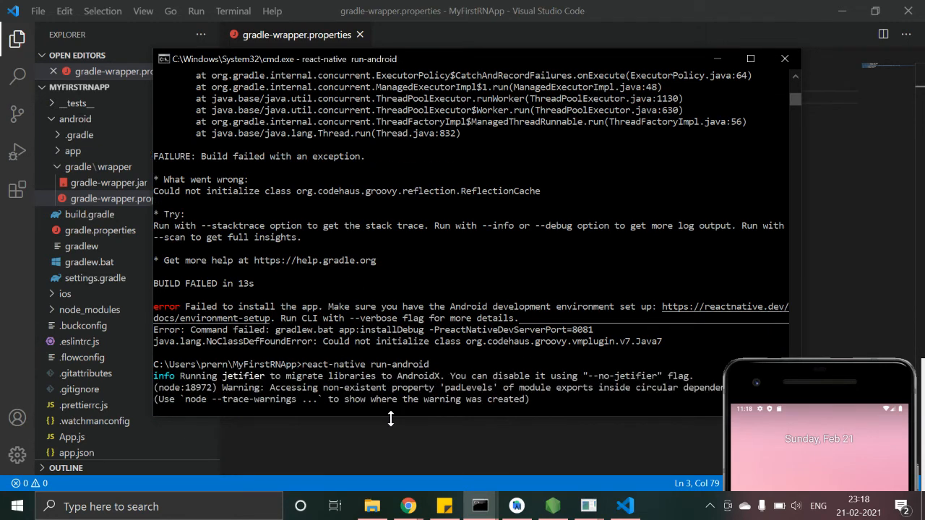
mouse_move(729, 40)
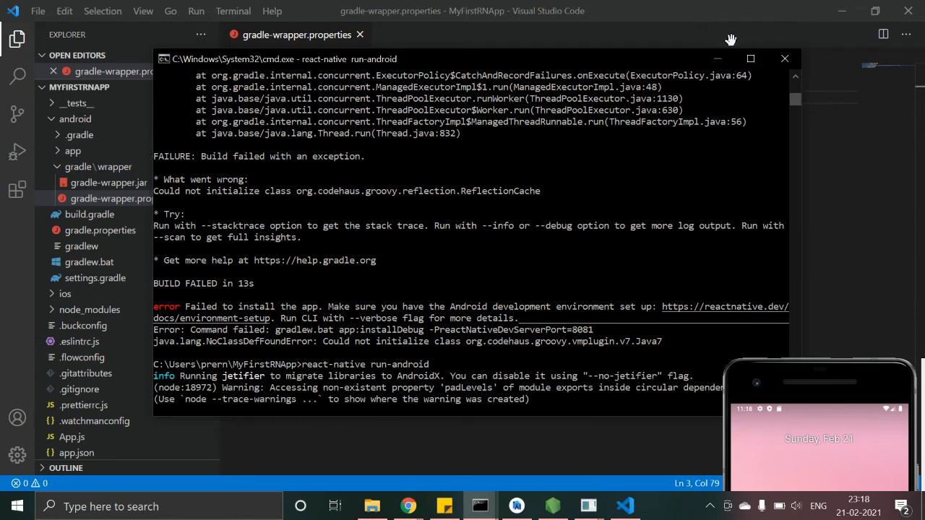
Minimize the Metro bundler window and close gradle-wrapper.properties in the editor
click(785, 57)
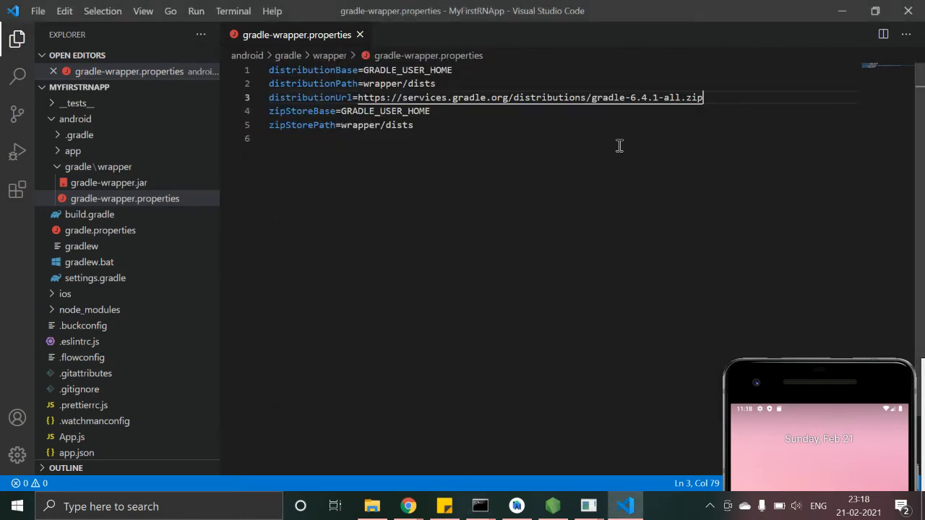
mouse_move(440, 428)
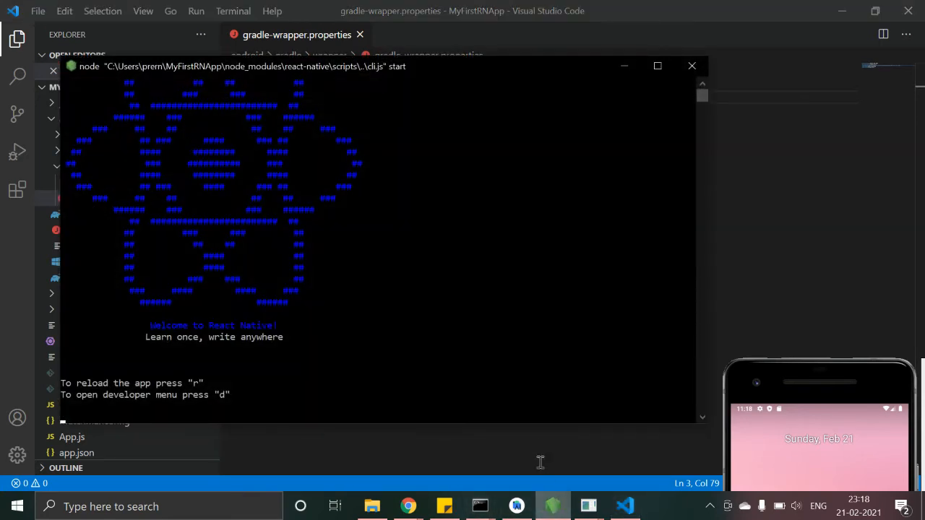
mouse_move(624, 66)
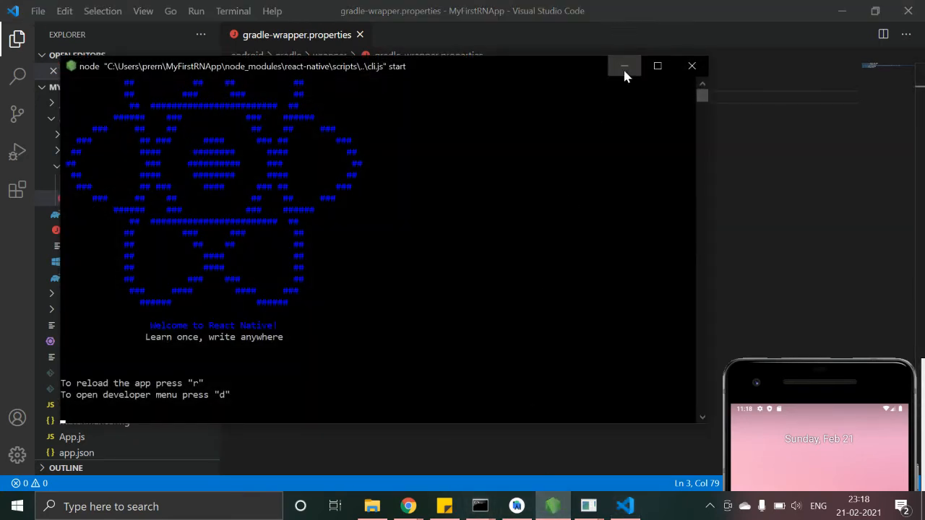
click(624, 67)
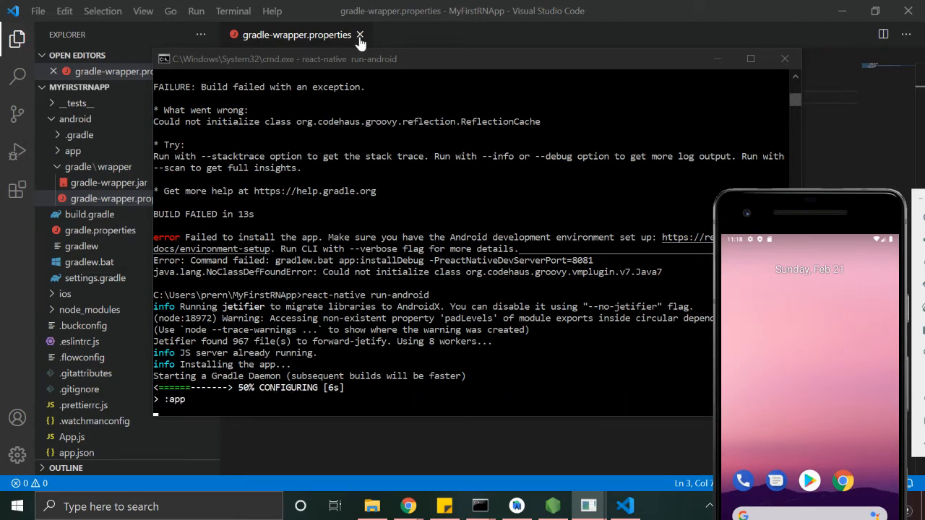
click(359, 34)
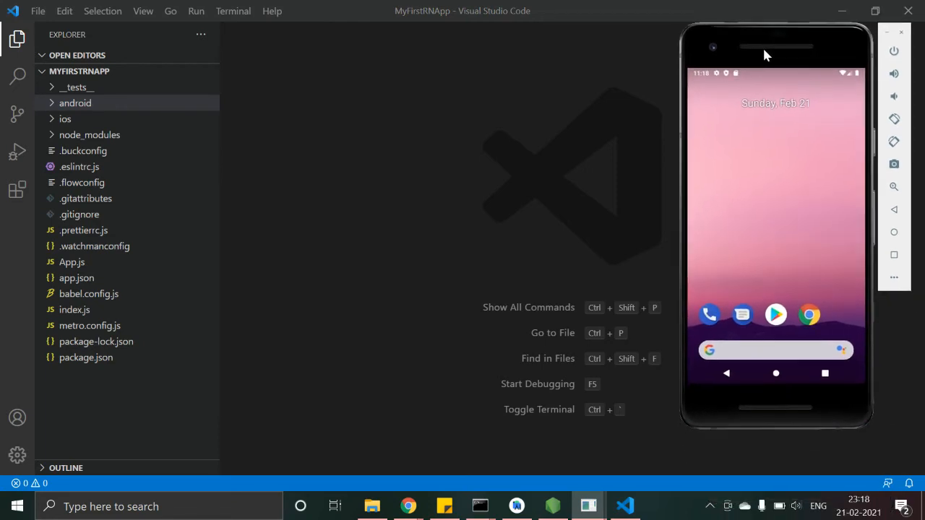
mouse_move(561, 130)
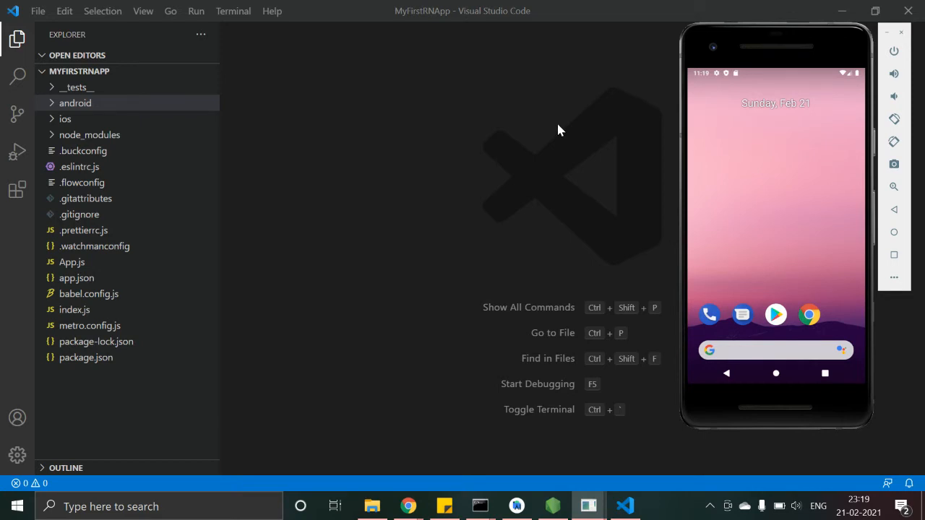
mouse_move(396, 185)
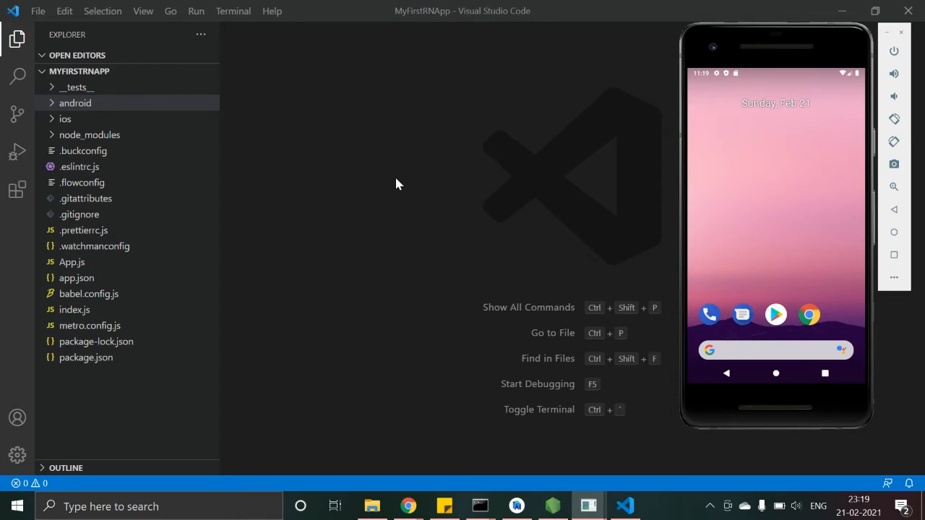
mouse_move(428, 228)
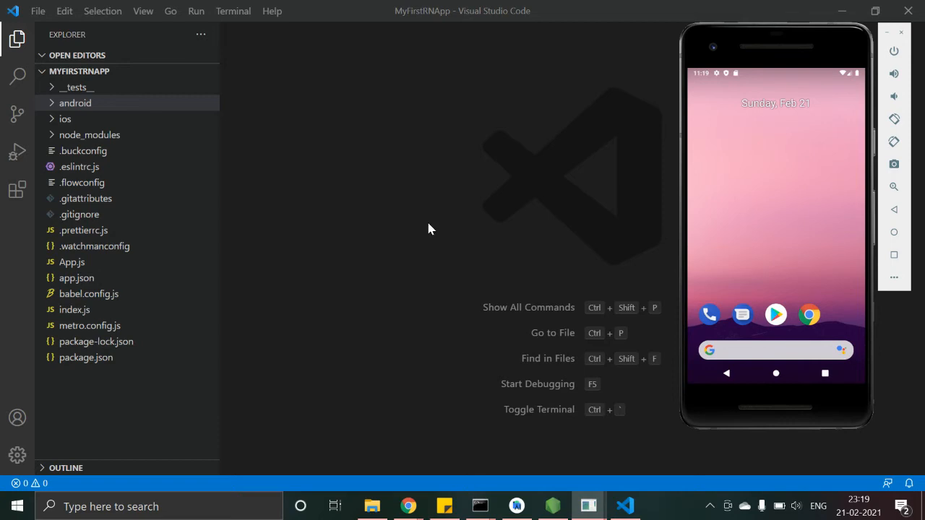
mouse_move(534, 243)
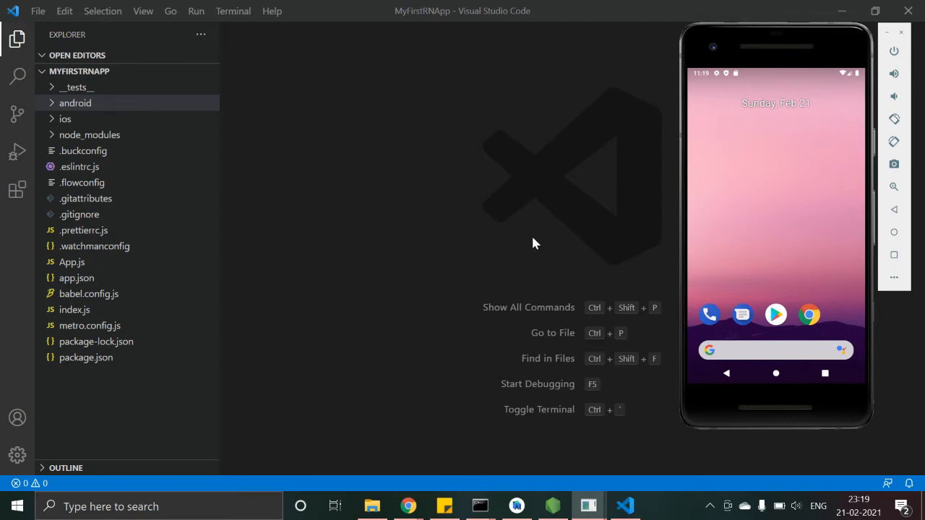
mouse_move(514, 248)
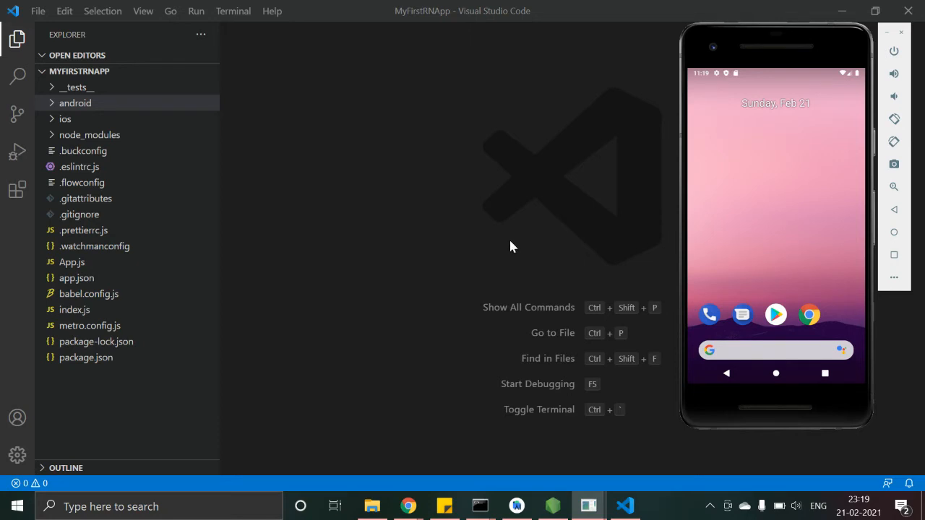
mouse_move(483, 494)
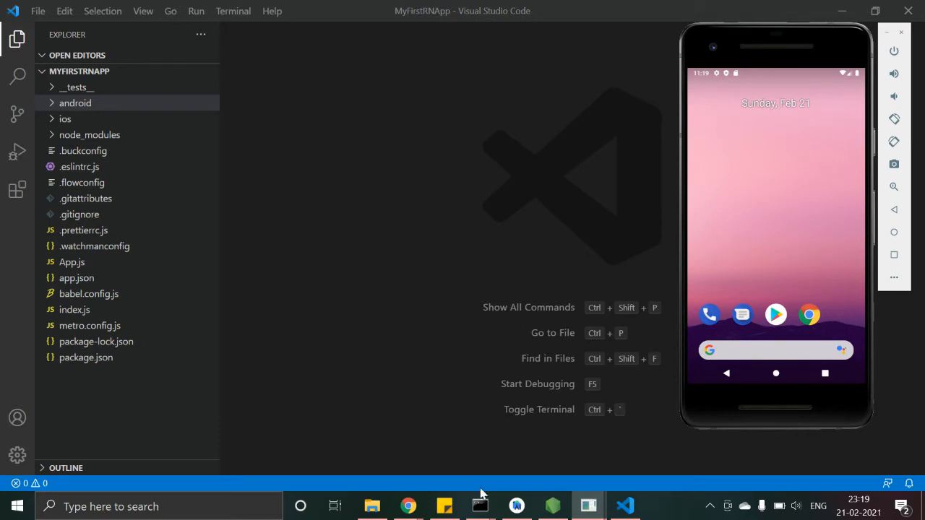
Bring the run-android window forward to watch app:packageDebug and app:installDebug
click(480, 505)
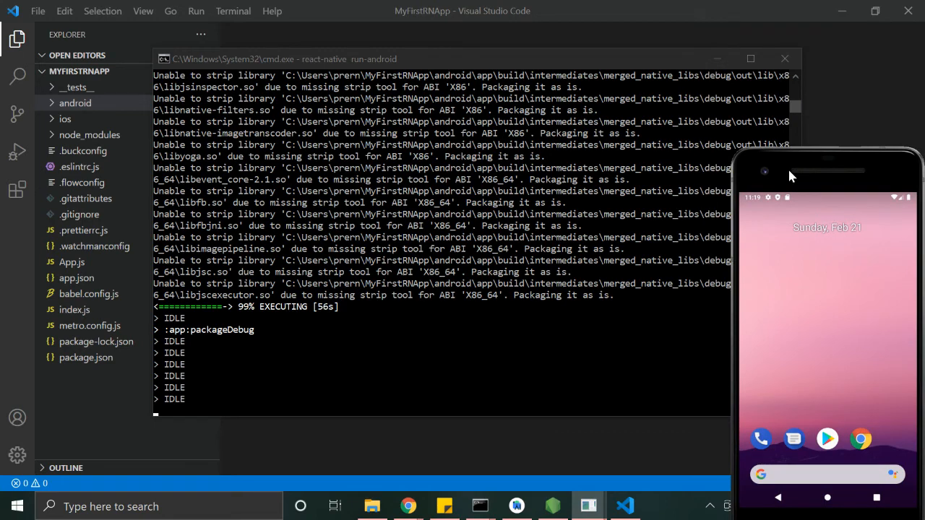
mouse_move(696, 127)
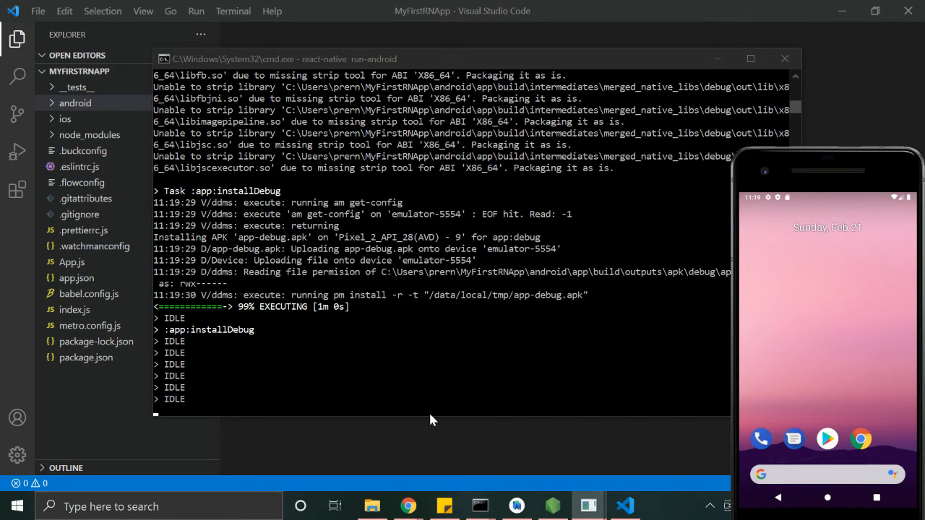
mouse_move(491, 439)
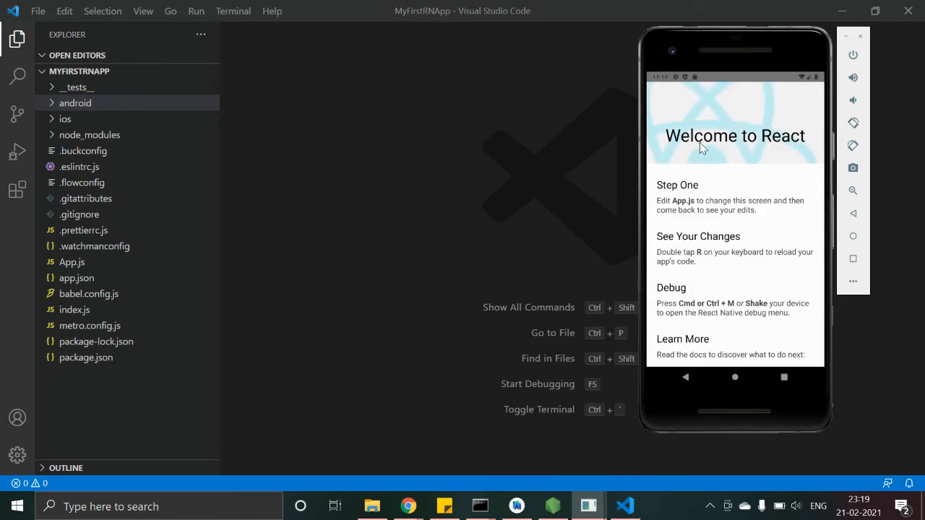
mouse_move(455, 223)
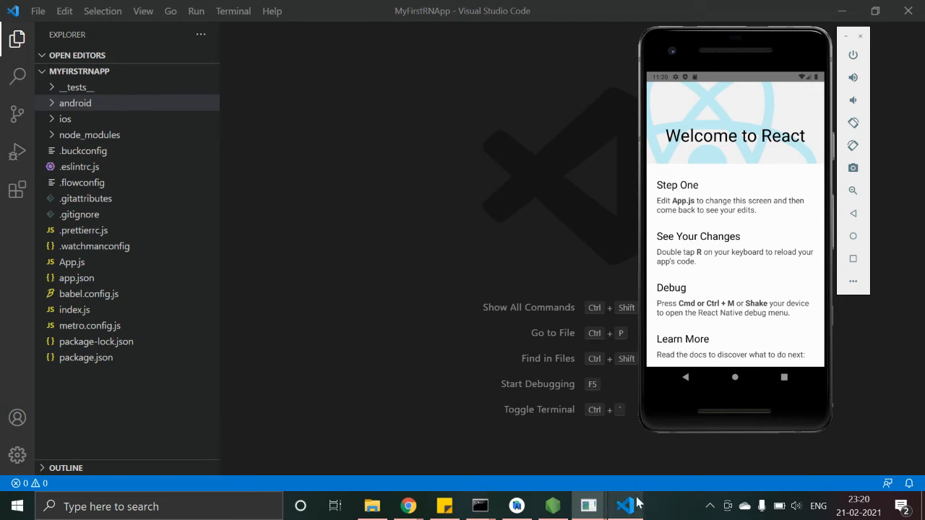
mouse_move(479, 506)
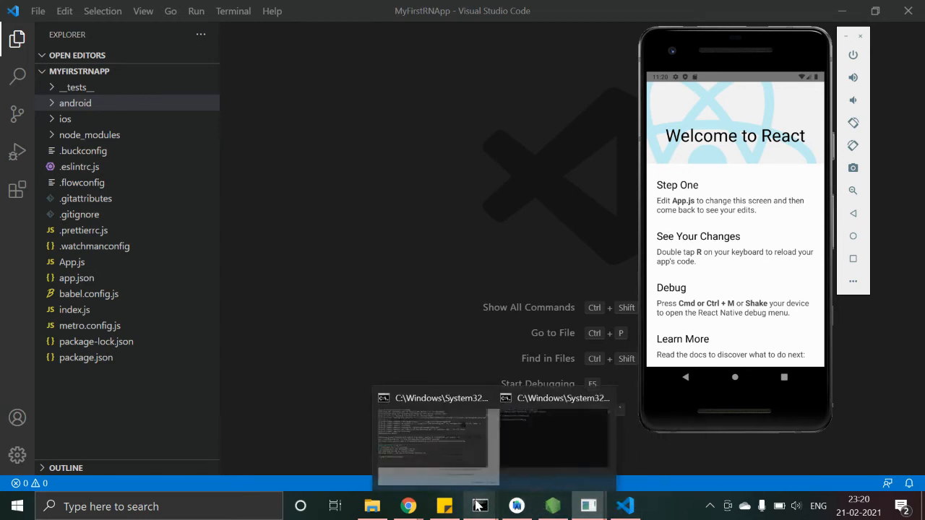
click(436, 441)
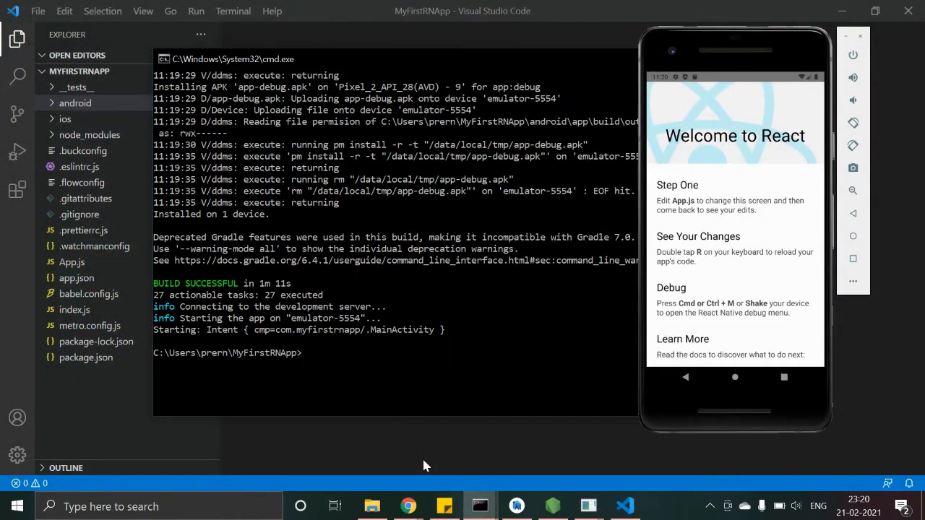
mouse_move(517, 217)
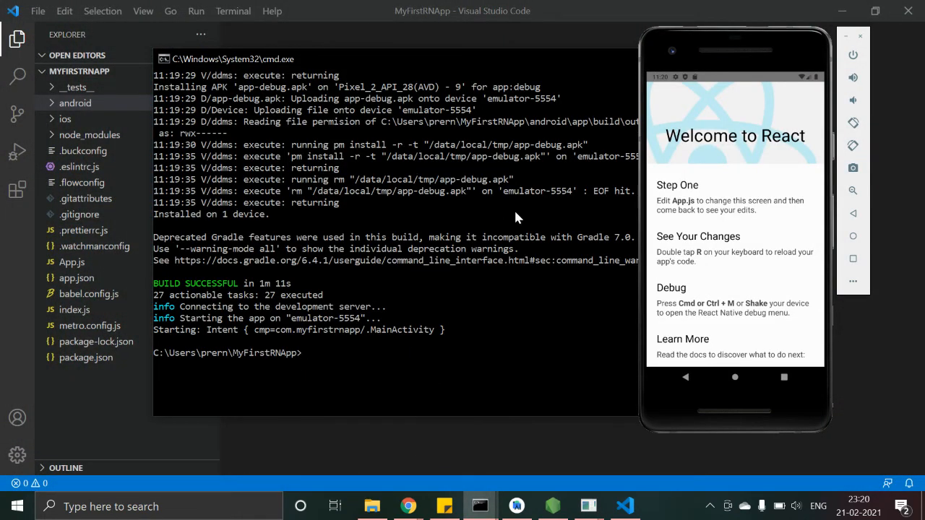
mouse_move(774, 97)
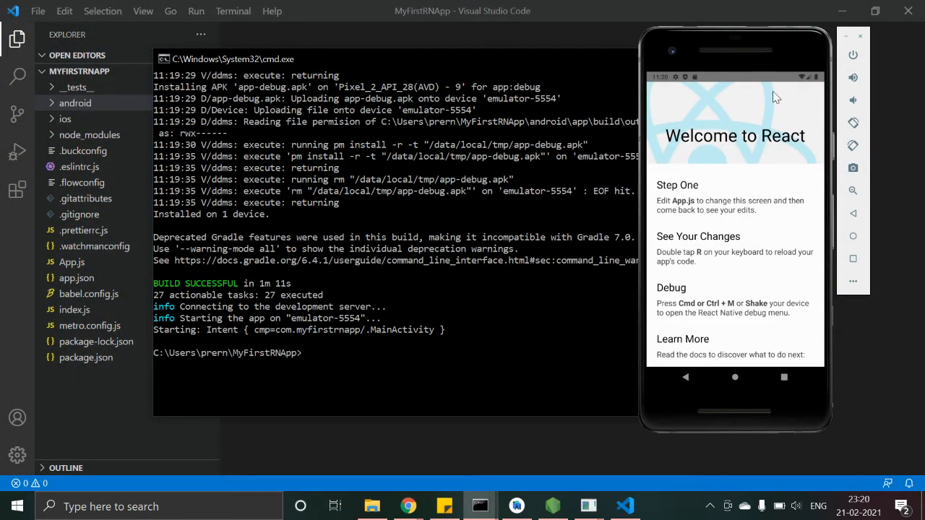
mouse_move(717, 147)
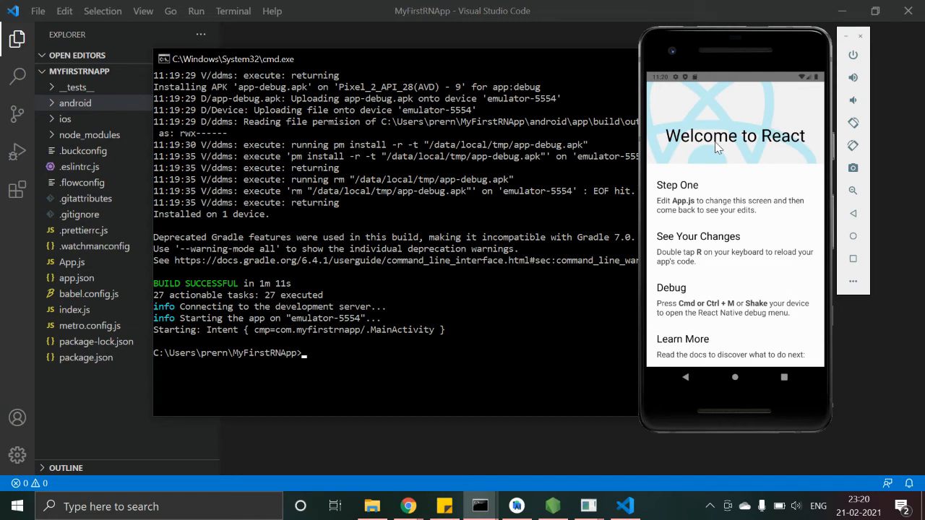
mouse_move(425, 362)
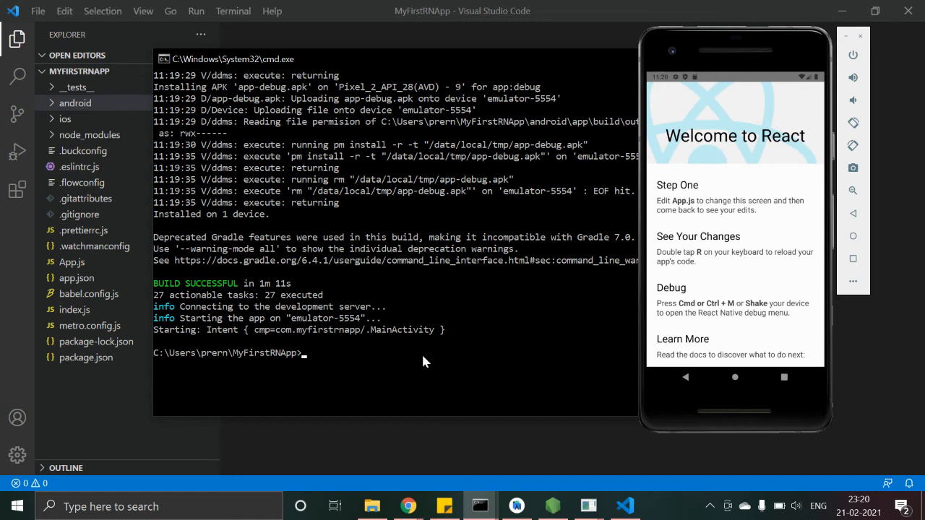
mouse_move(403, 430)
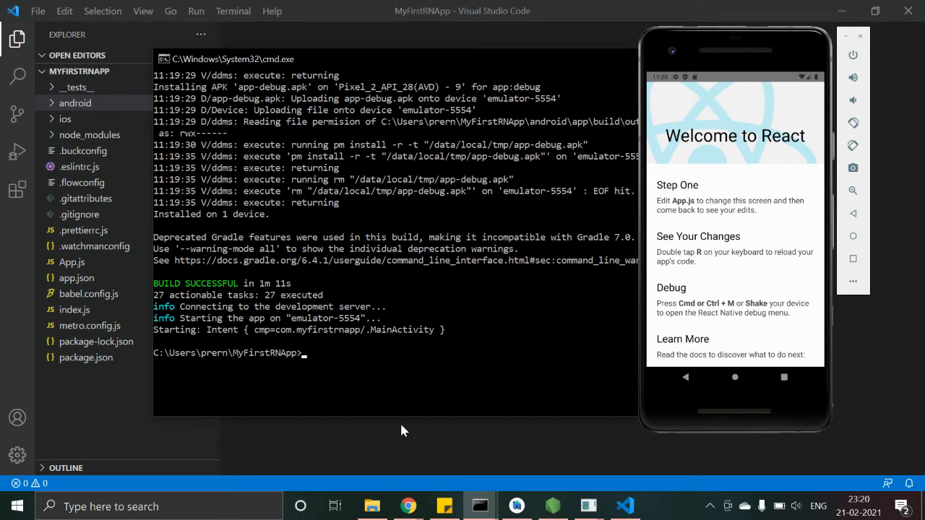
mouse_move(477, 494)
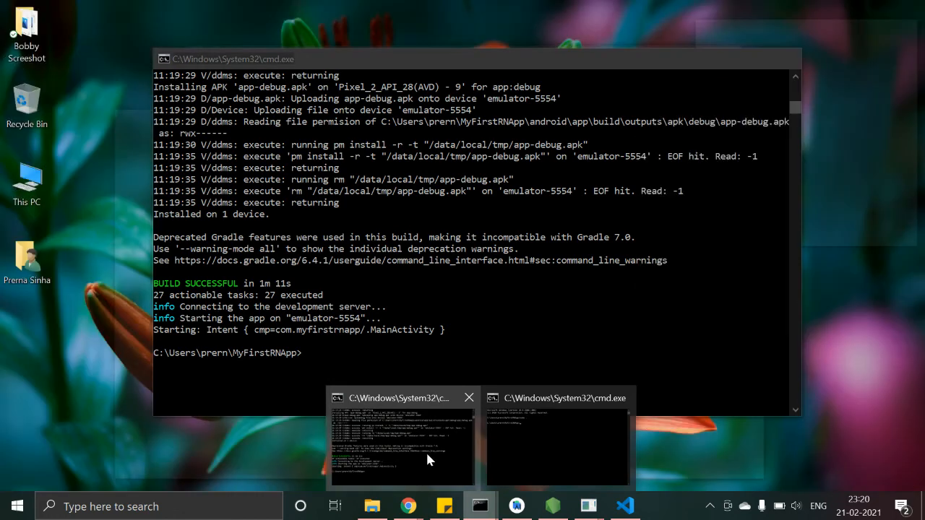
mouse_move(477, 446)
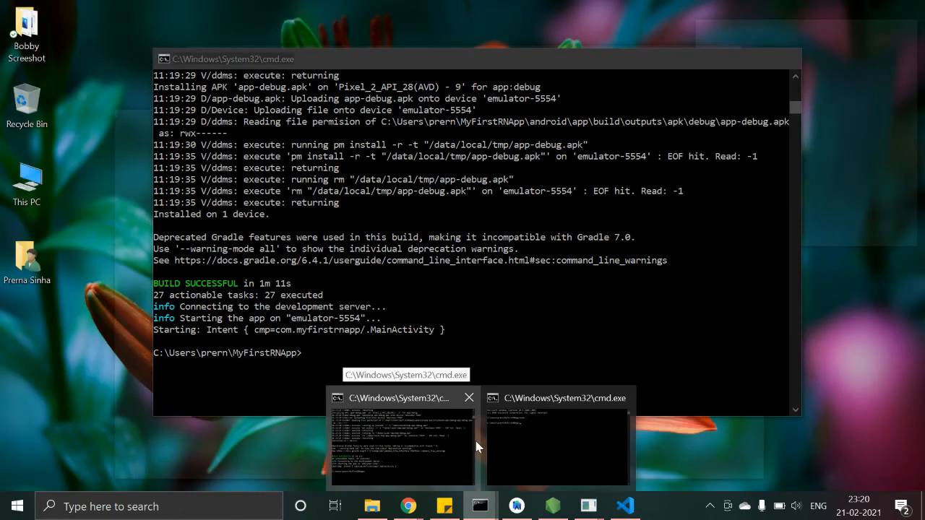
mouse_move(479, 416)
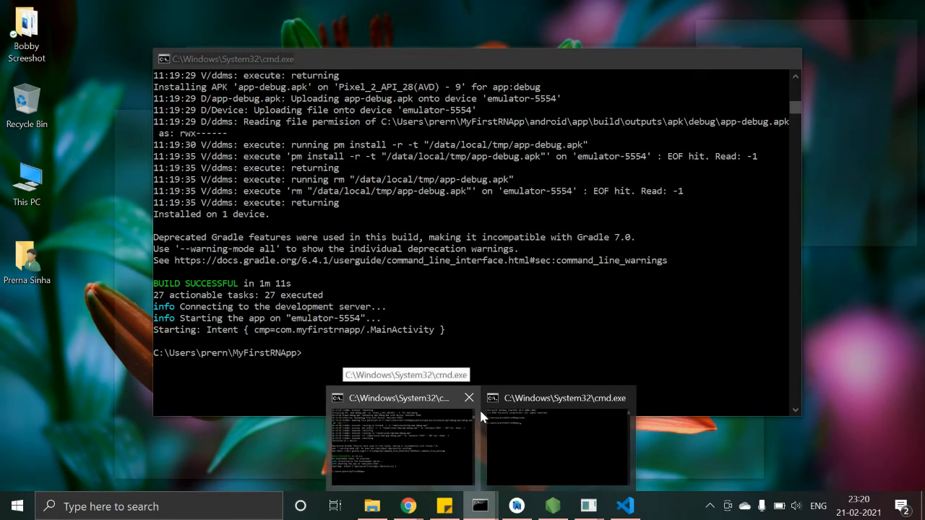
mouse_move(444, 424)
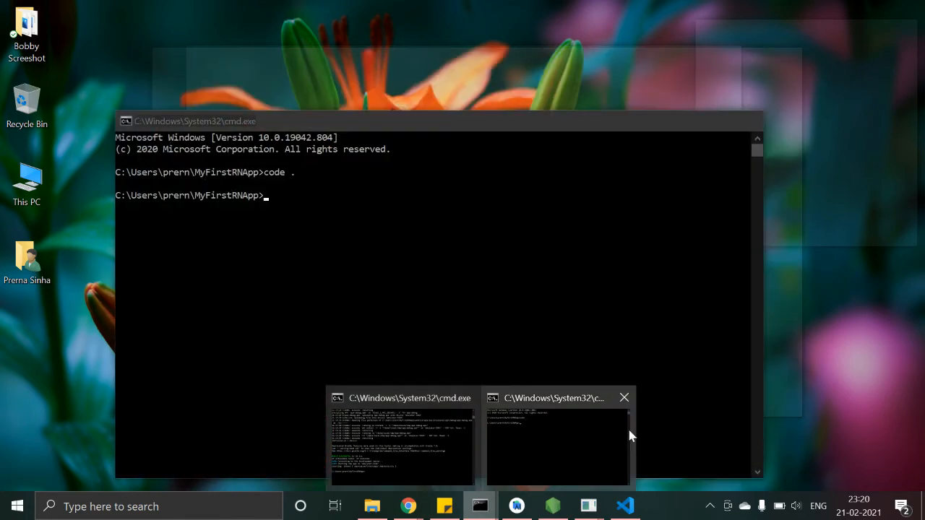
click(556, 441)
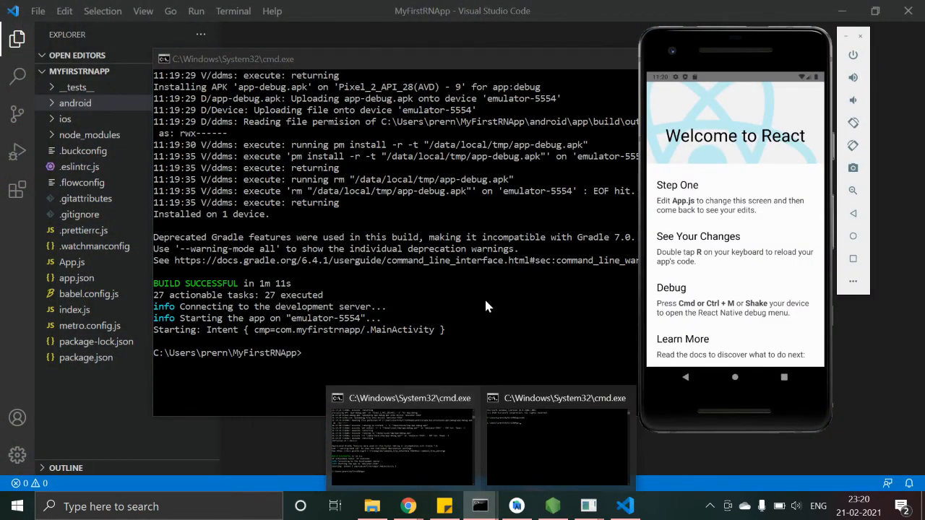
mouse_move(390, 323)
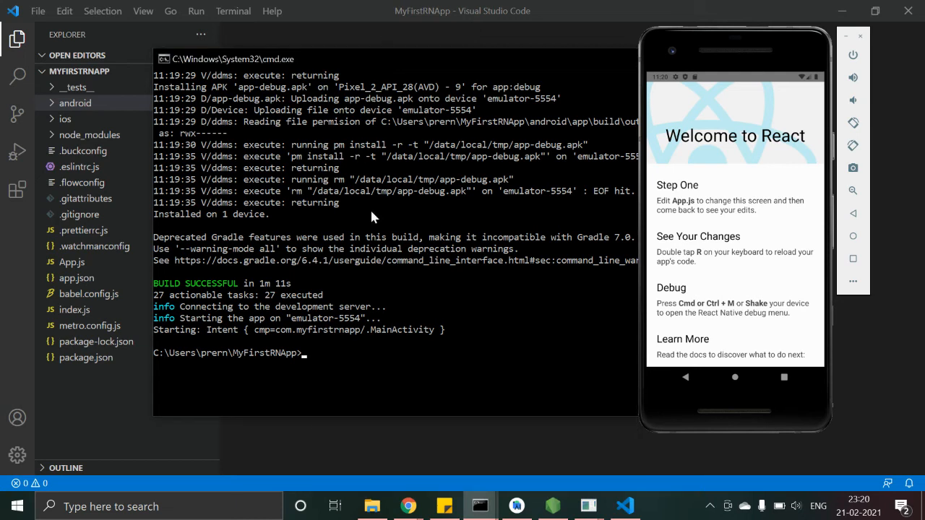
mouse_move(358, 387)
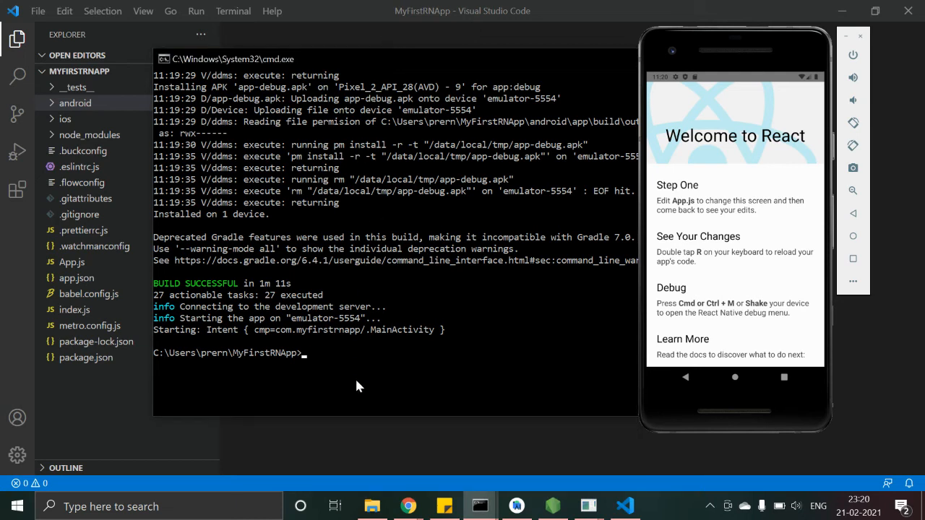
mouse_move(329, 372)
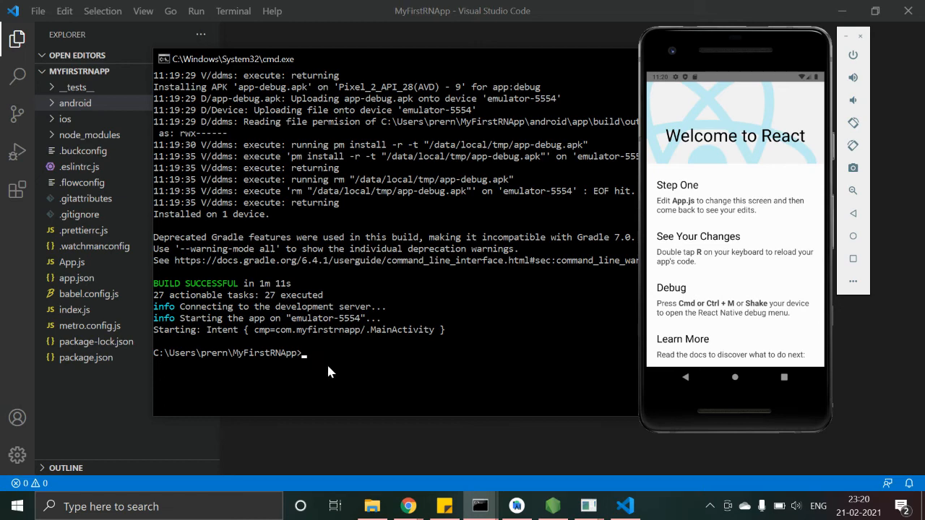
mouse_move(480, 506)
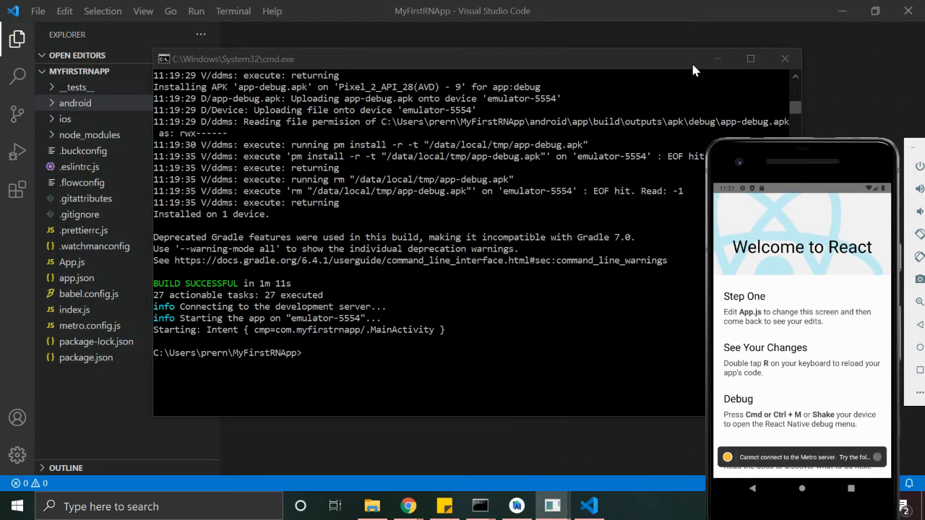
mouse_move(562, 482)
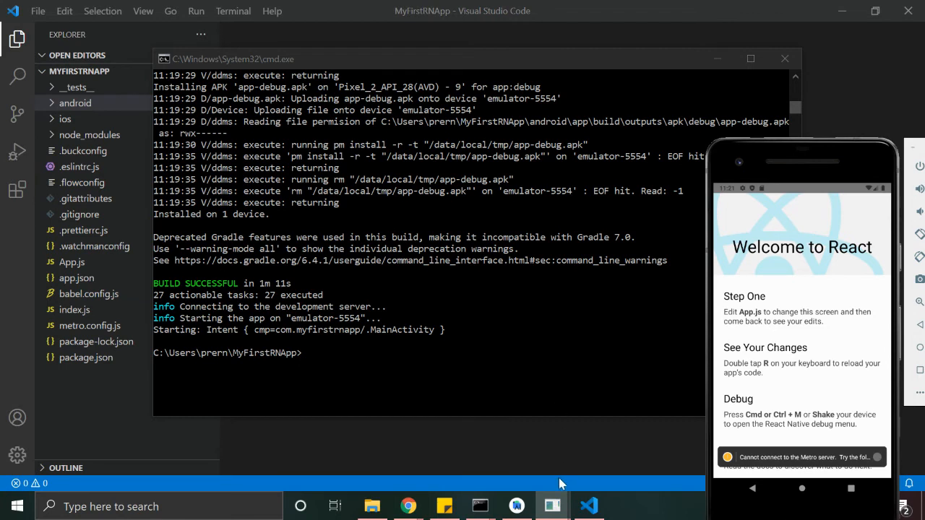
mouse_move(384, 399)
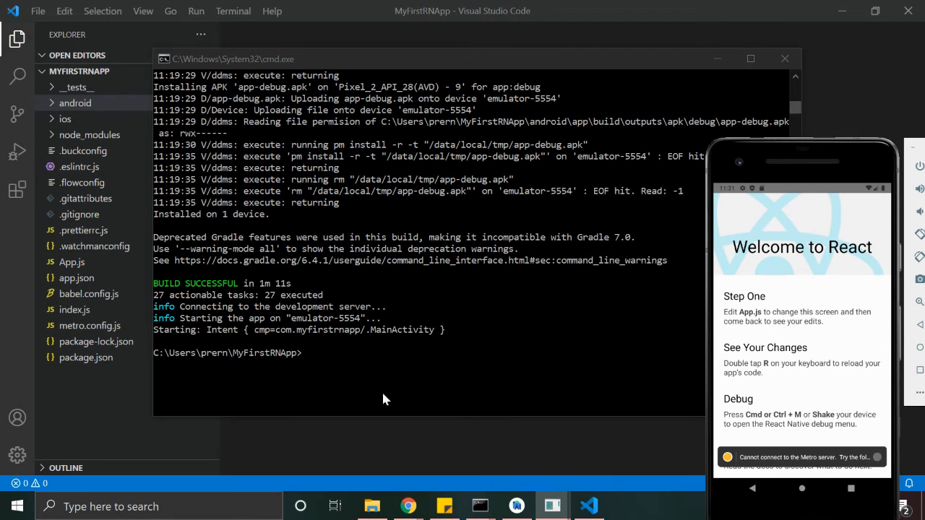
mouse_move(324, 375)
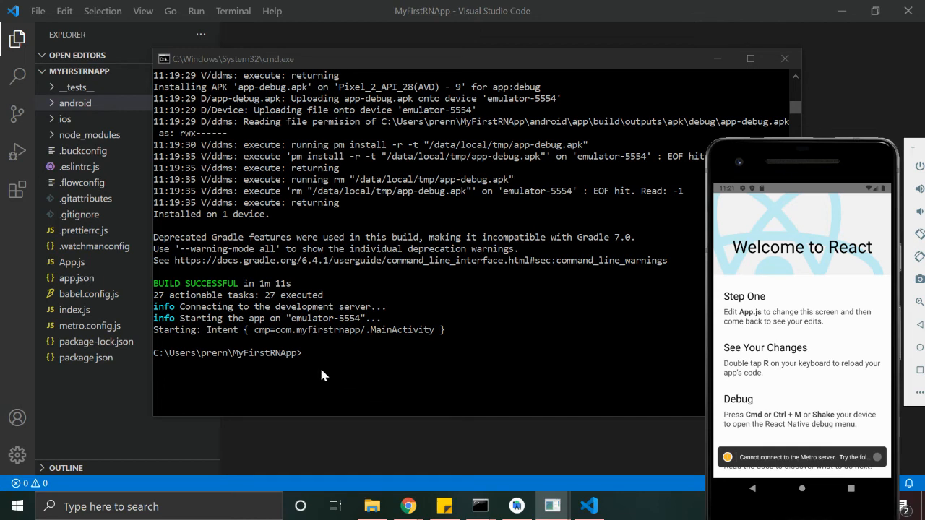
Run react-native start in the cmd window to launch the Metro bundler
click(309, 352)
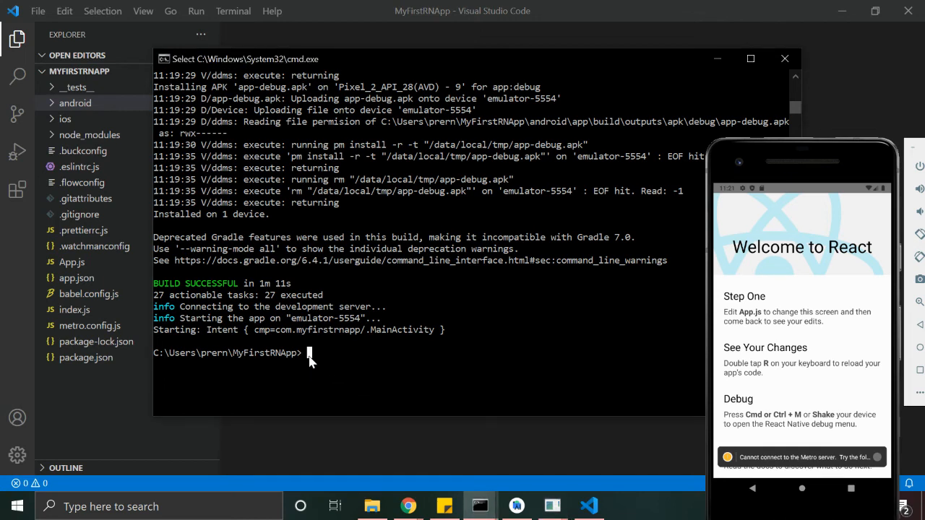
text(react)
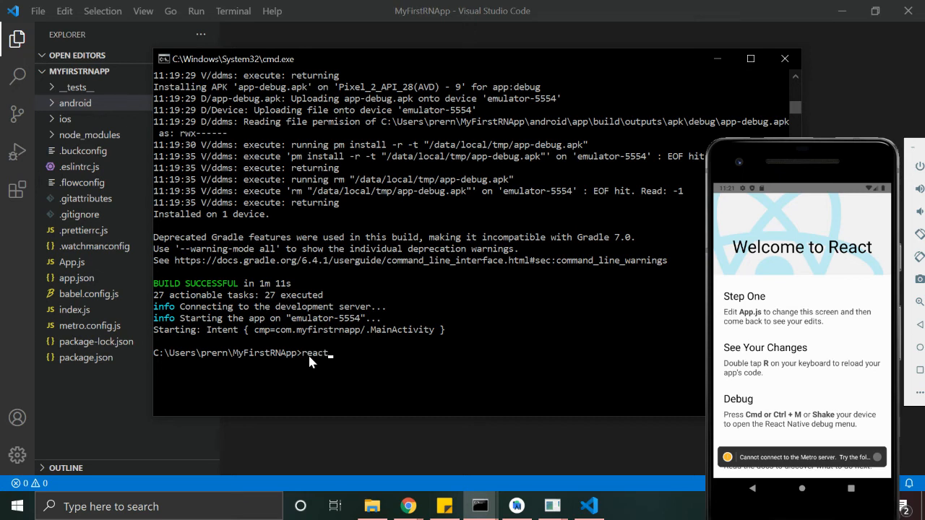
text(nat)
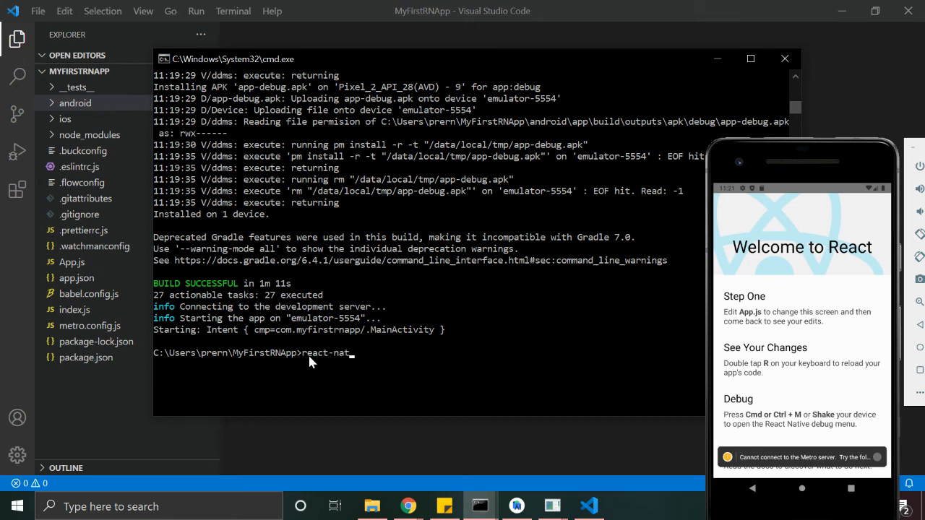
text(ive st)
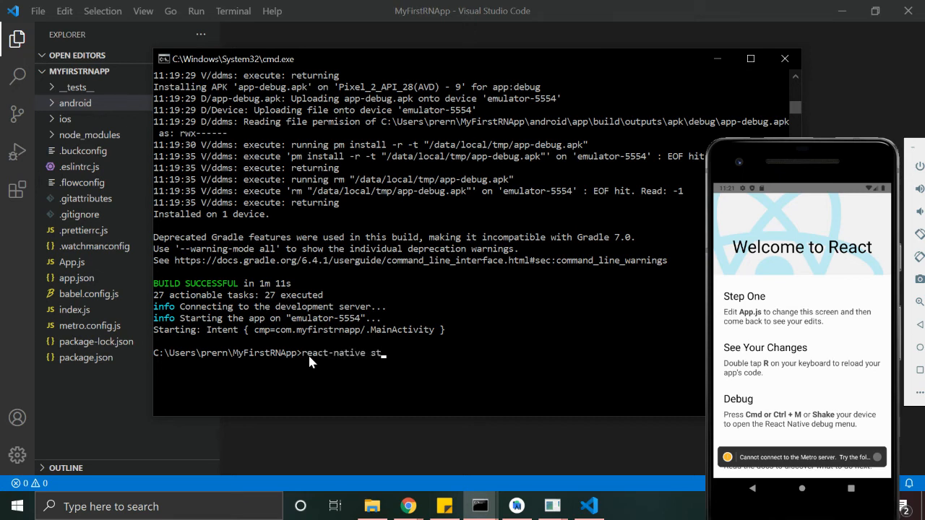
text(art)
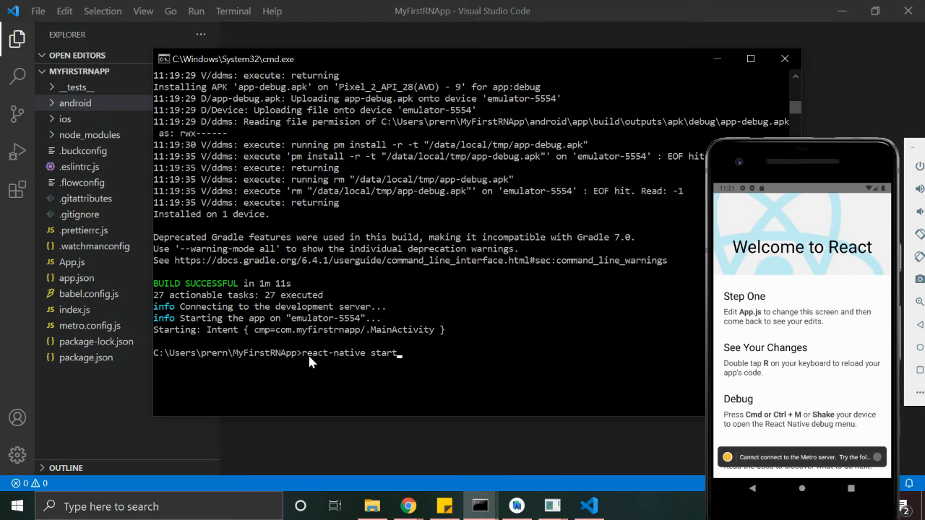
key(Return)
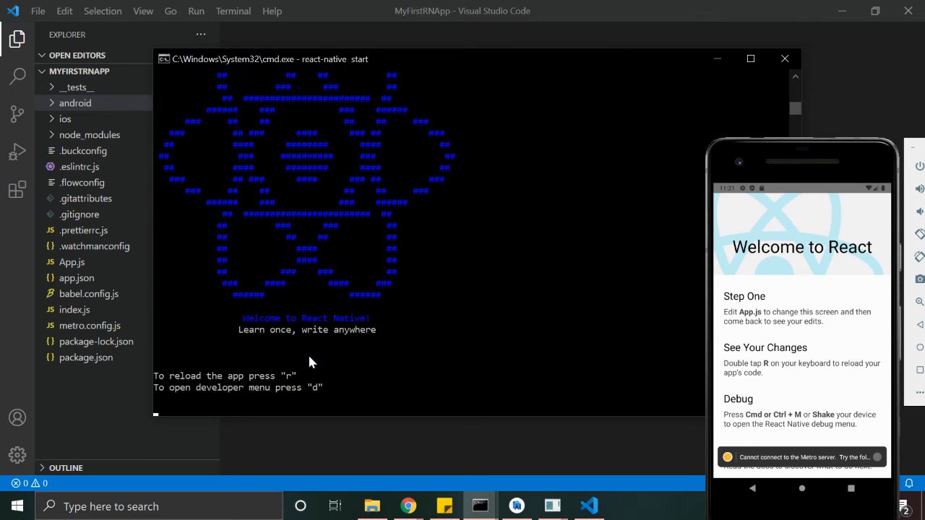
mouse_move(445, 497)
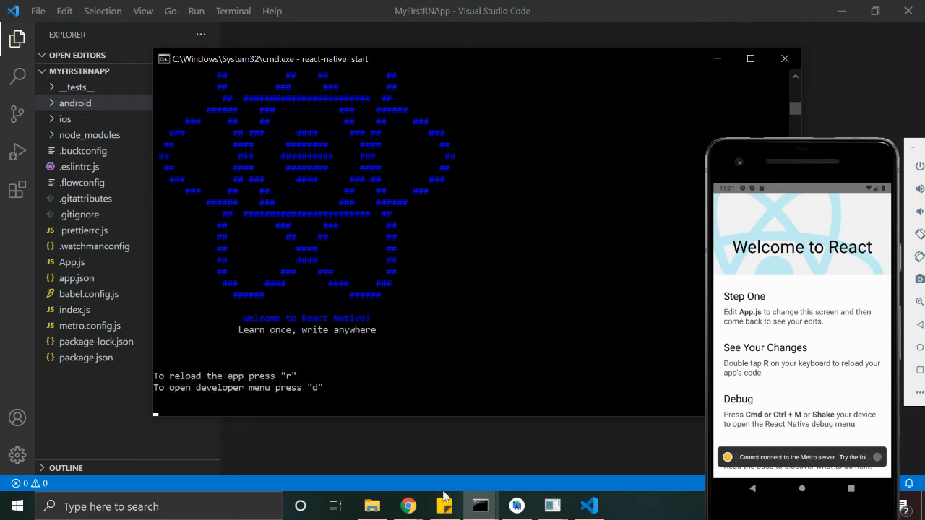
mouse_move(588, 504)
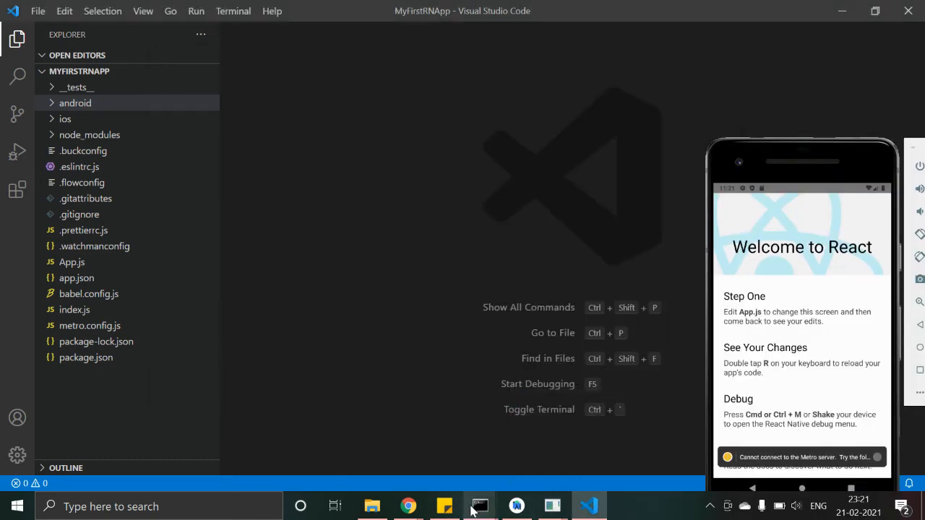
Switch from the Metro window to the second cmd window in the project folder
click(480, 506)
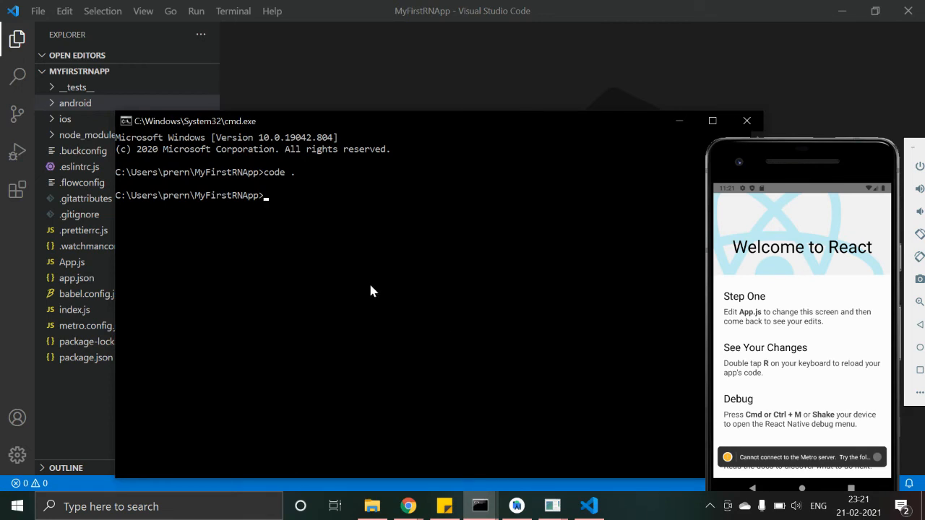
Enter react-native run-android in the second cmd window to build and install the app
text(react-nati)
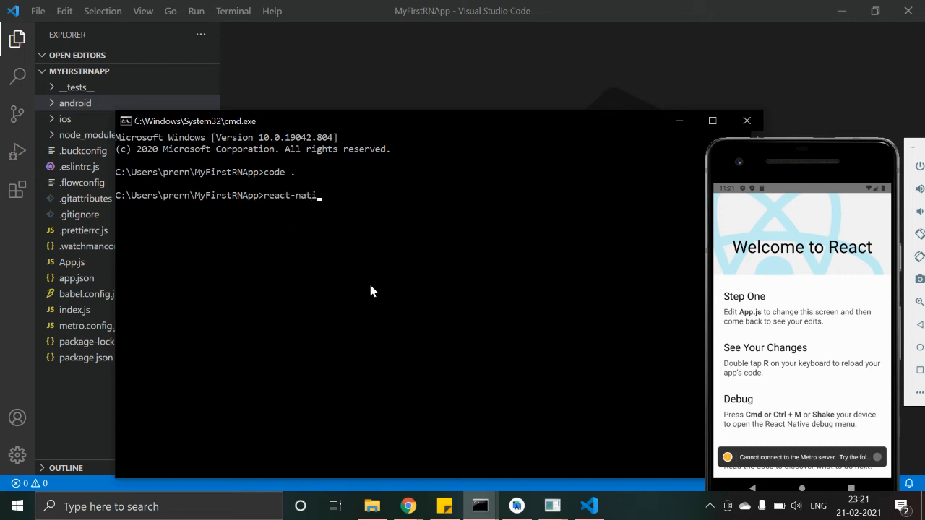
text(ve run)
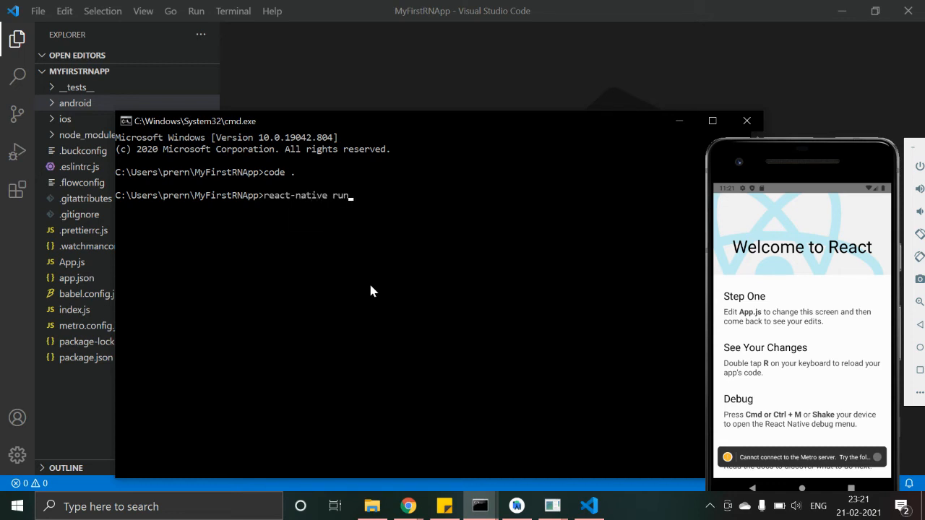
text(-android)
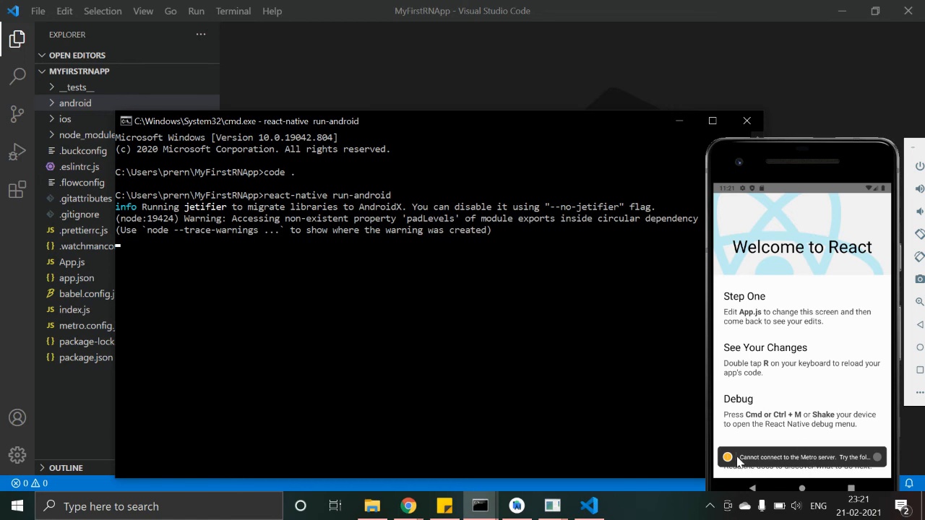
mouse_move(870, 444)
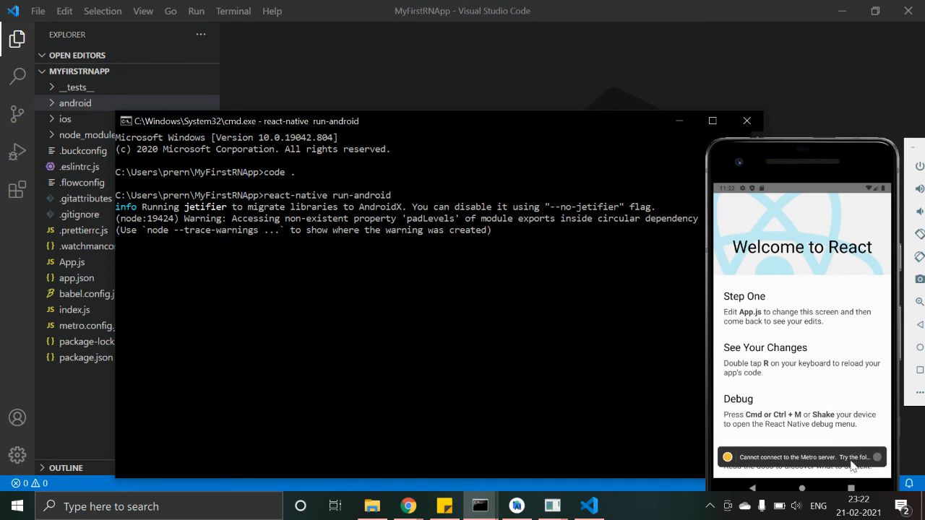
mouse_move(763, 465)
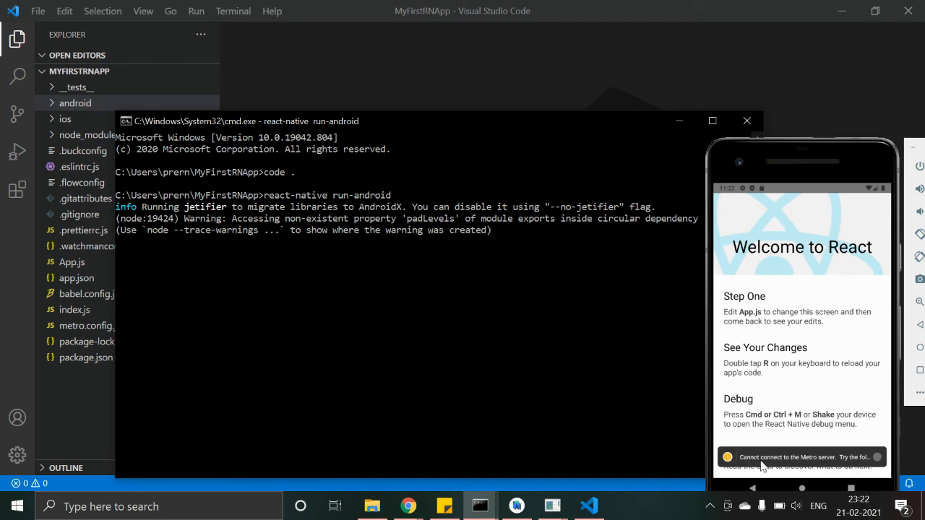
mouse_move(820, 474)
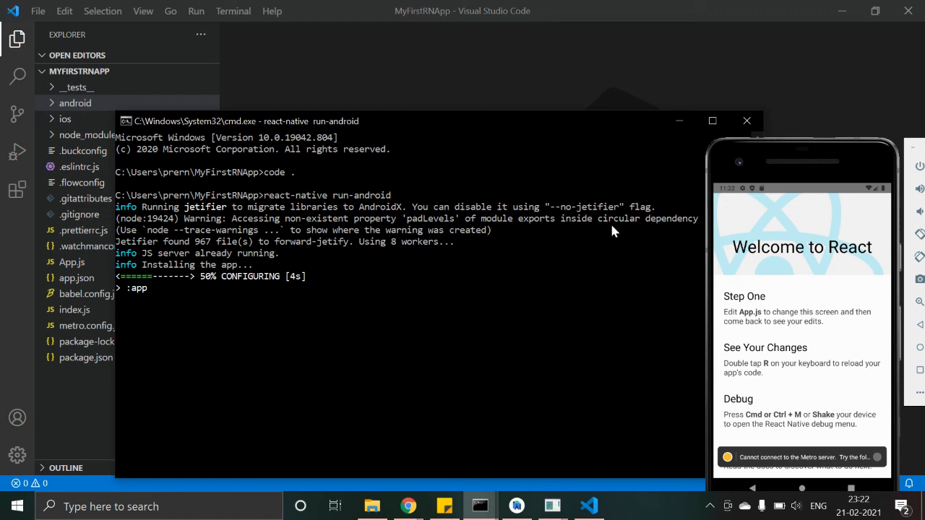
mouse_move(537, 166)
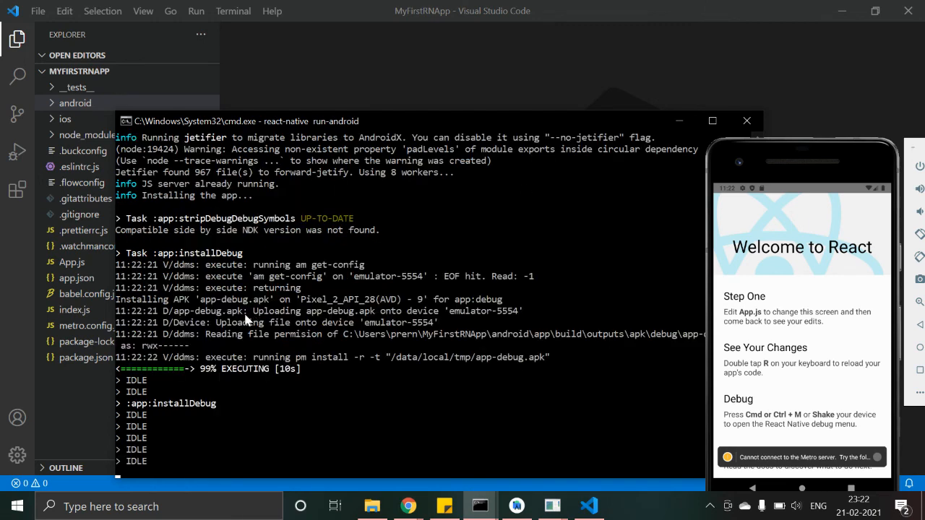
mouse_move(368, 347)
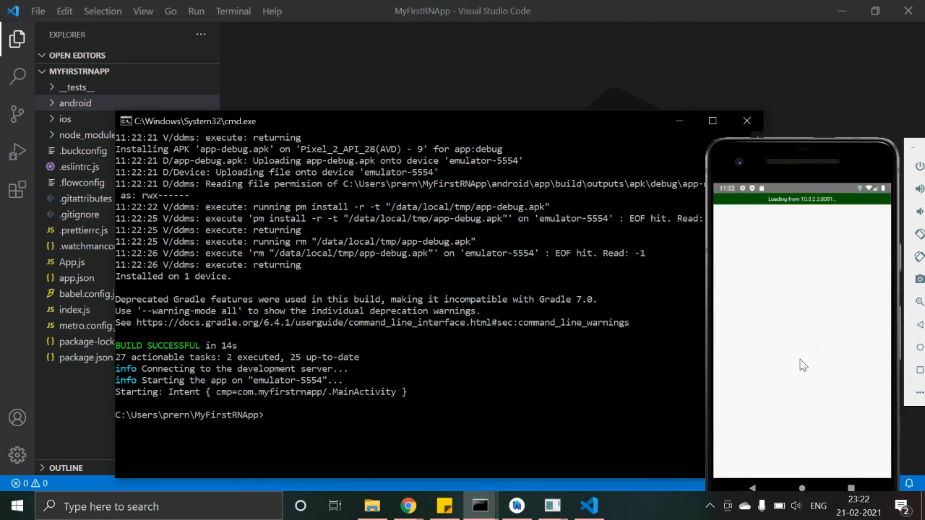
mouse_move(775, 315)
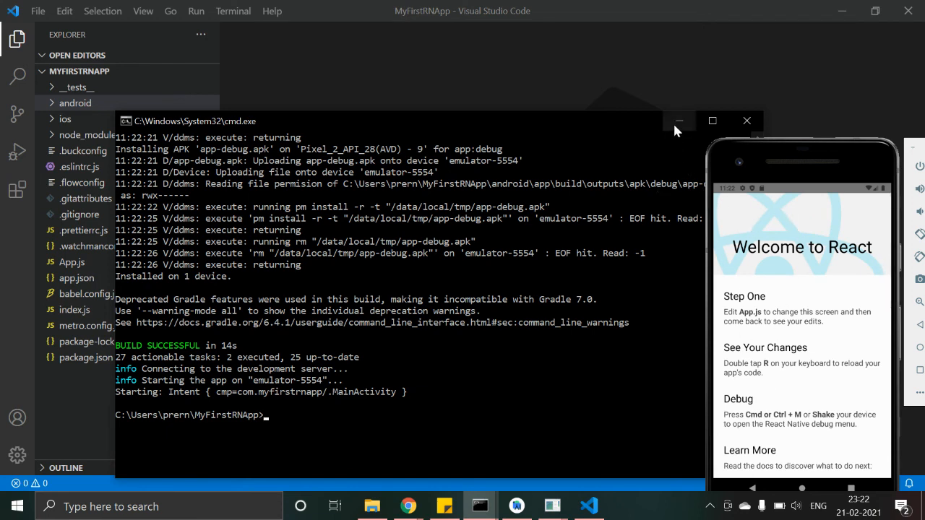
mouse_move(679, 121)
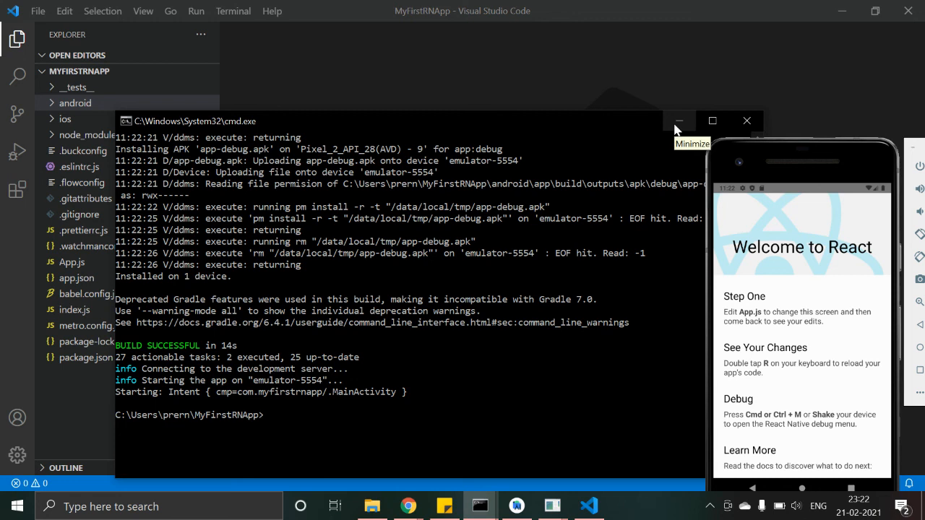
mouse_move(677, 130)
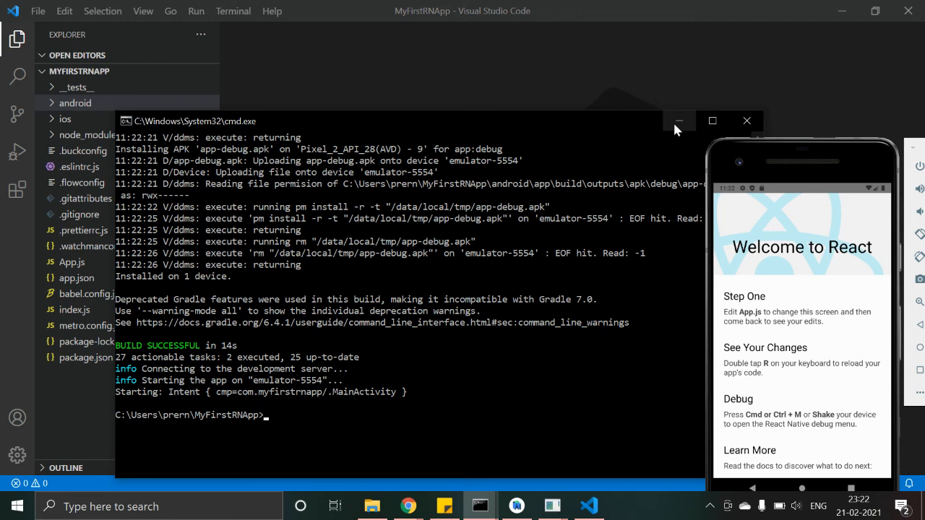
mouse_move(584, 126)
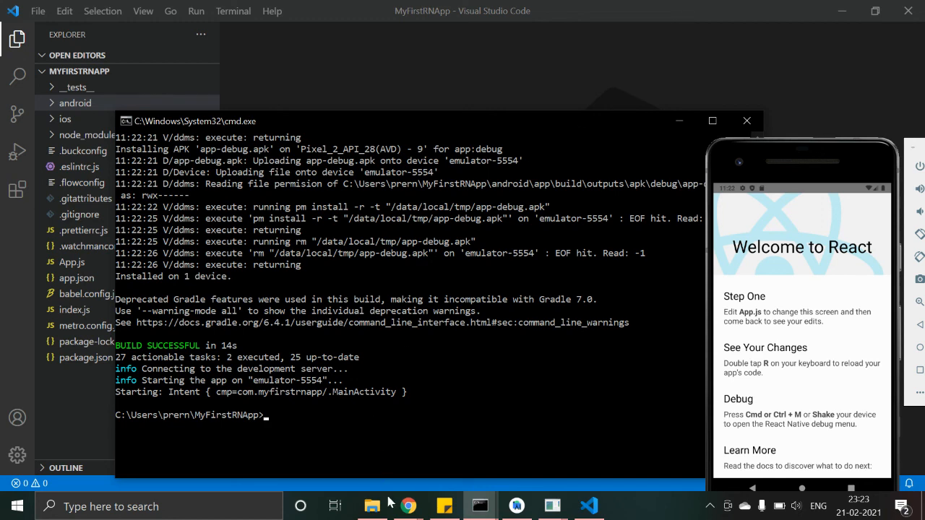
mouse_move(407, 506)
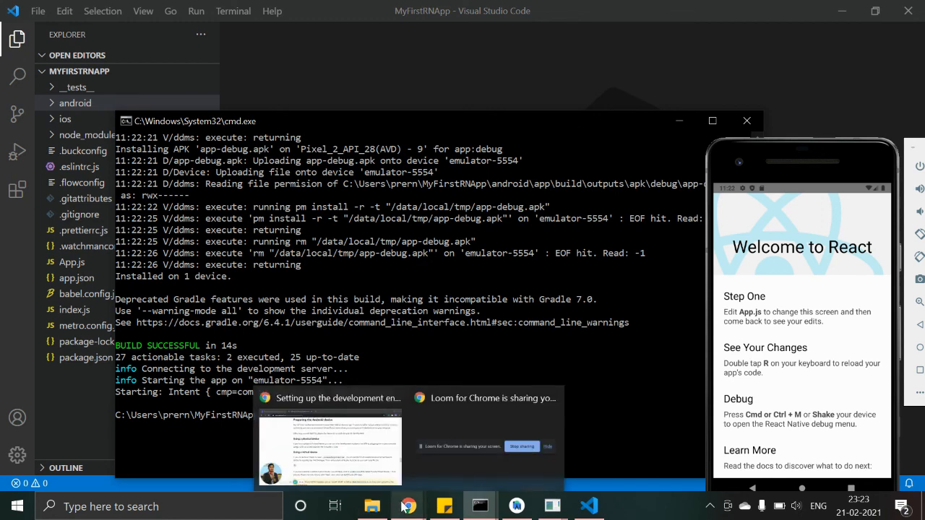